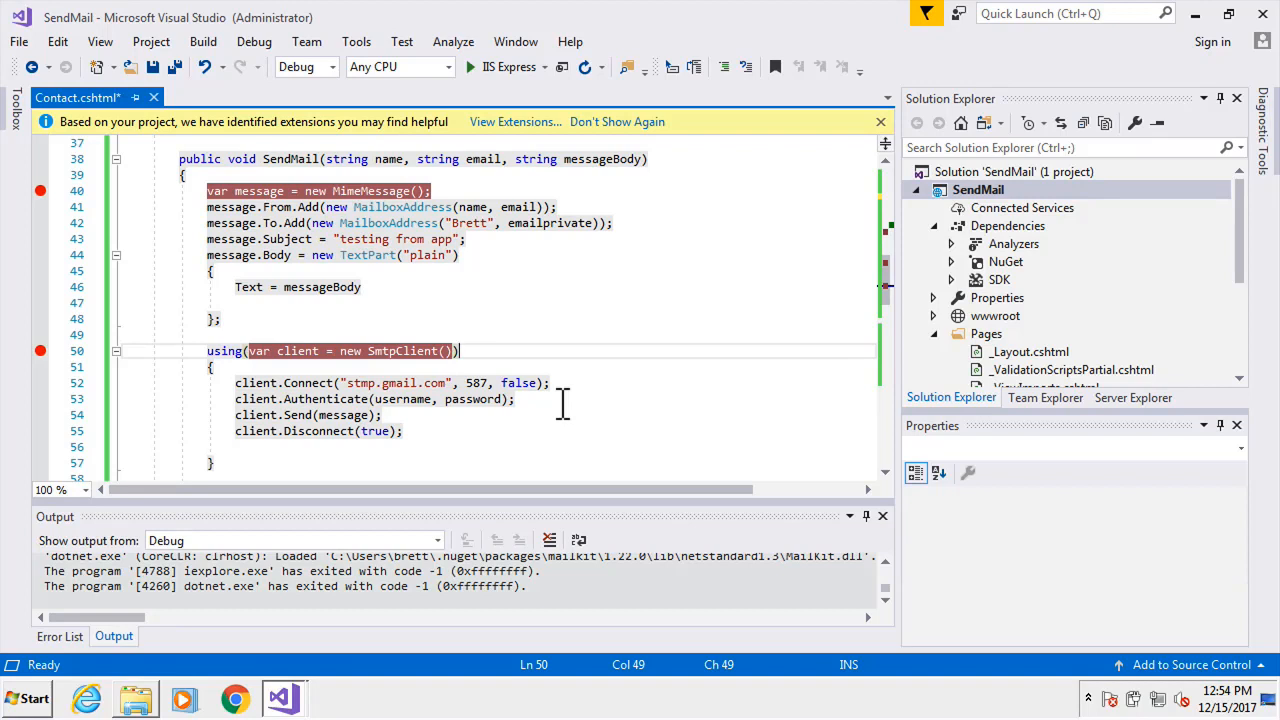
mouse_move(572, 258)
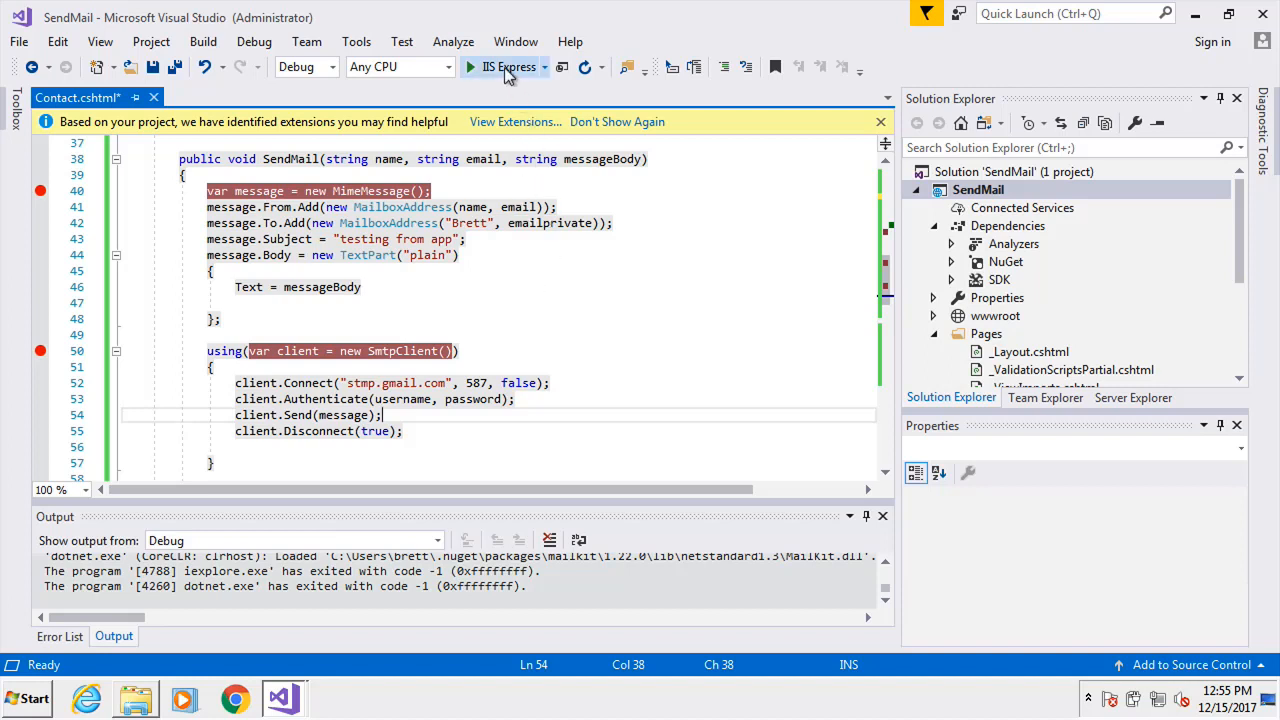
left_click(504, 66)
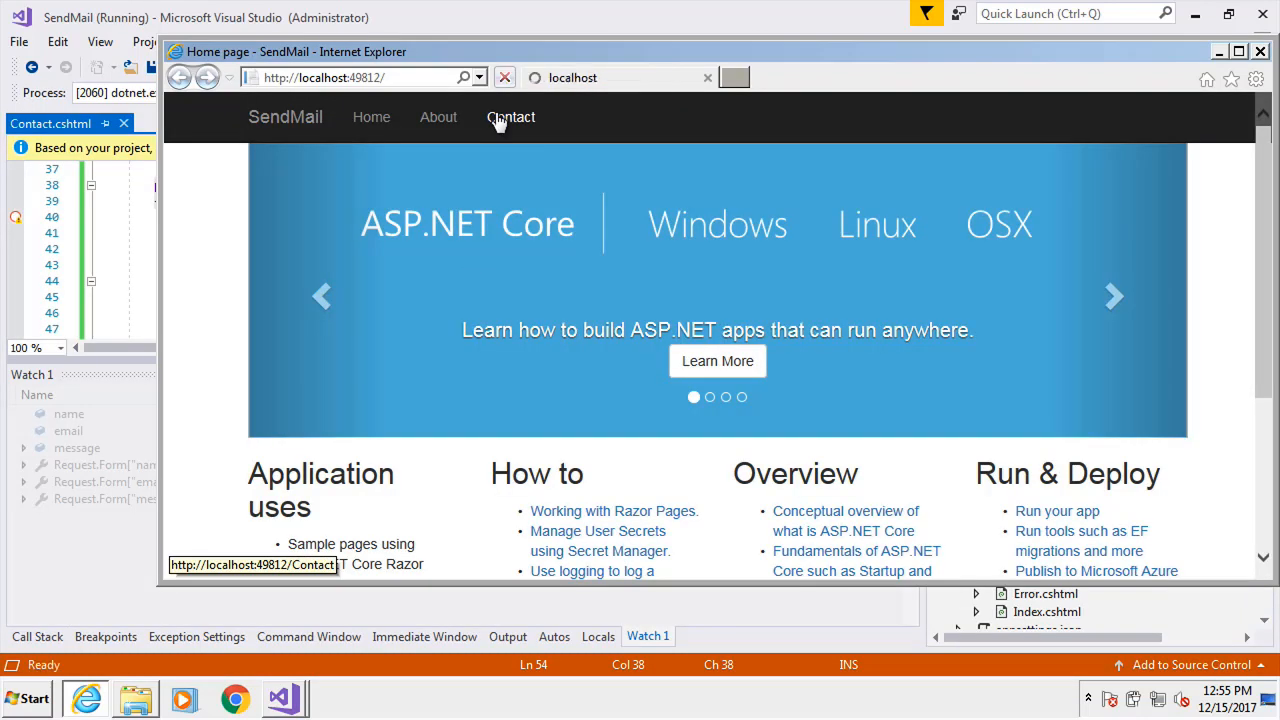
left_click(510, 116)
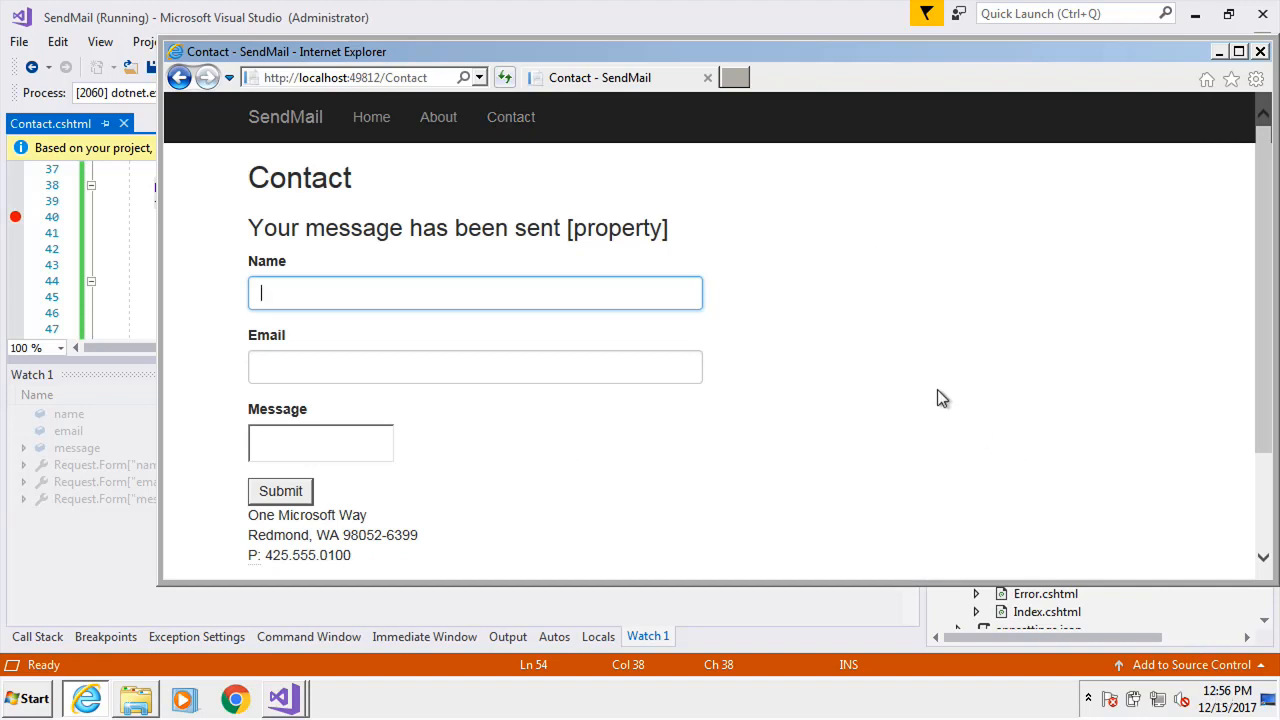
mouse_move(360, 292)
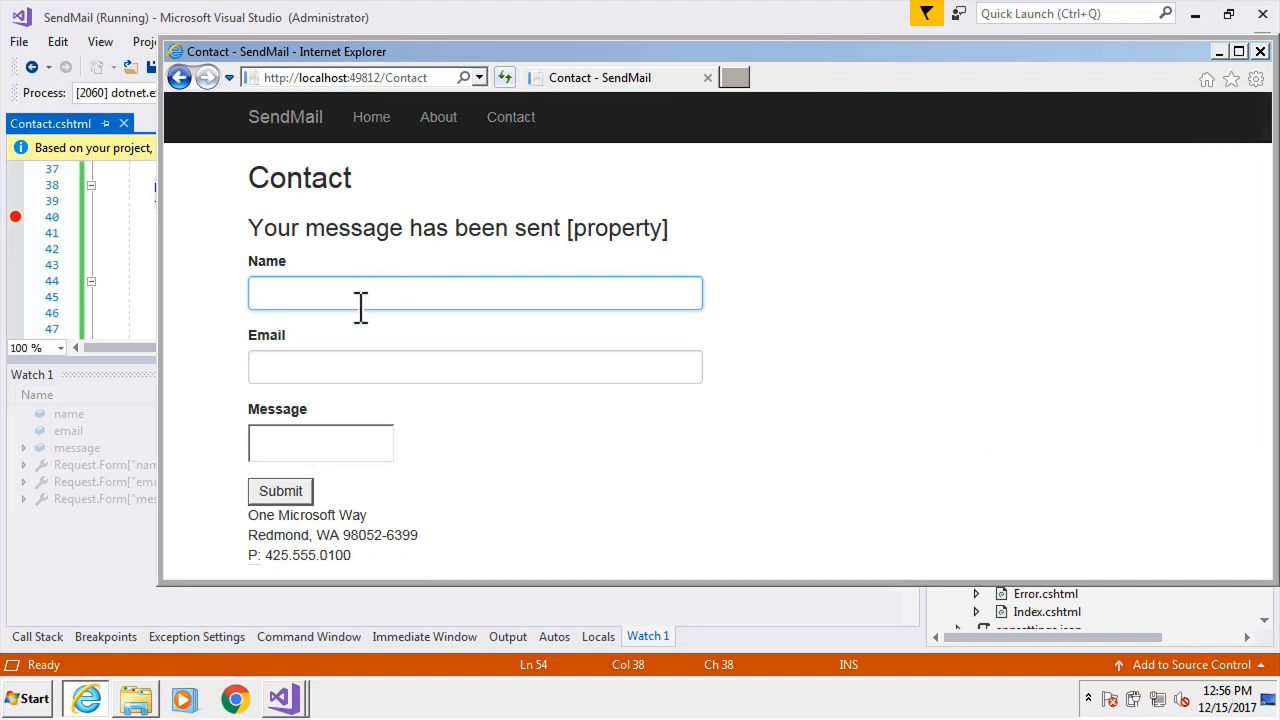
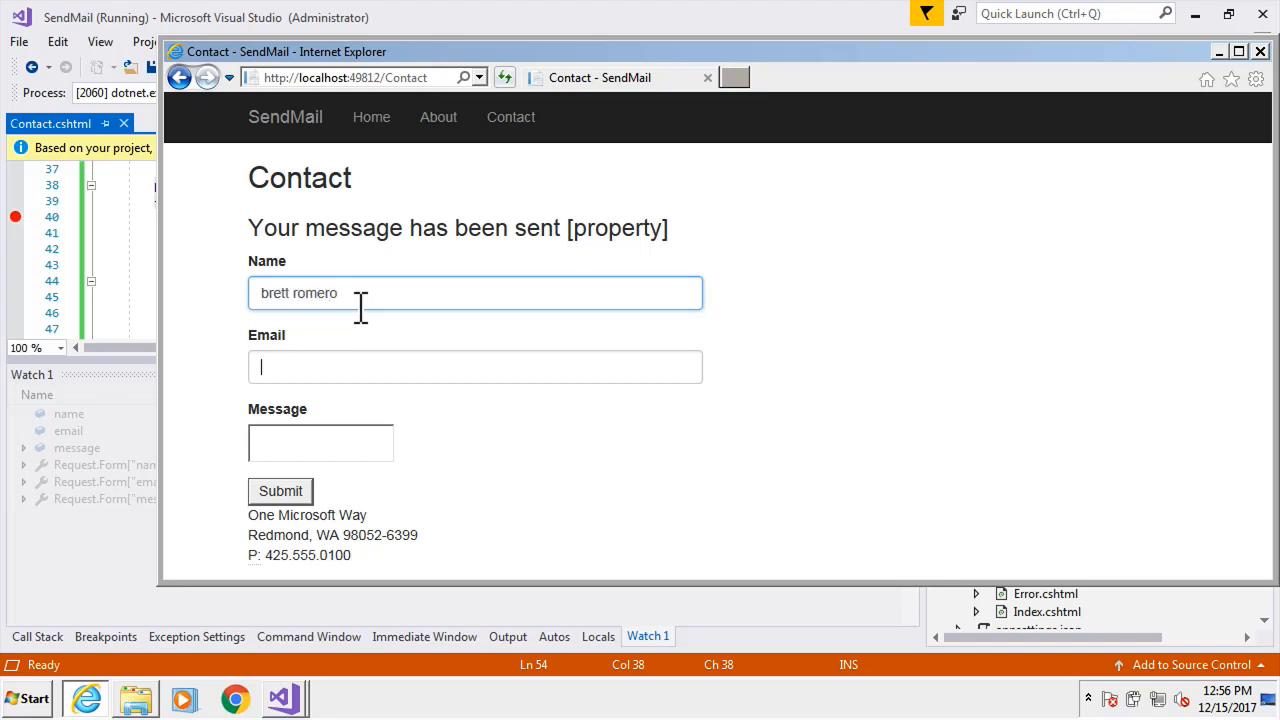
type("brest")
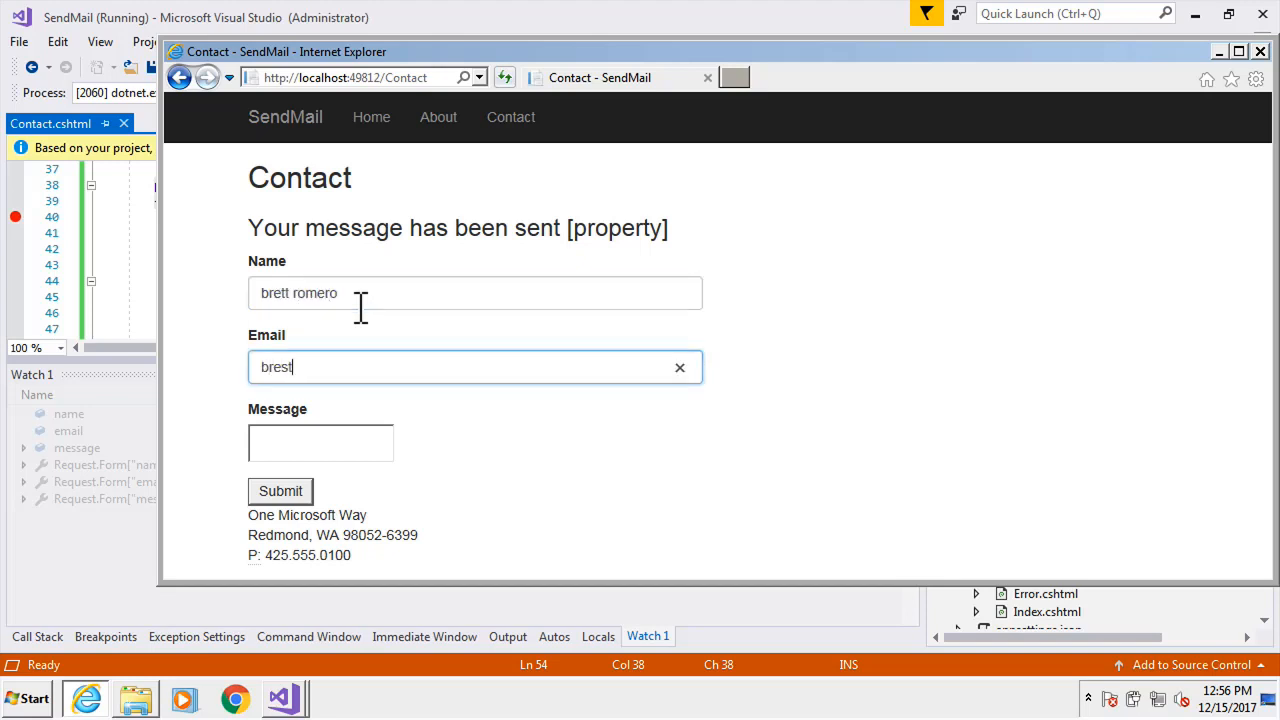
type("brett@tester.com")
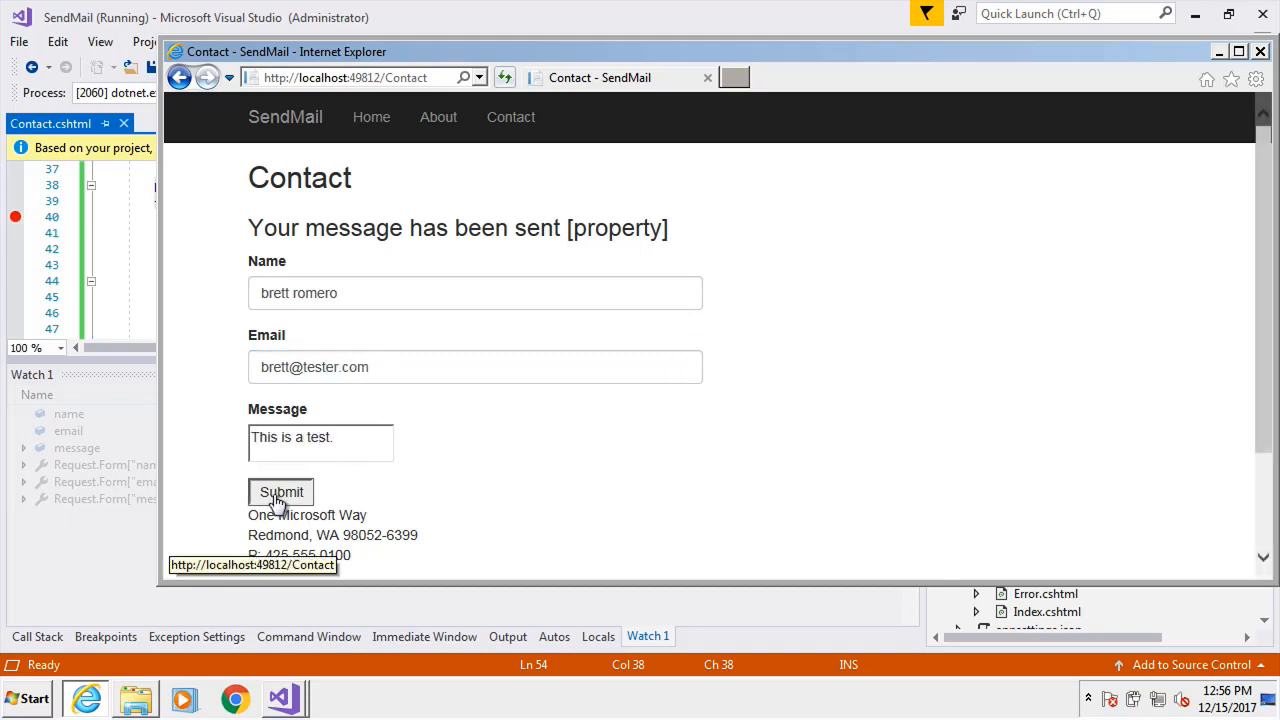
Submit the contact form and inspect the captured name, email and message at the line 40 breakpoint.
left_click(280, 492)
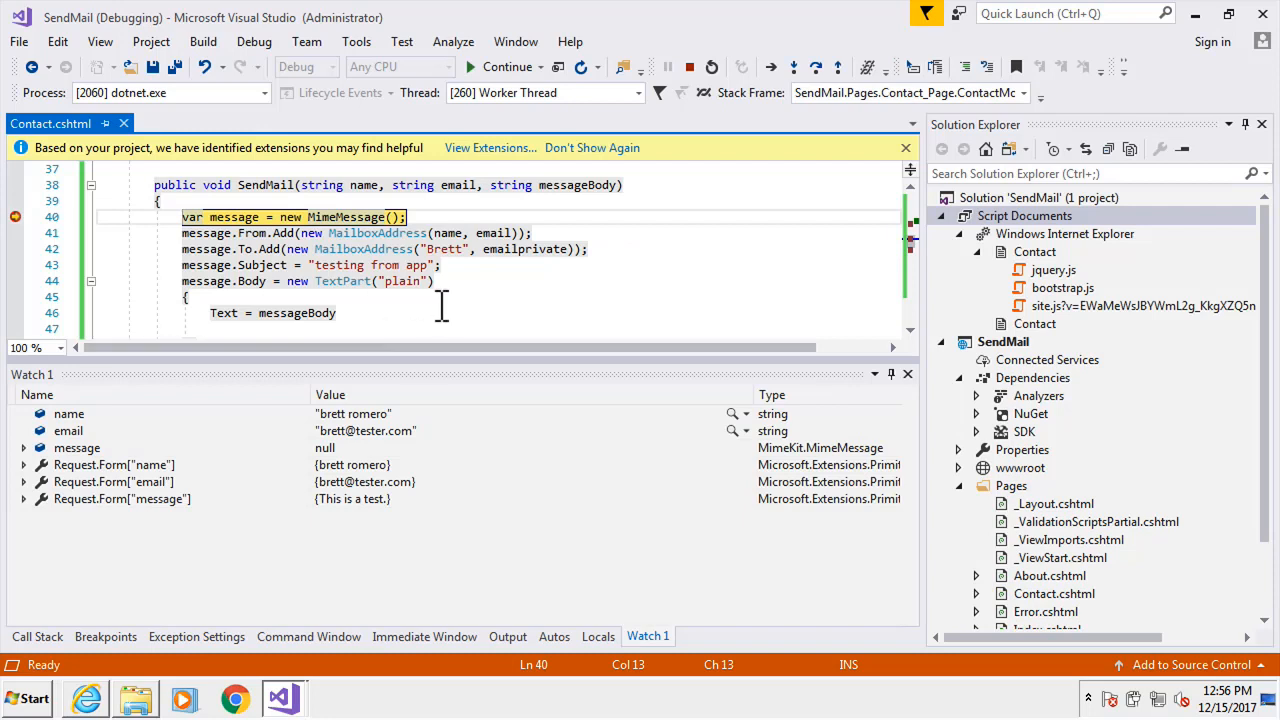
mouse_move(362, 184)
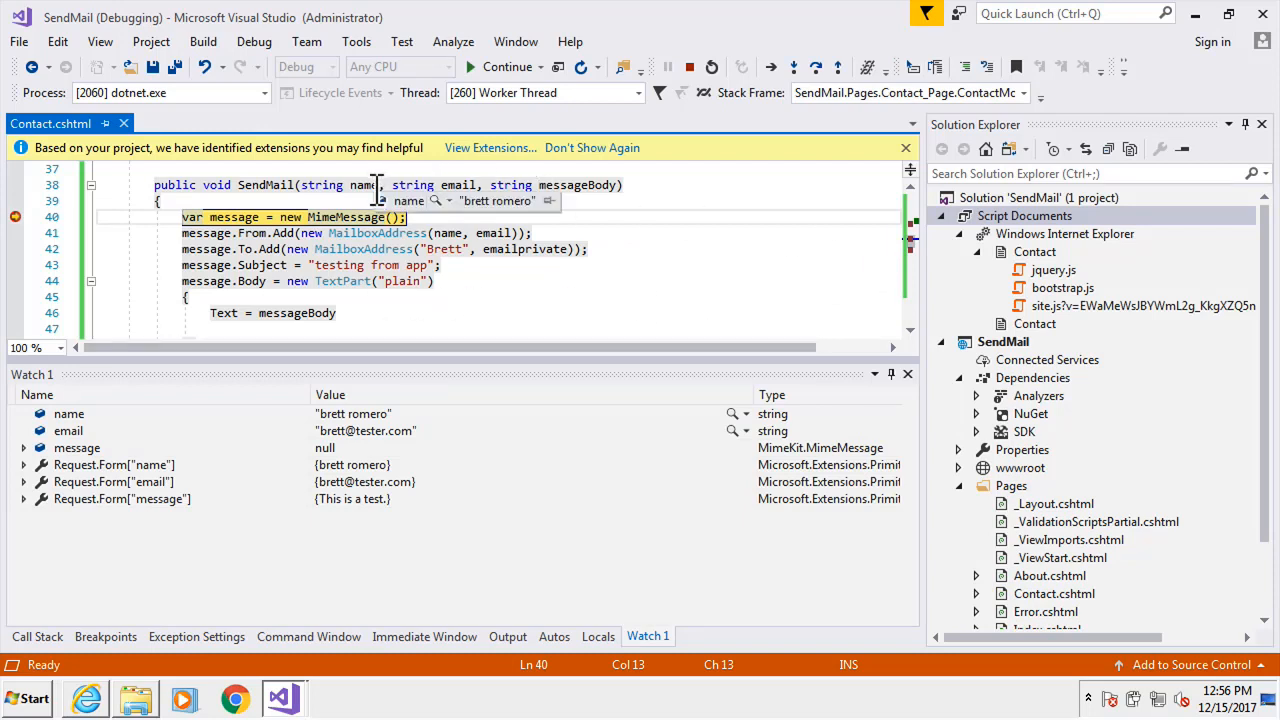
mouse_move(556, 196)
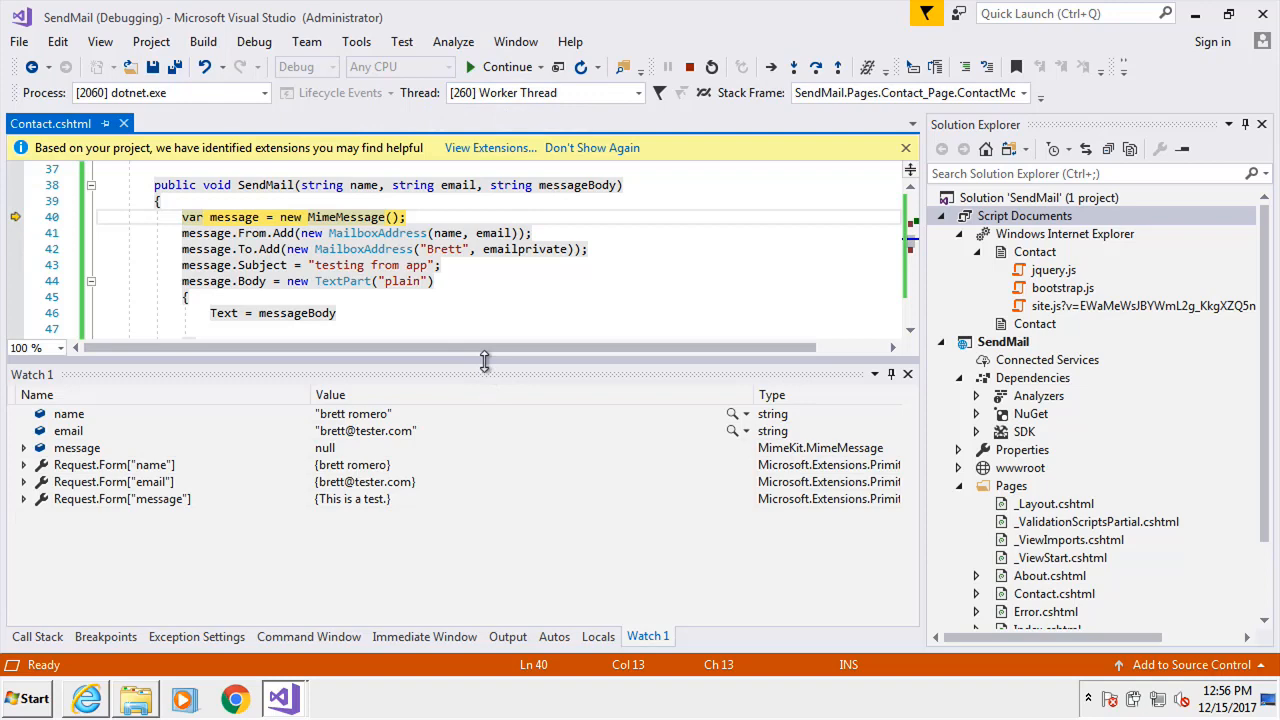
left_click_drag(480, 360, 480, 504)
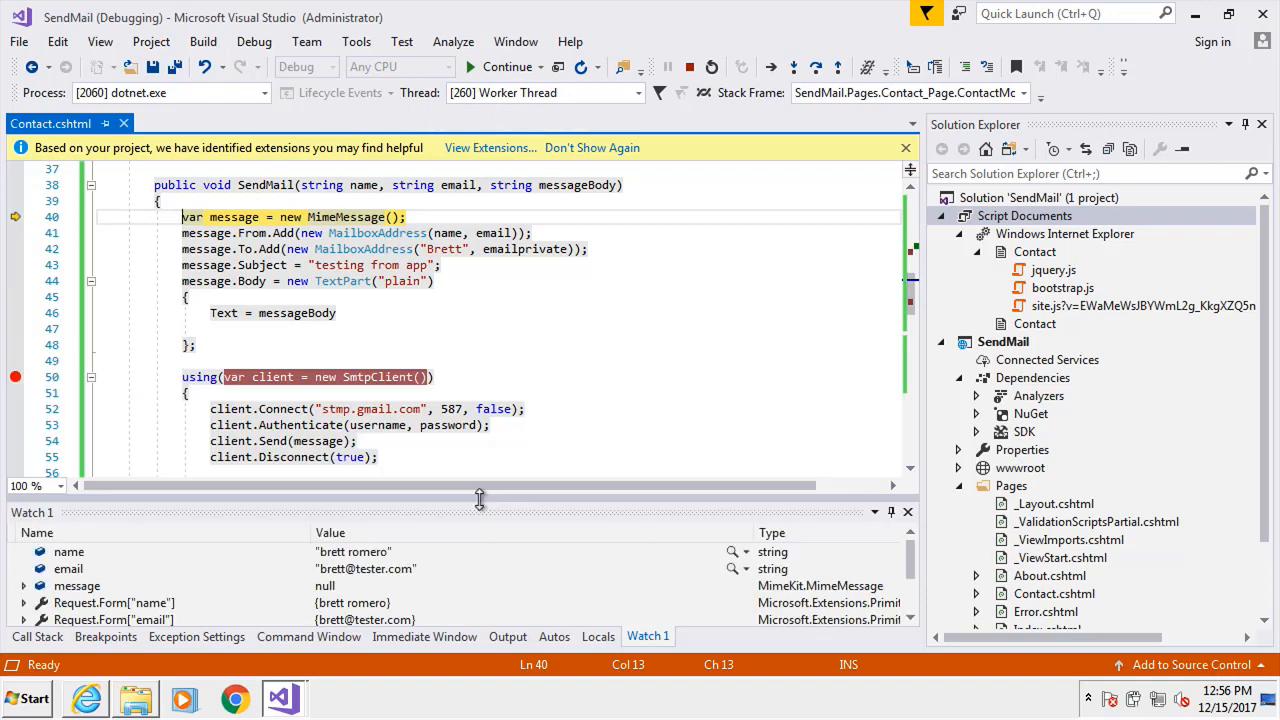
left_click(370, 376)
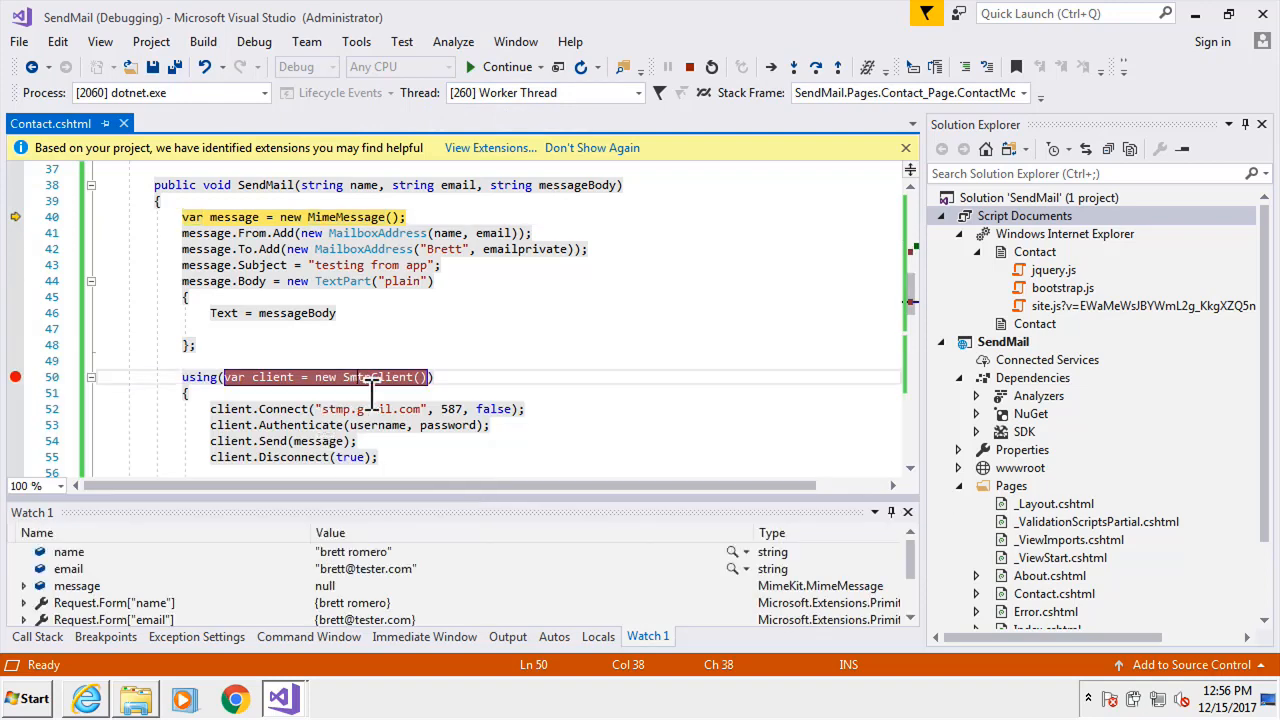
Run to the SmtpClient line, then continue so SendMail finishes sending the email.
left_click(508, 68)
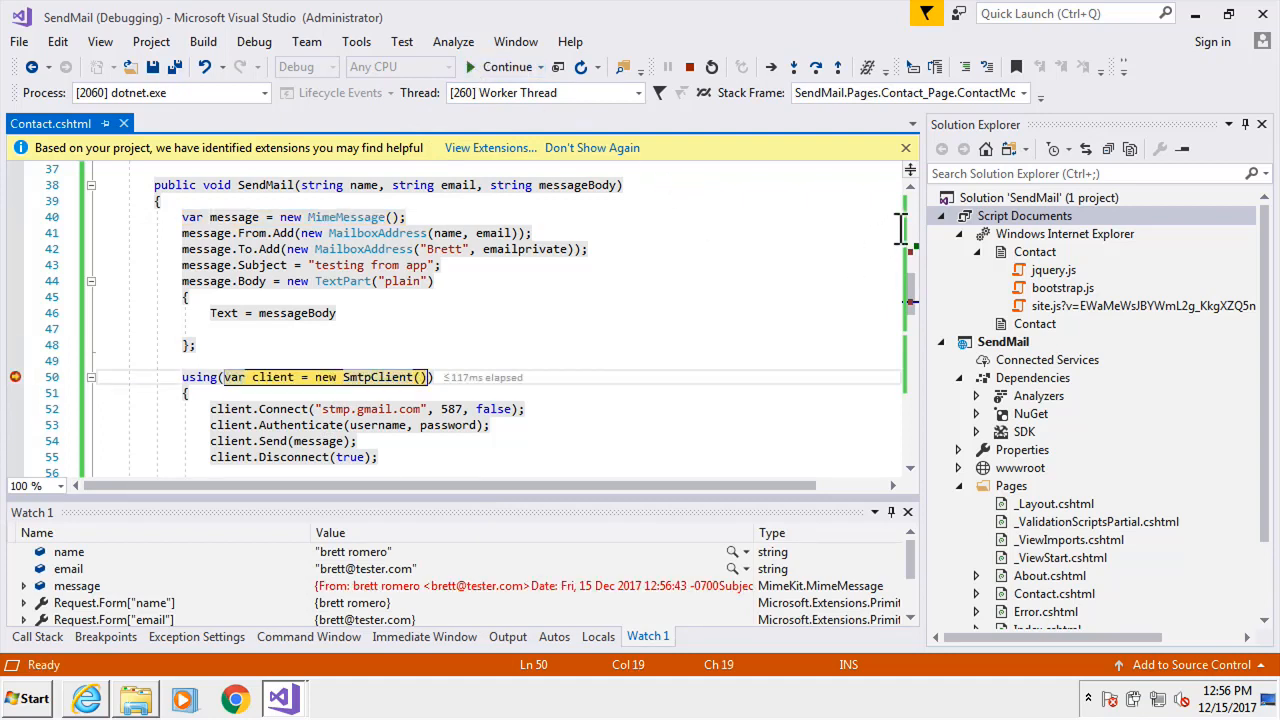
scroll("down", 3)
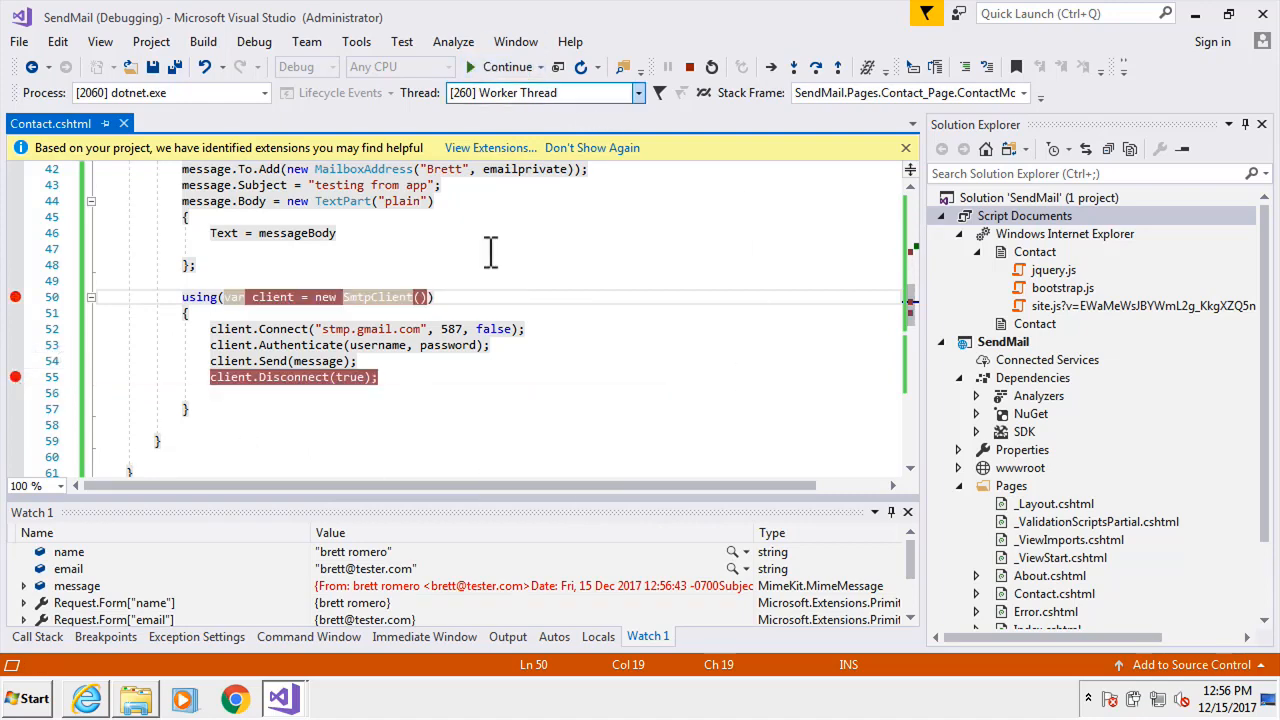
left_click(508, 68)
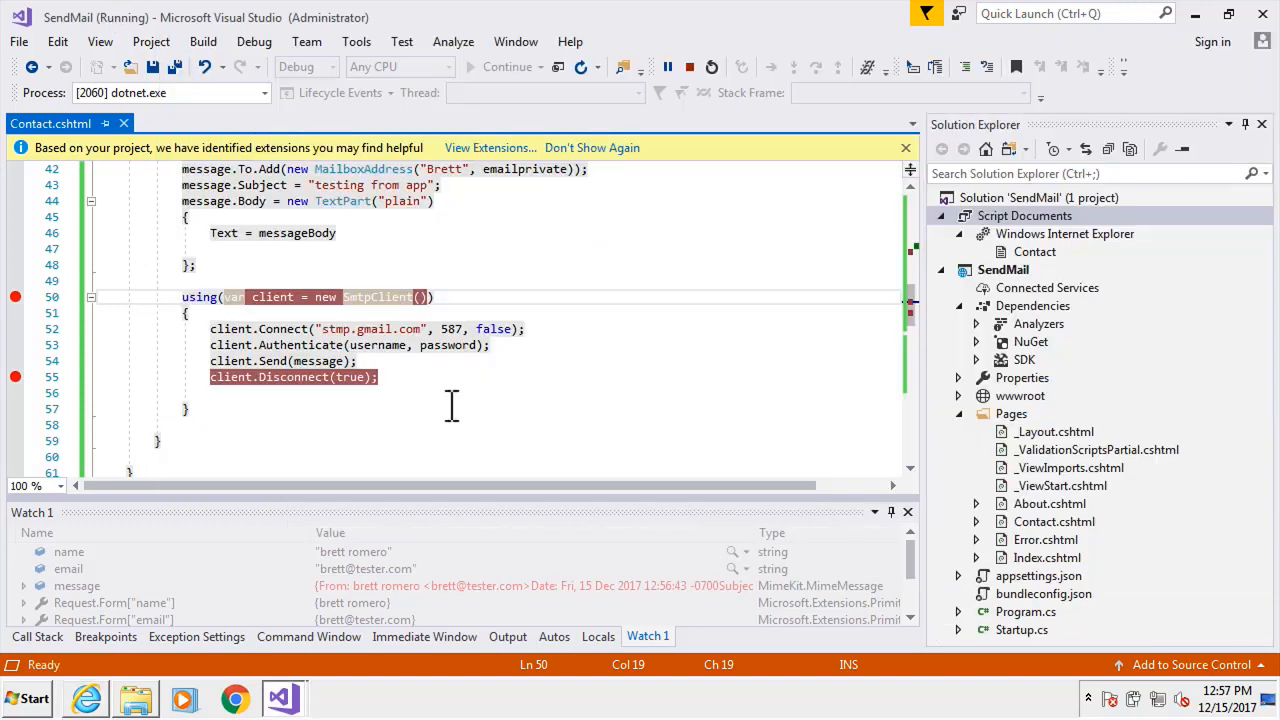
mouse_move(370, 328)
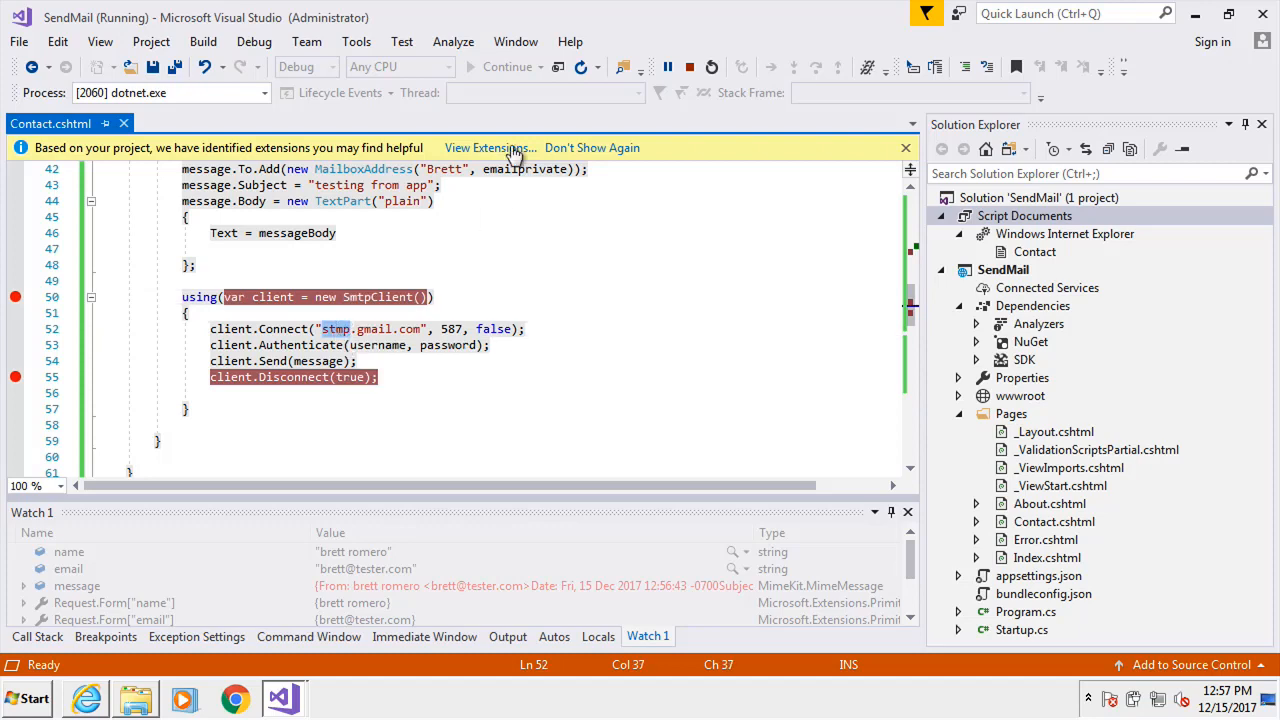
left_click(690, 68)
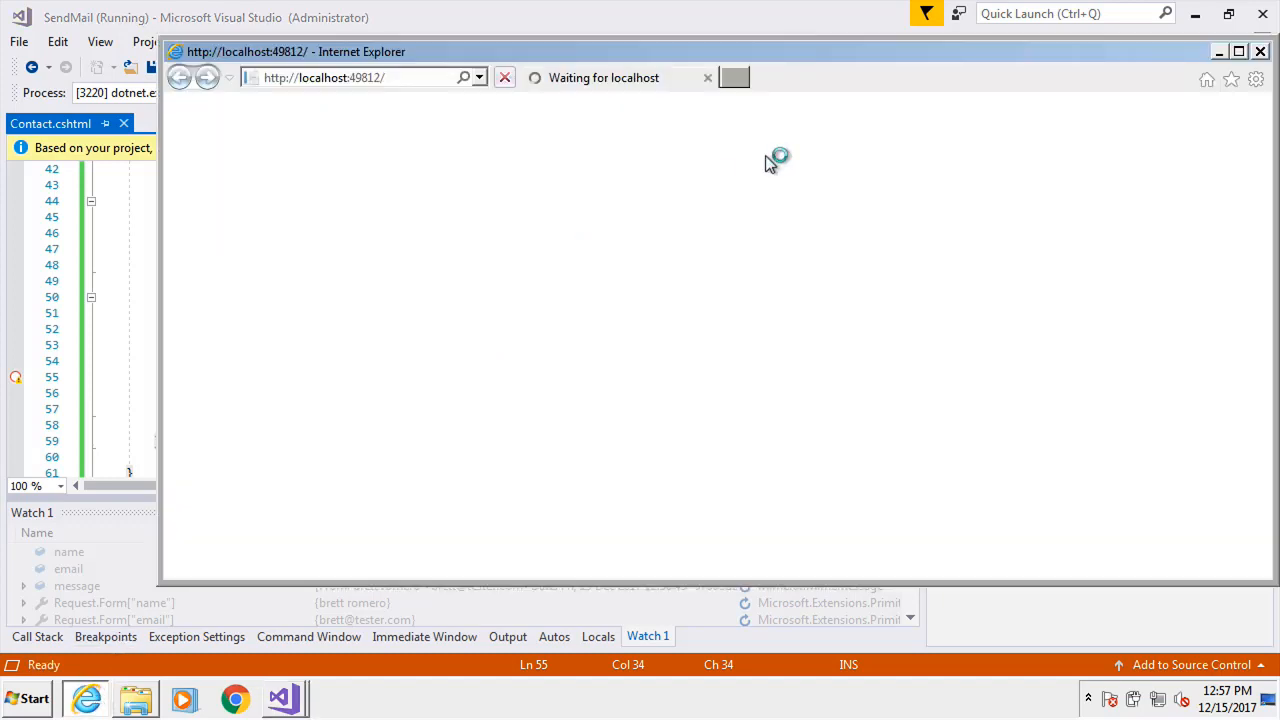
mouse_move(318, 230)
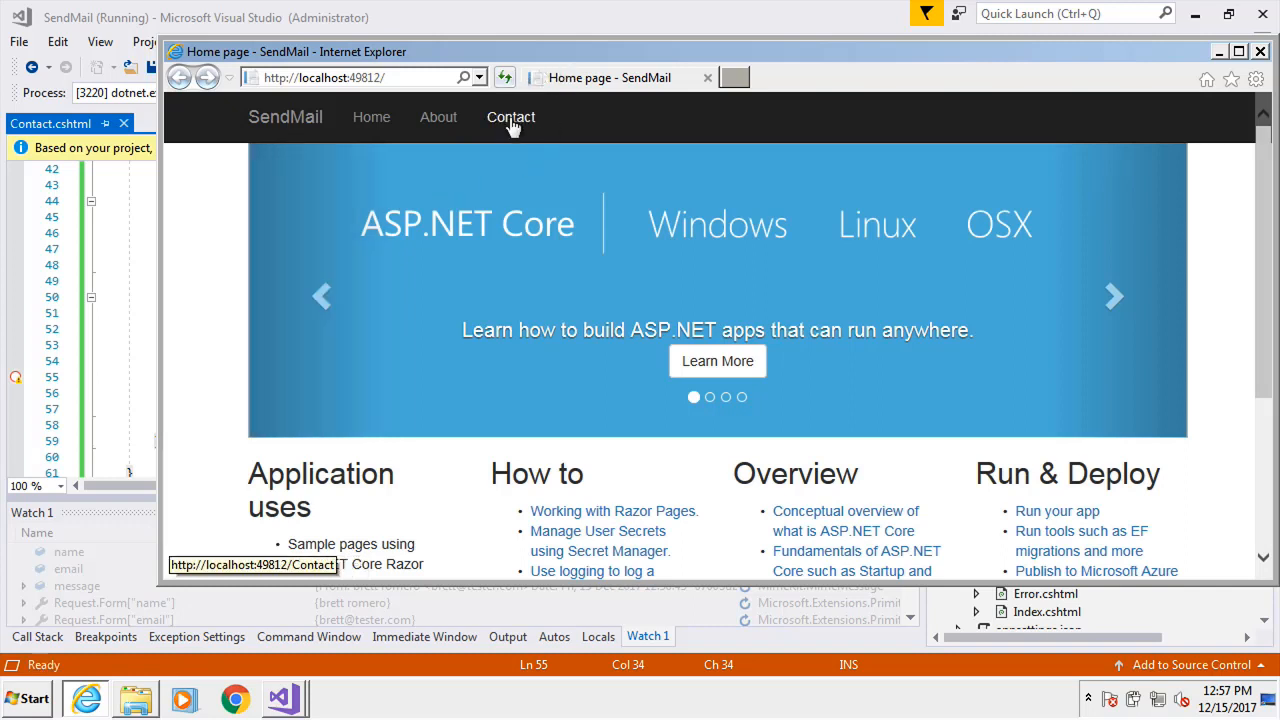
Go to Contact, enter test name, email and message, and submit the form, leaving it reloaded empty.
left_click(510, 116)
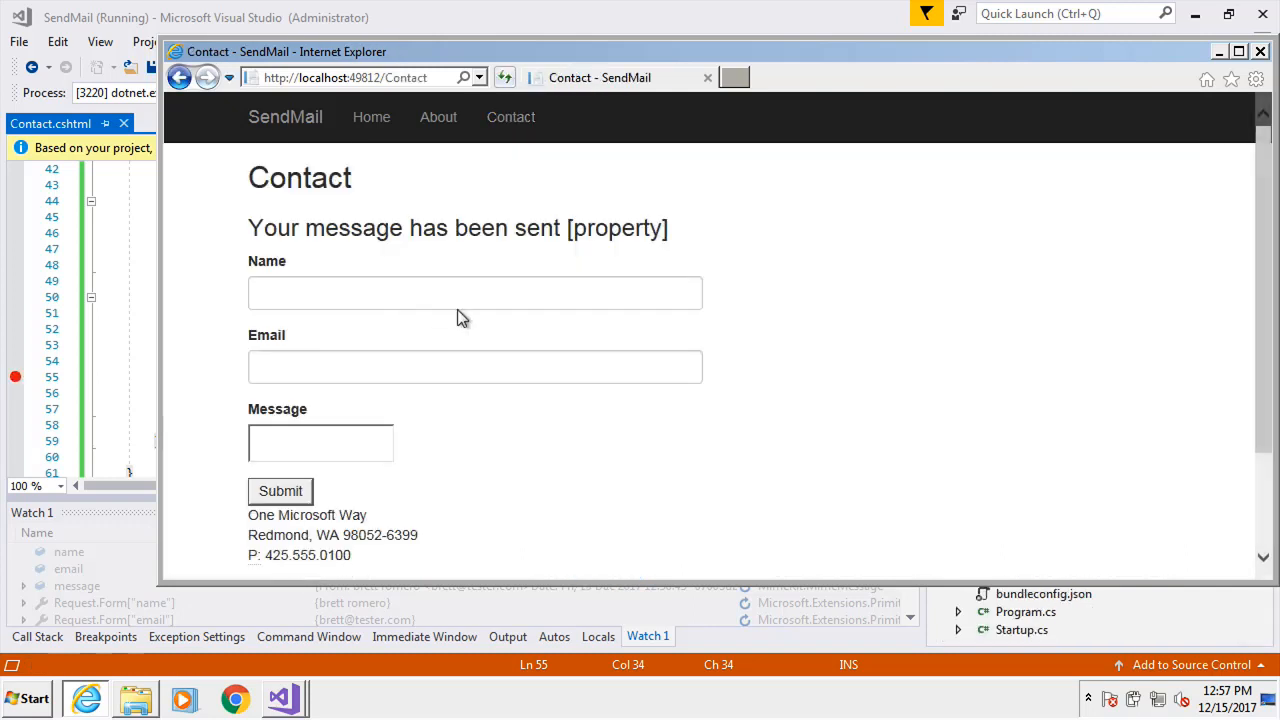
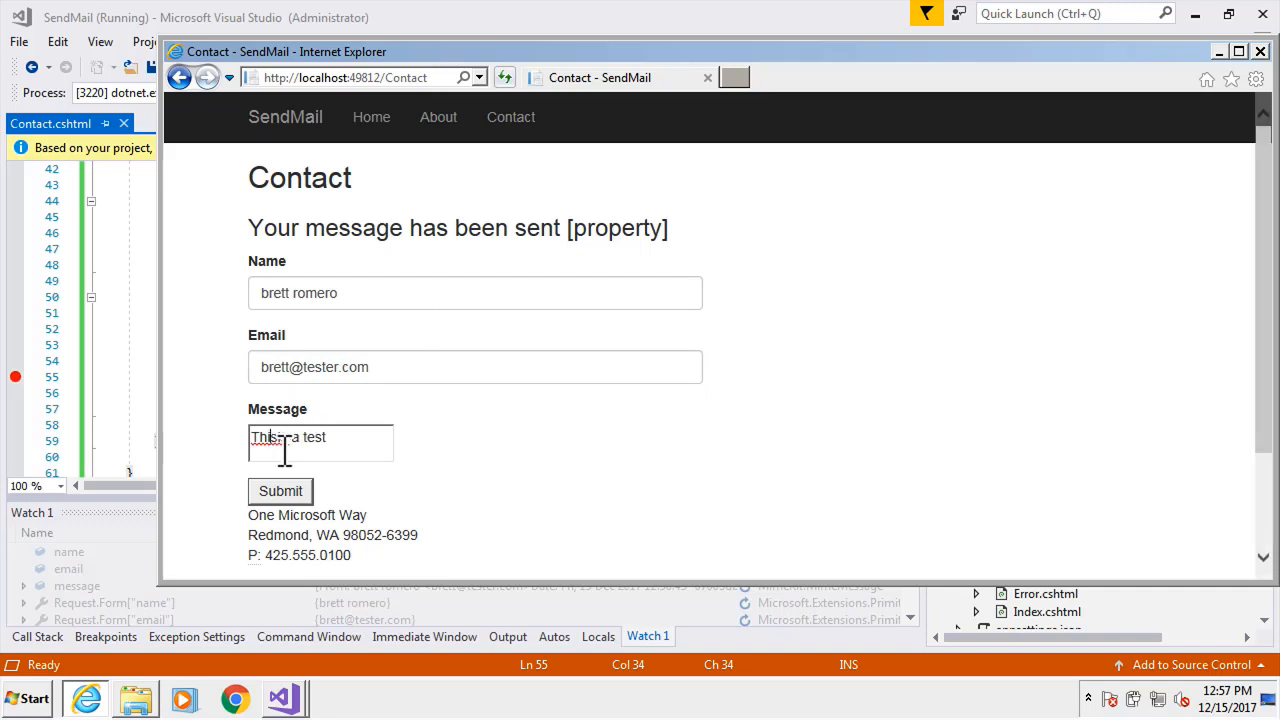
left_click(280, 492)
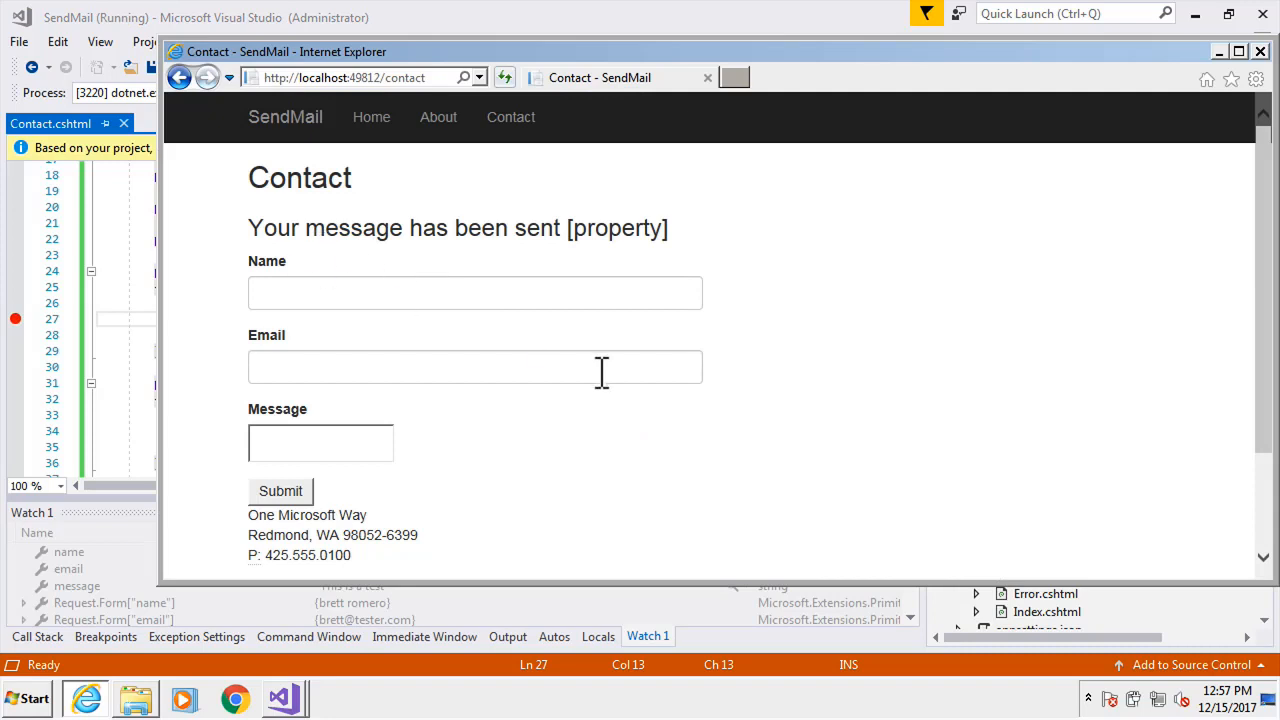
mouse_move(544, 368)
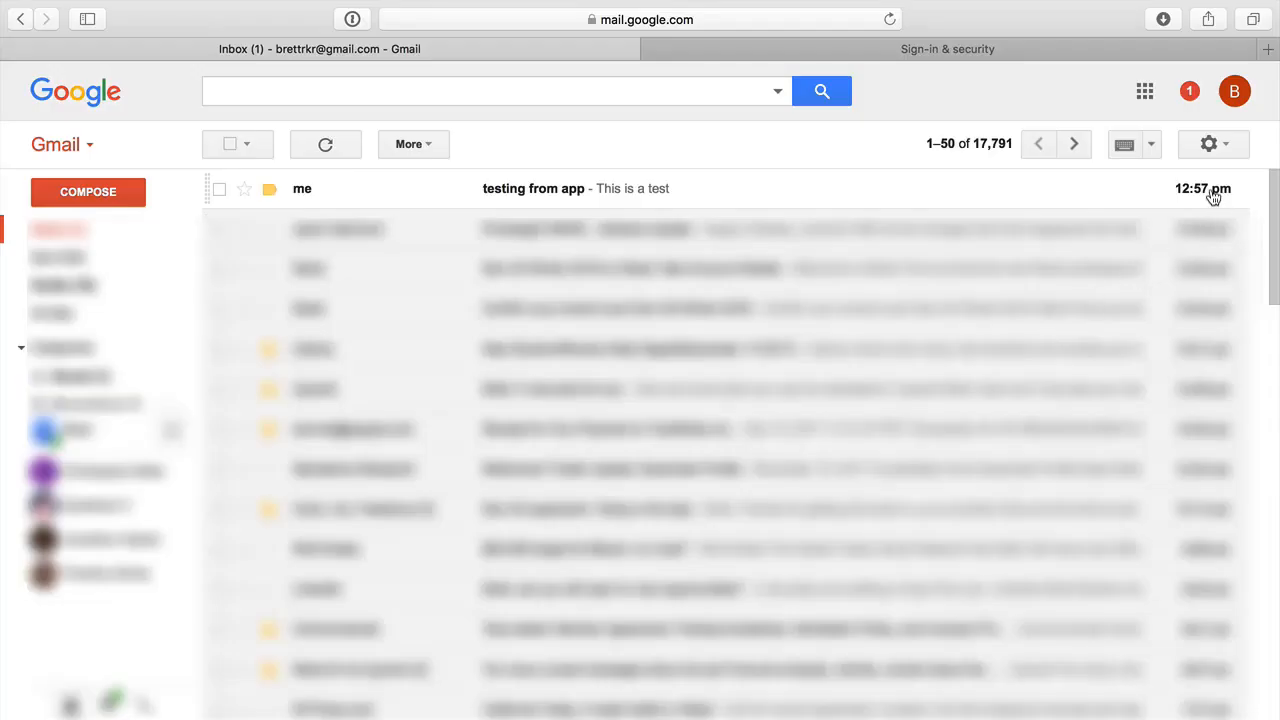
mouse_move(540, 198)
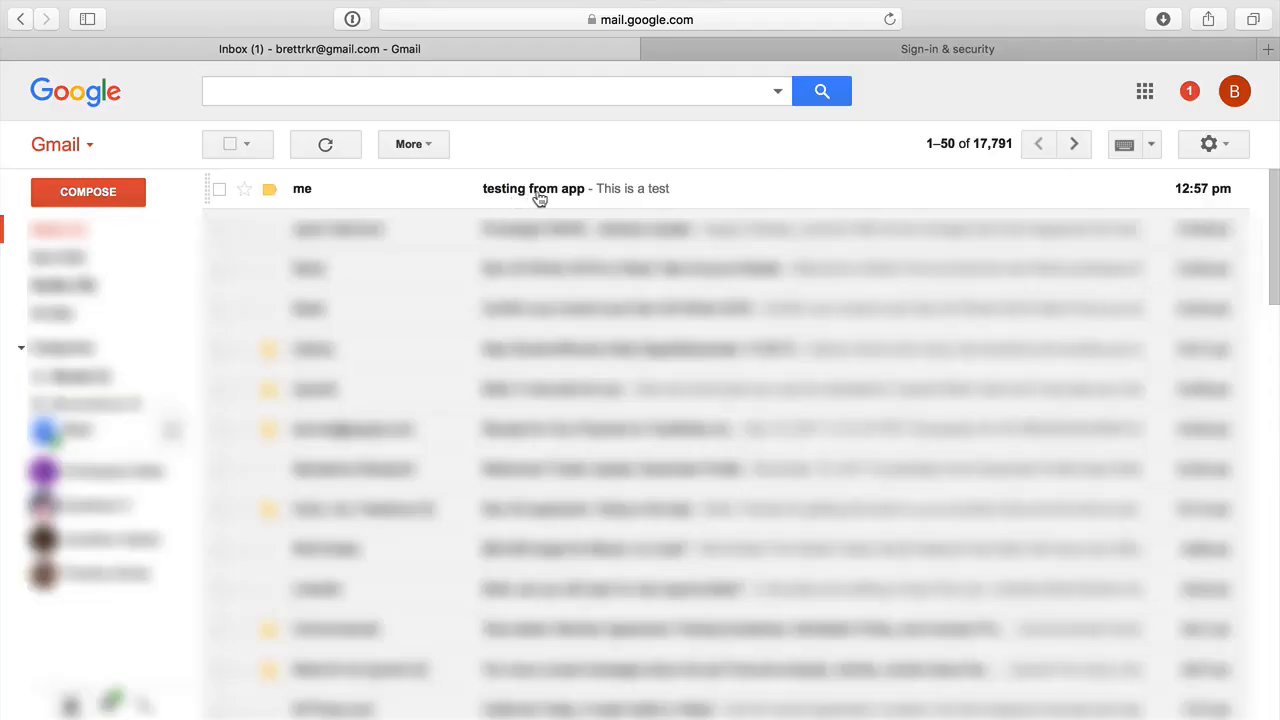
Open the 'testing from app' email and select its body 'This is a test'.
left_click(532, 188)
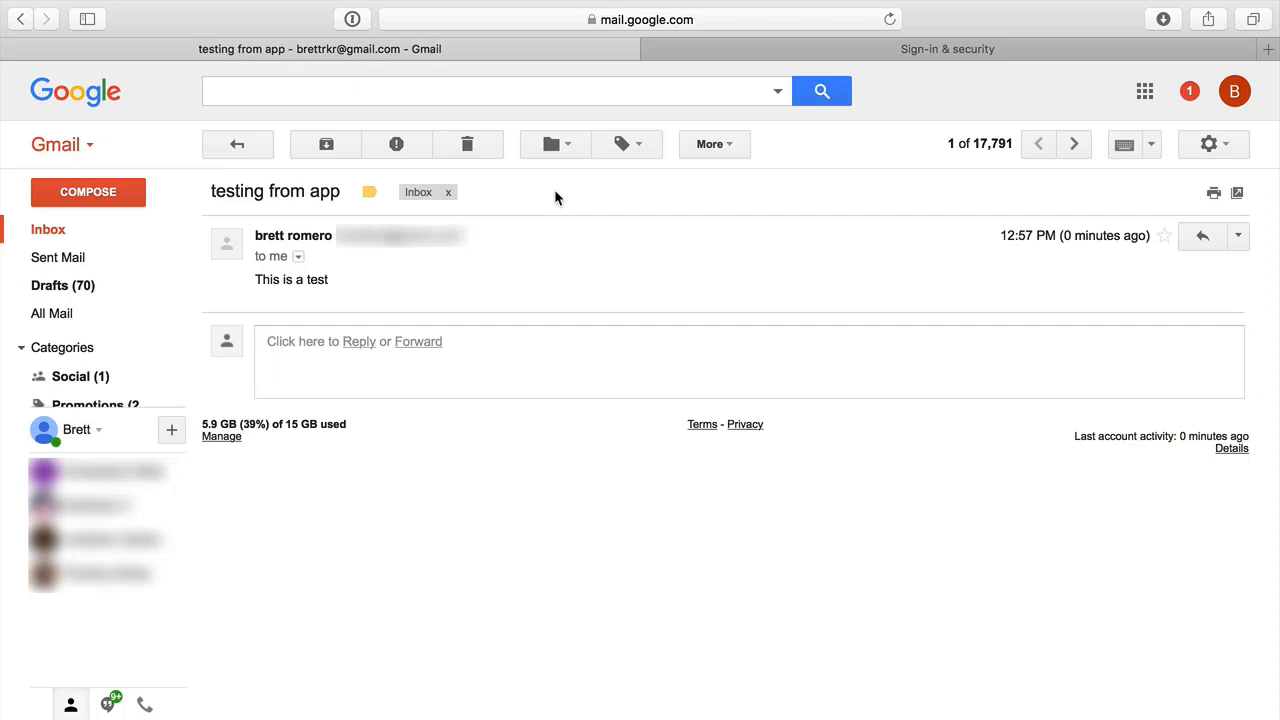
triple_click(292, 280)
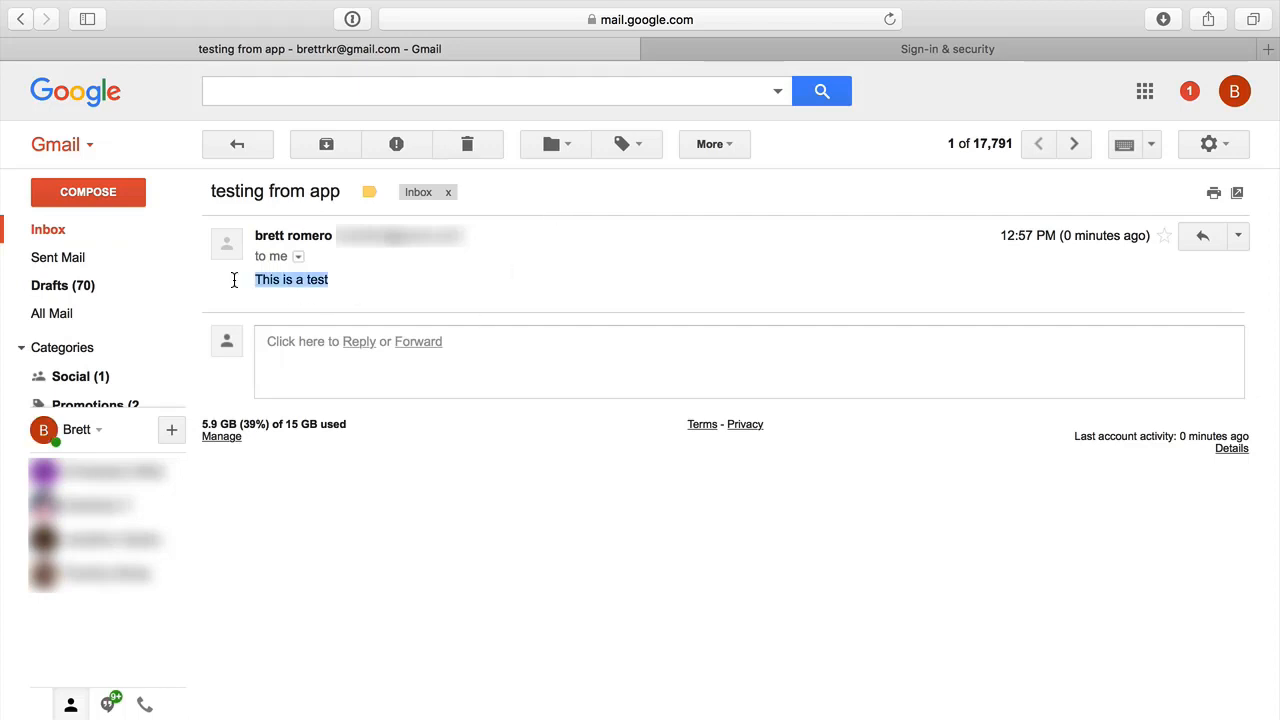
mouse_move(476, 300)
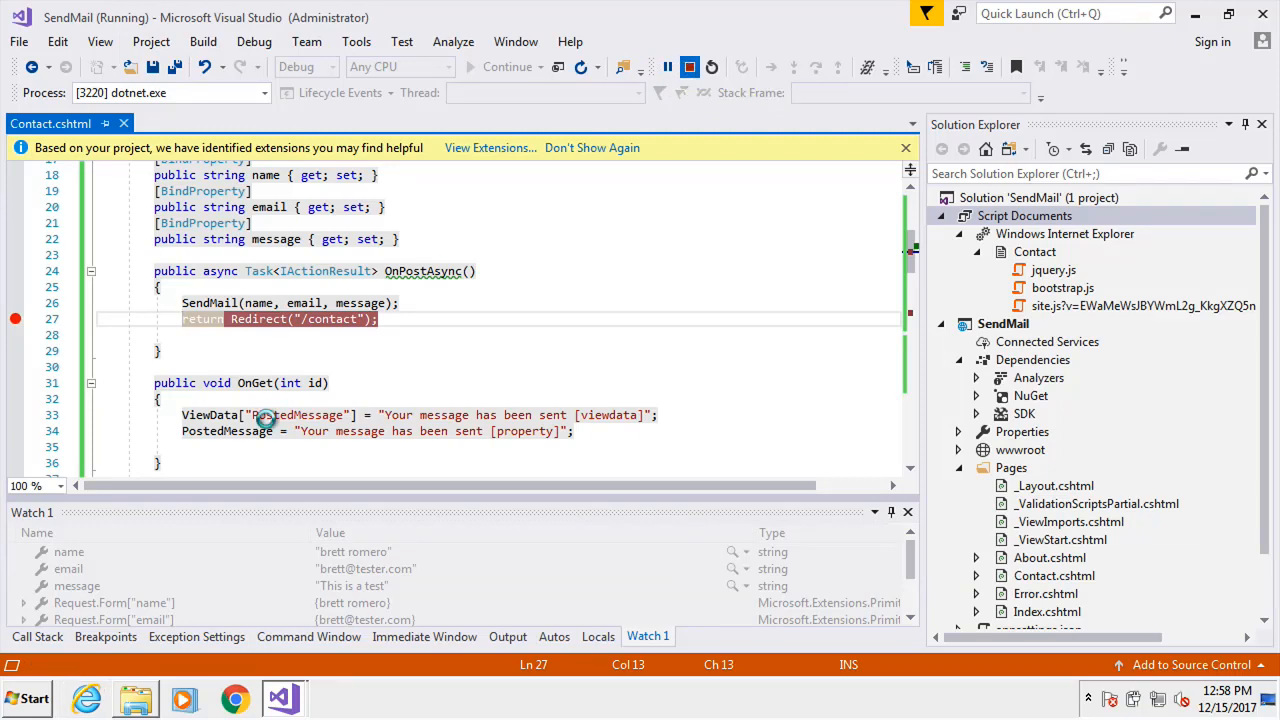
left_click(712, 68)
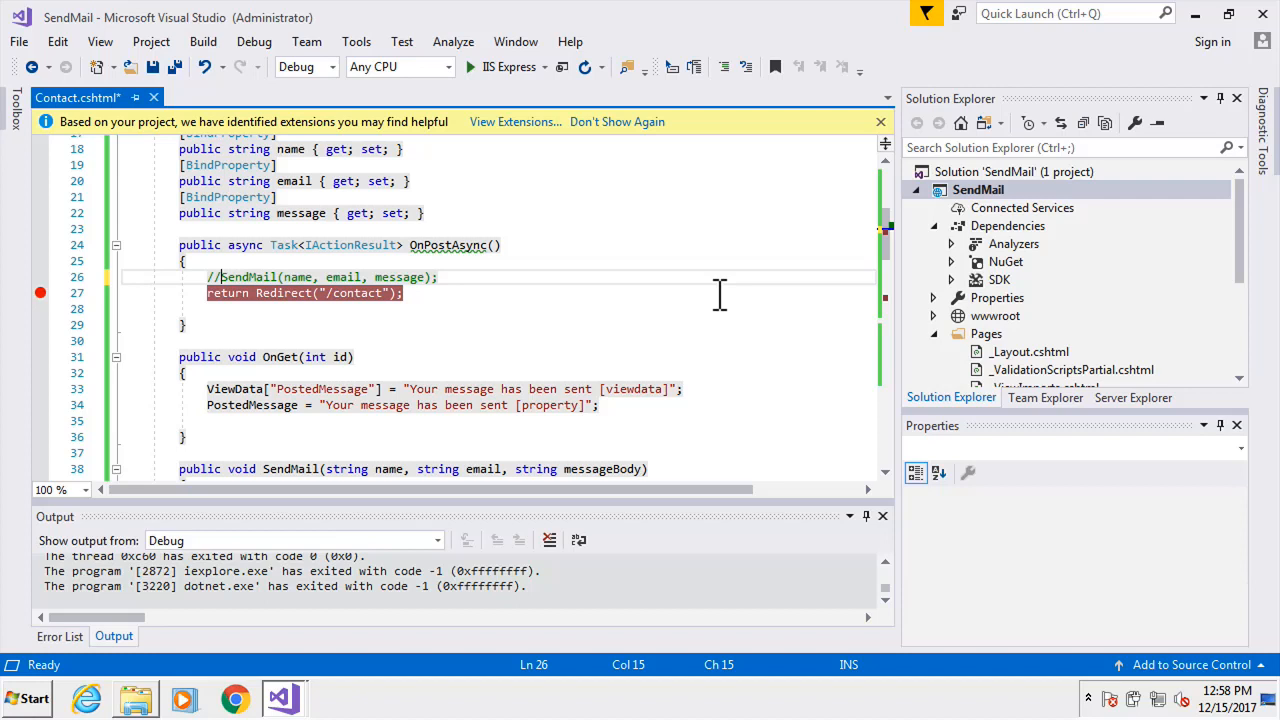
scroll("down", 3)
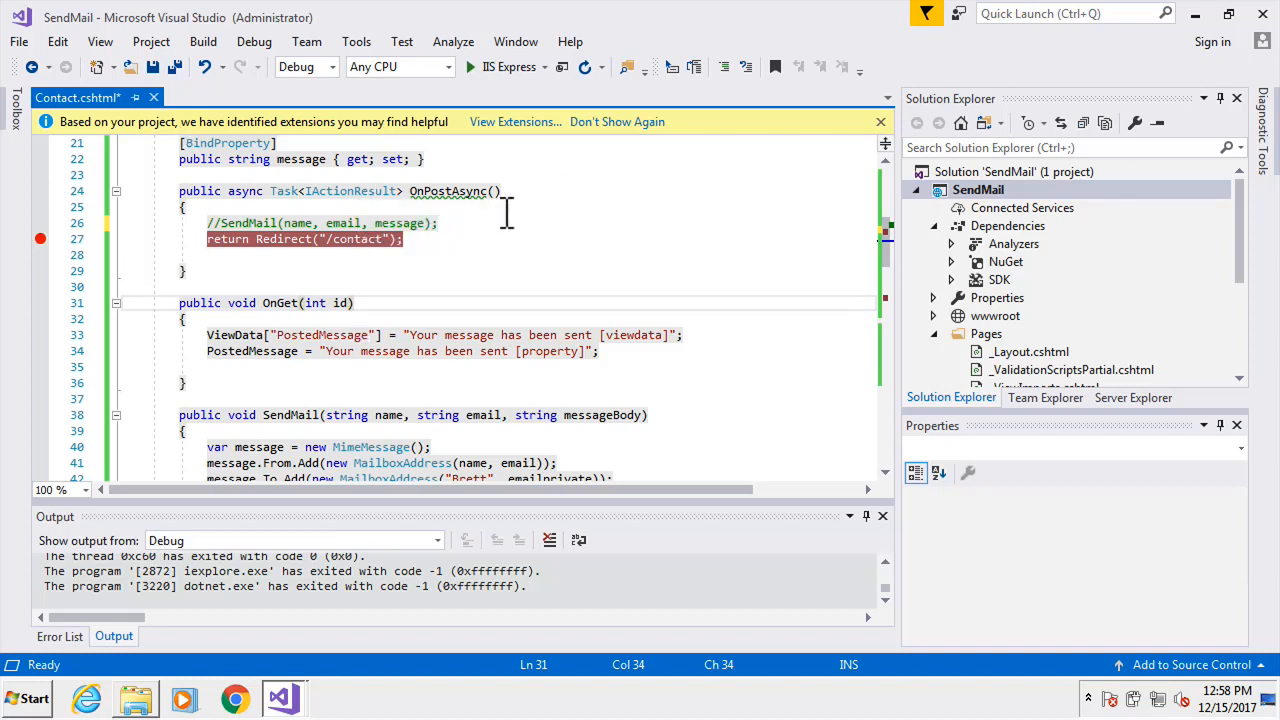
scroll("down", 3)
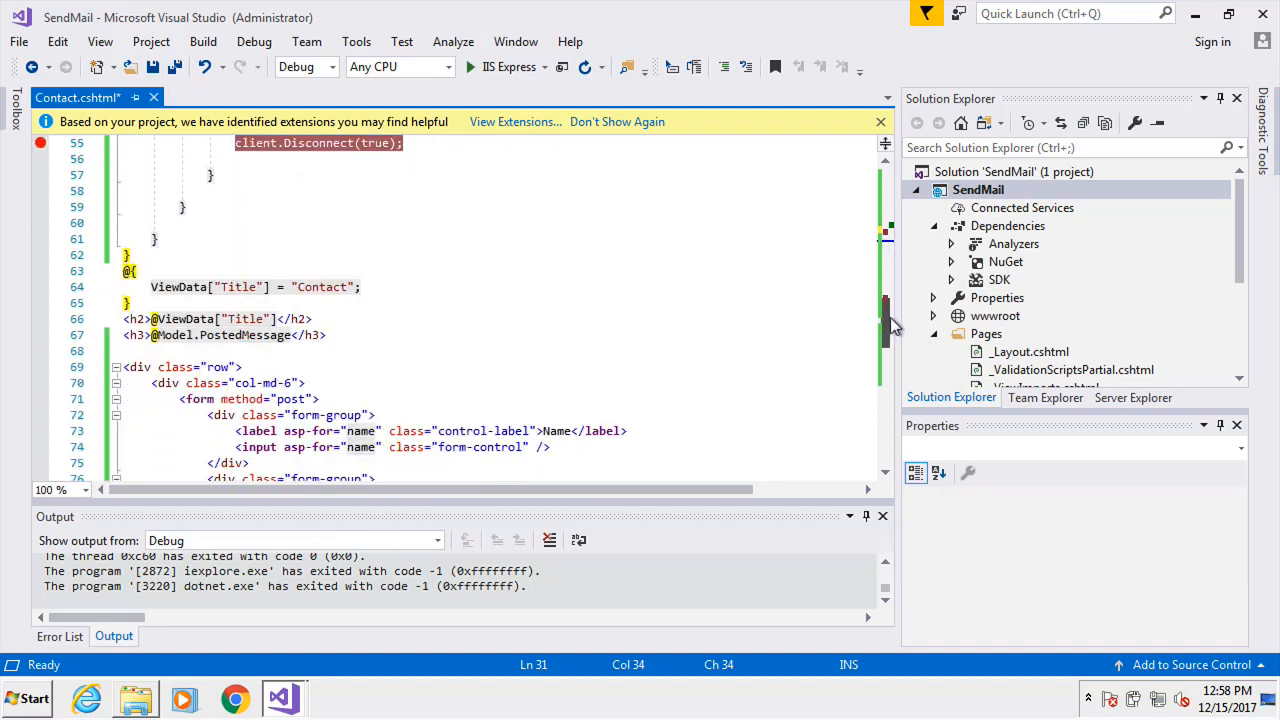
scroll("down", 3)
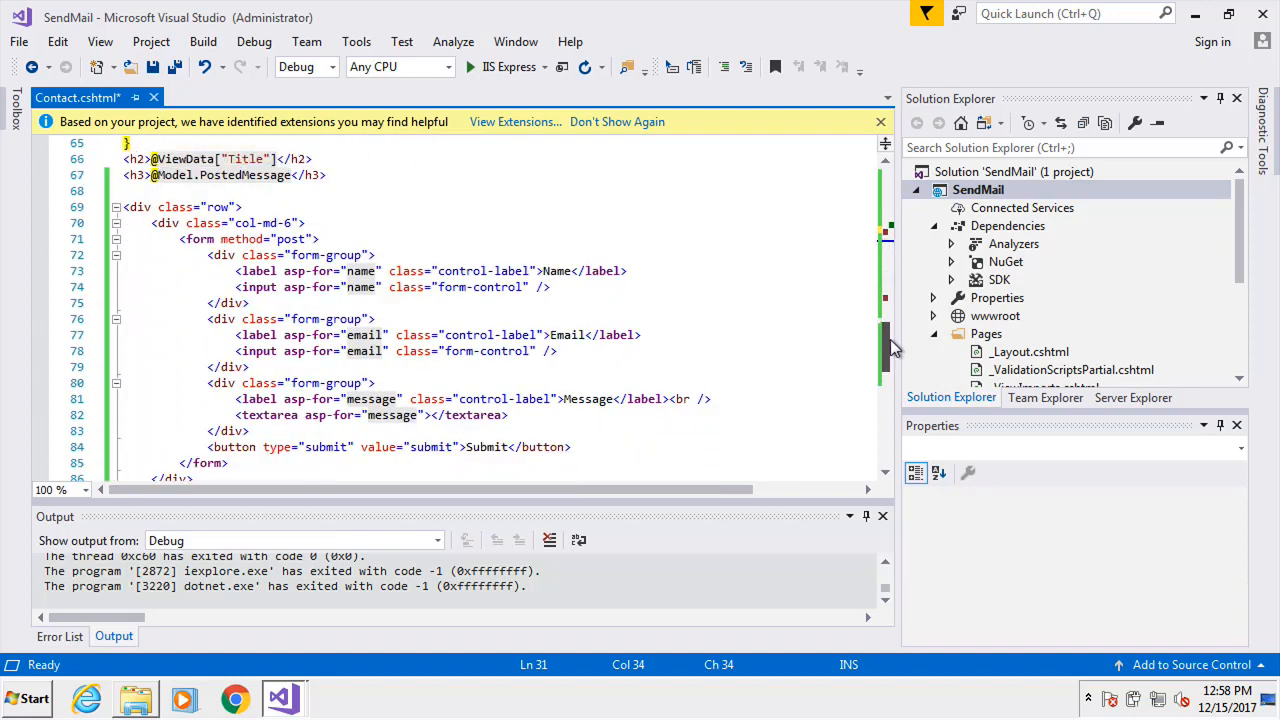
double_click(246, 176)
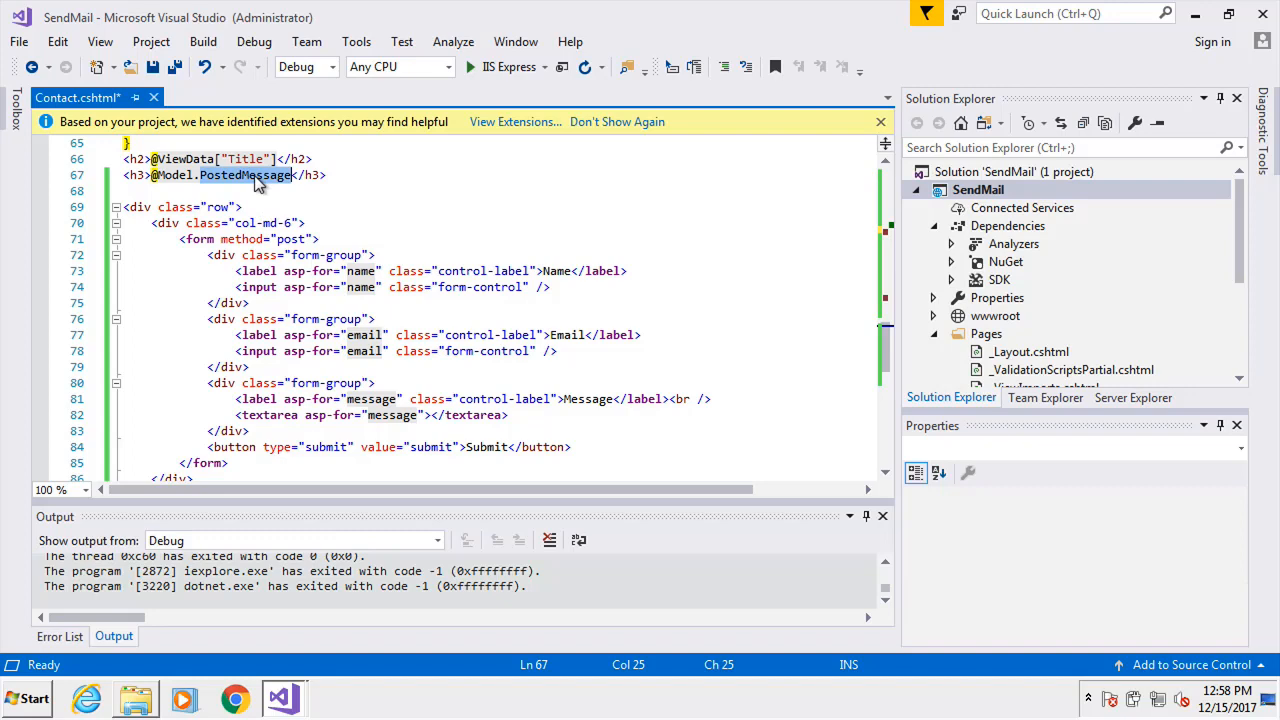
scroll("up", 3)
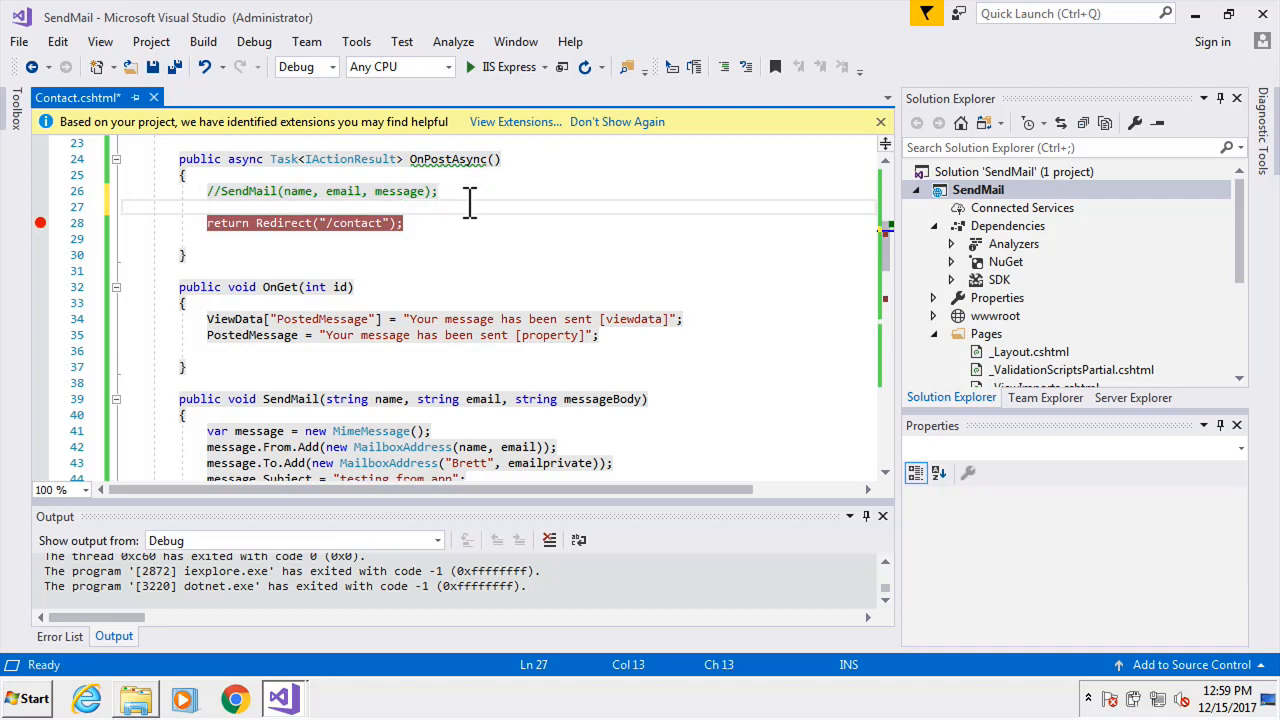
Comment out OnGet's message lines, add PostedMessage = "Your message has been sent" in OnPostAsync, and run the app.
left_click(214, 336)
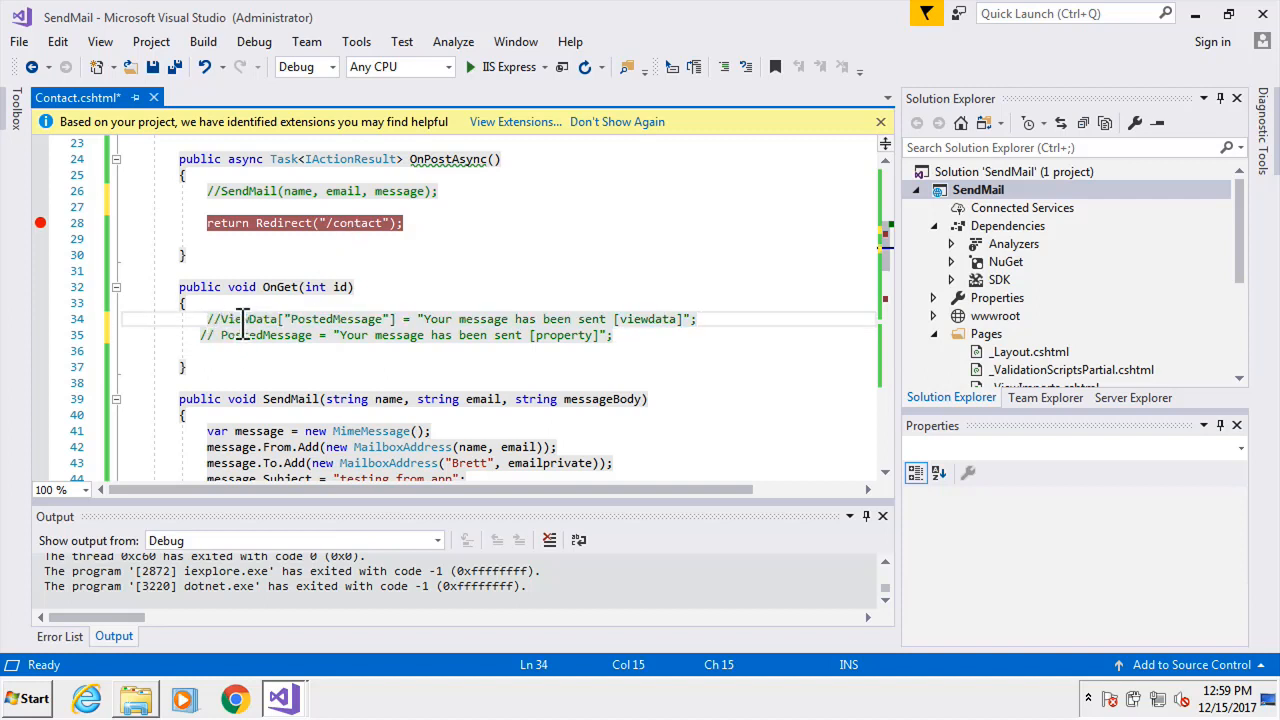
left_click(210, 206)
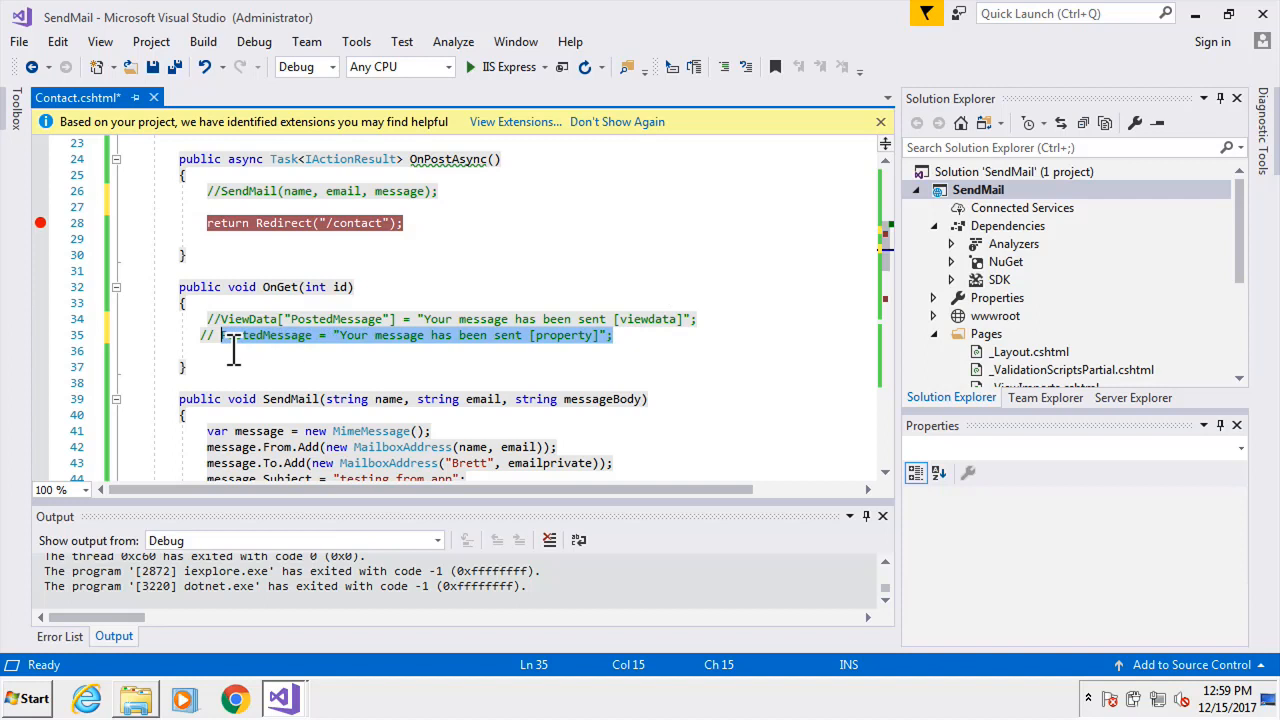
type("PostedMessage = \"Your message has been sent [property]\";")
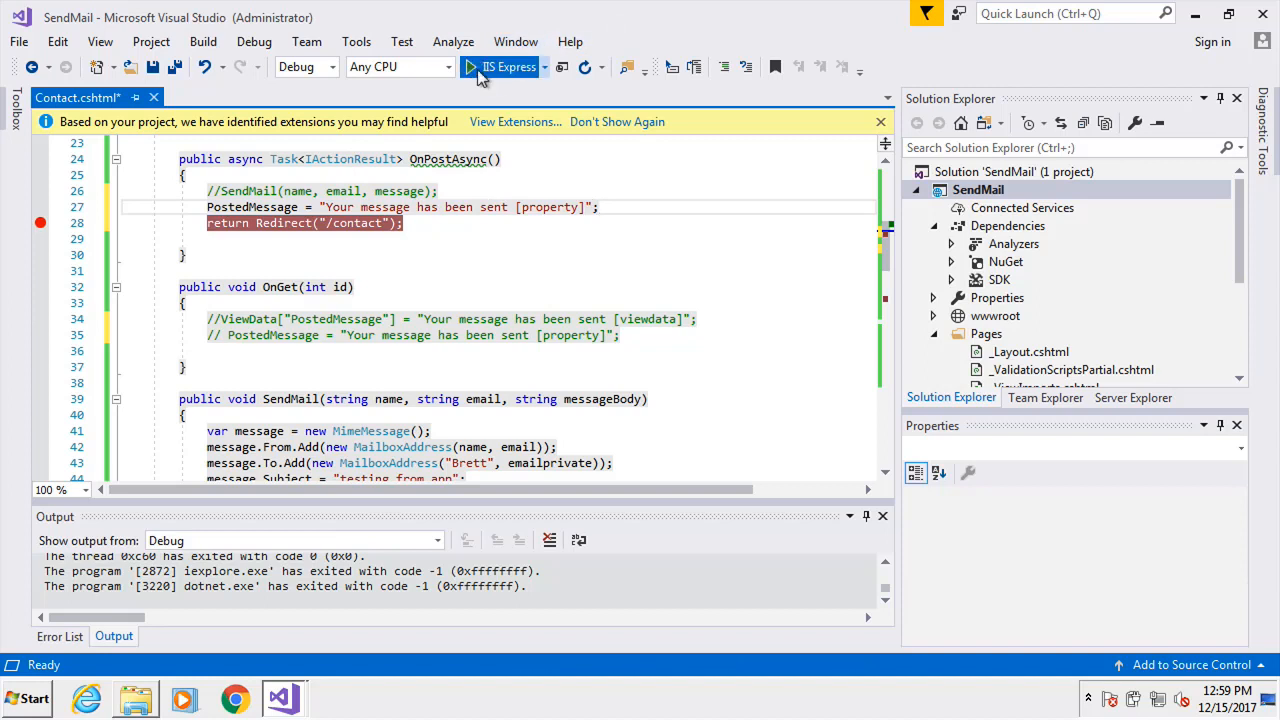
left_click(504, 68)
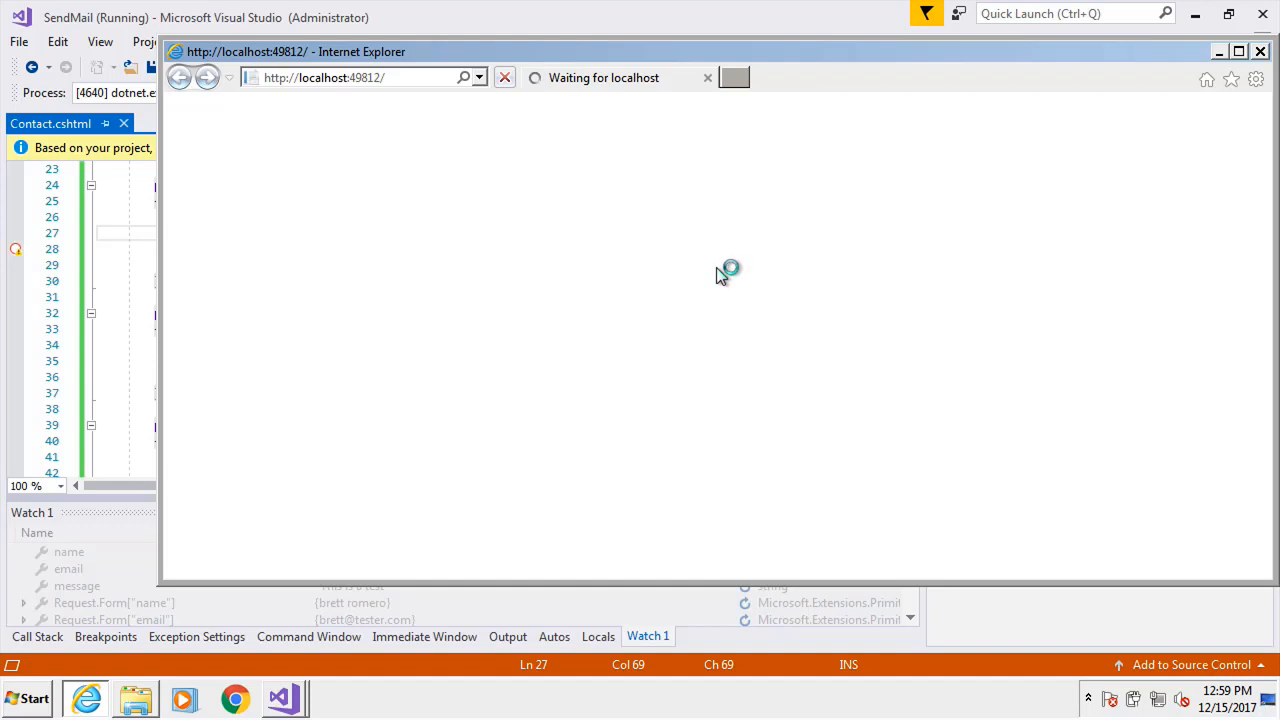
mouse_move(510, 116)
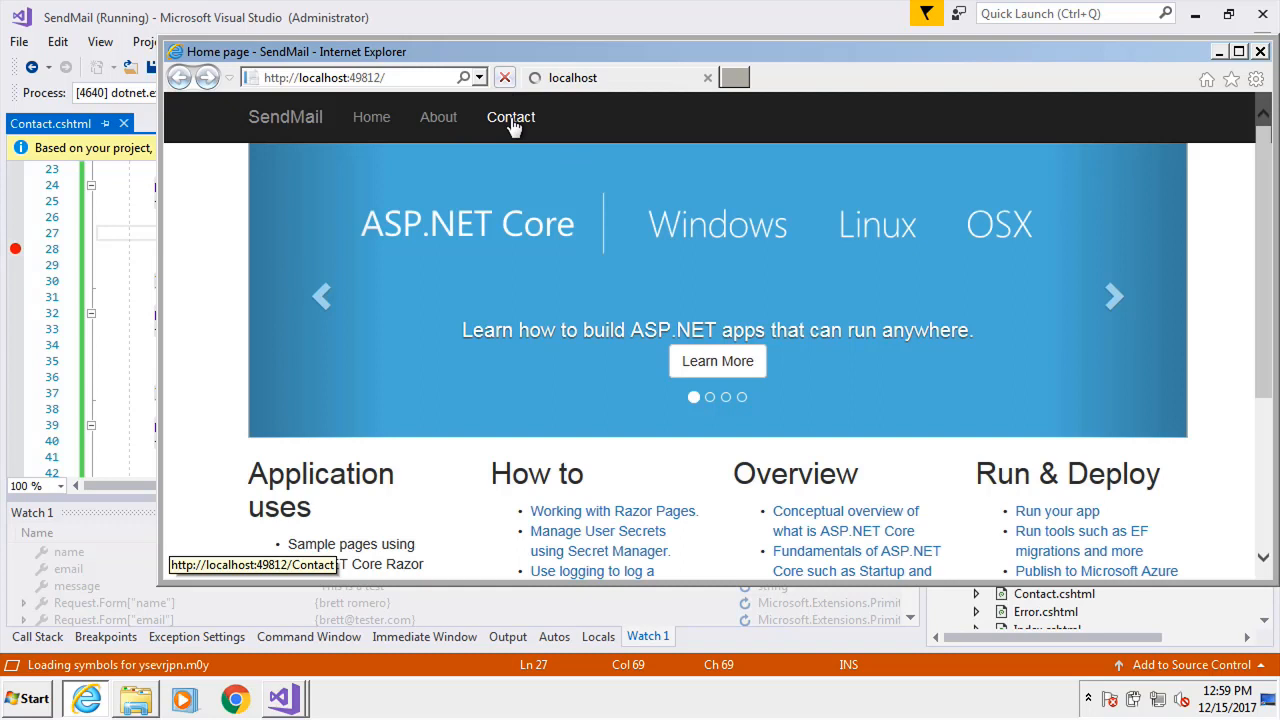
On Contact, enter name brett, email and a short test message, submit, and continue past the post breakpoint.
left_click(510, 116)
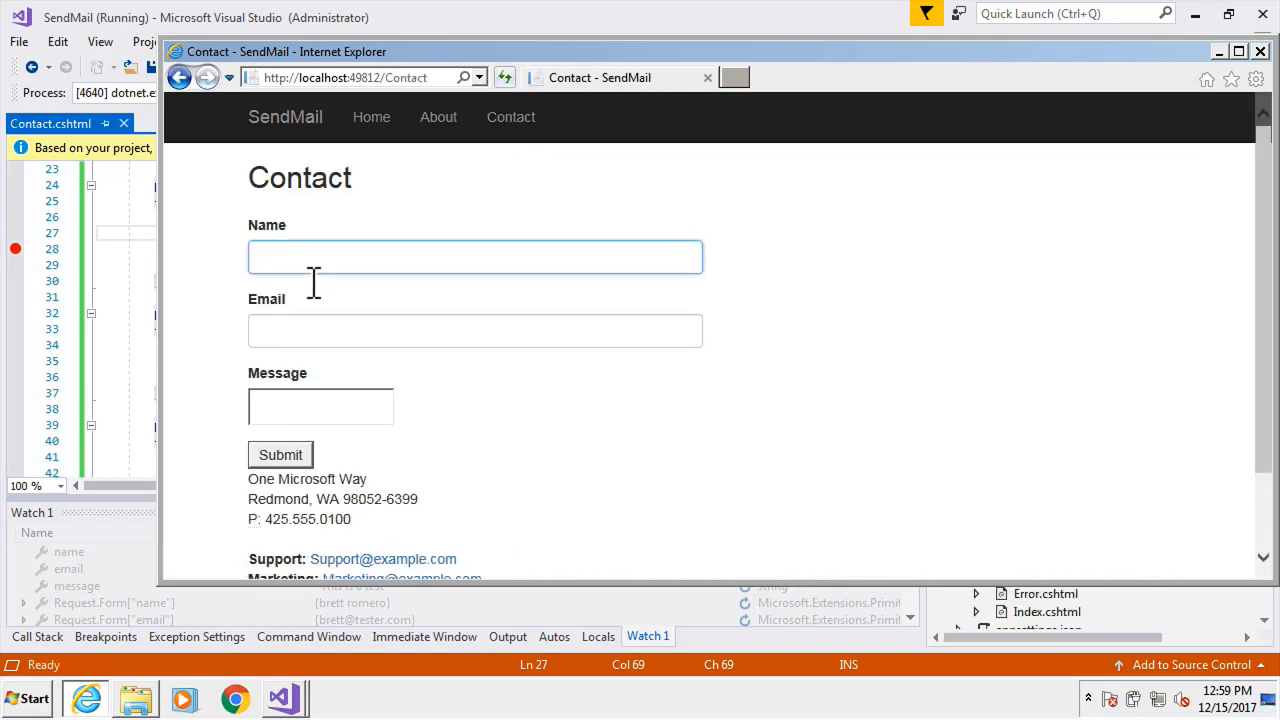
type("brett")
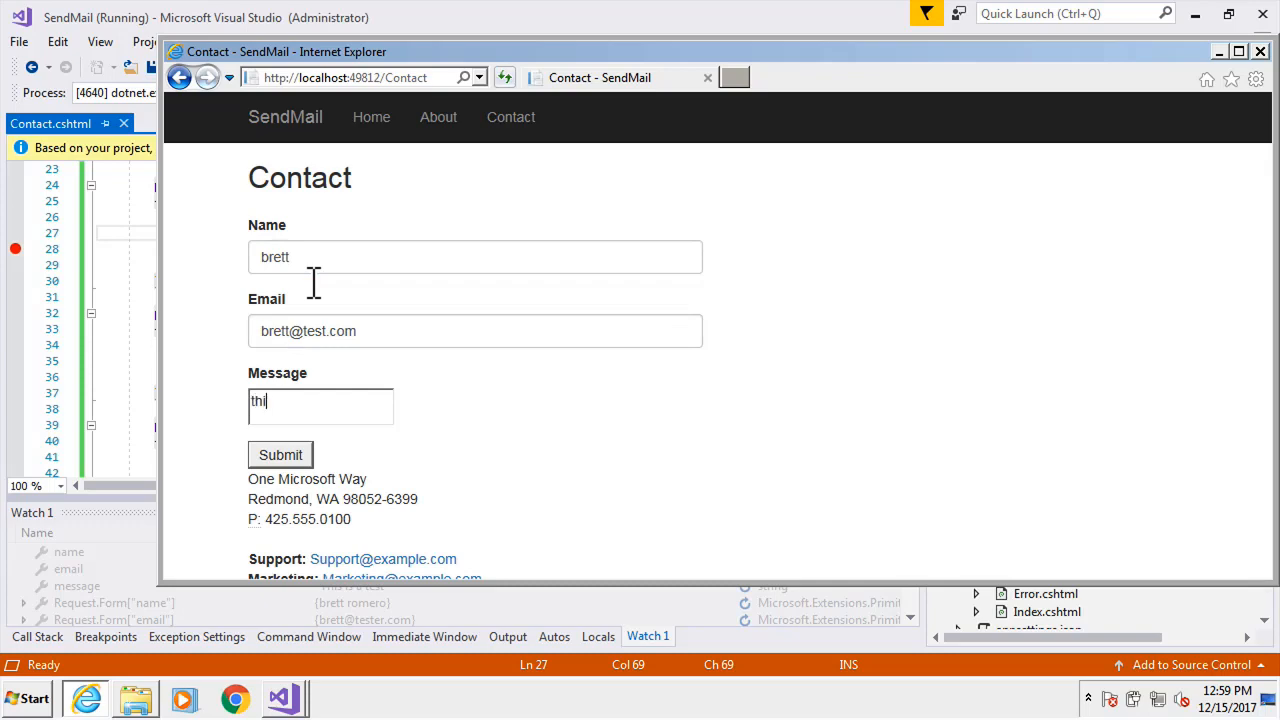
type("s is a")
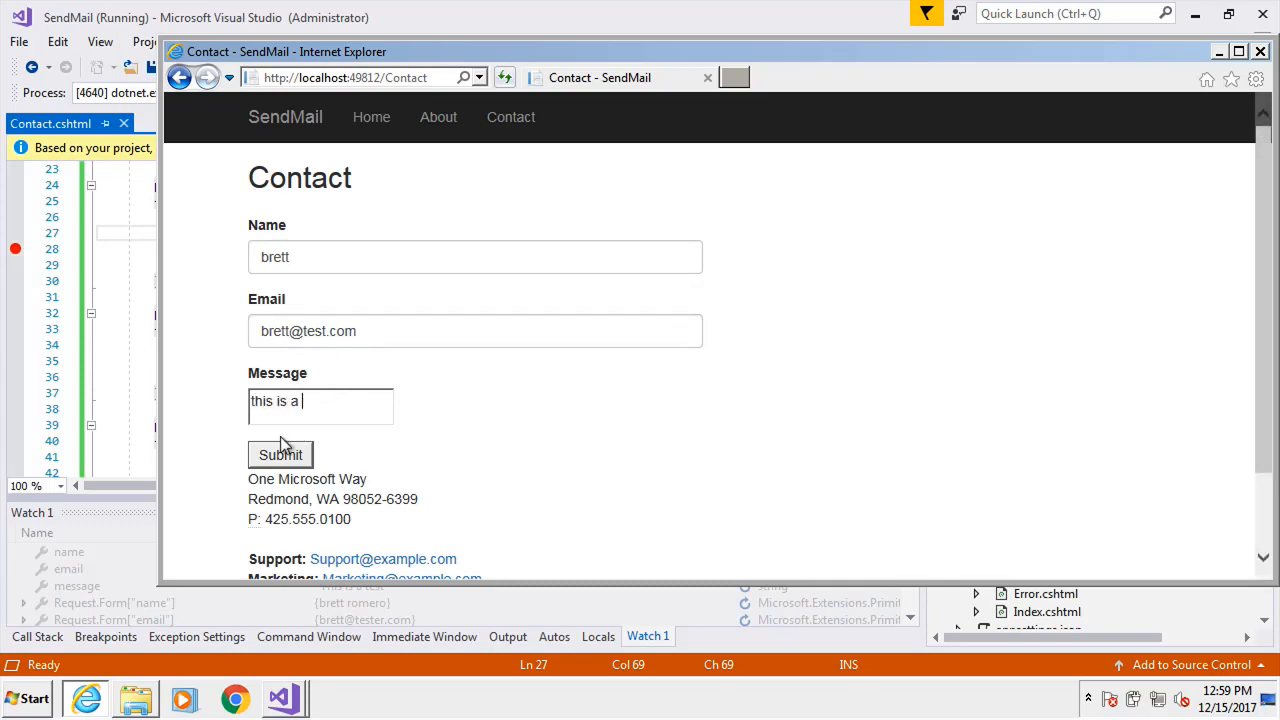
left_click(280, 454)
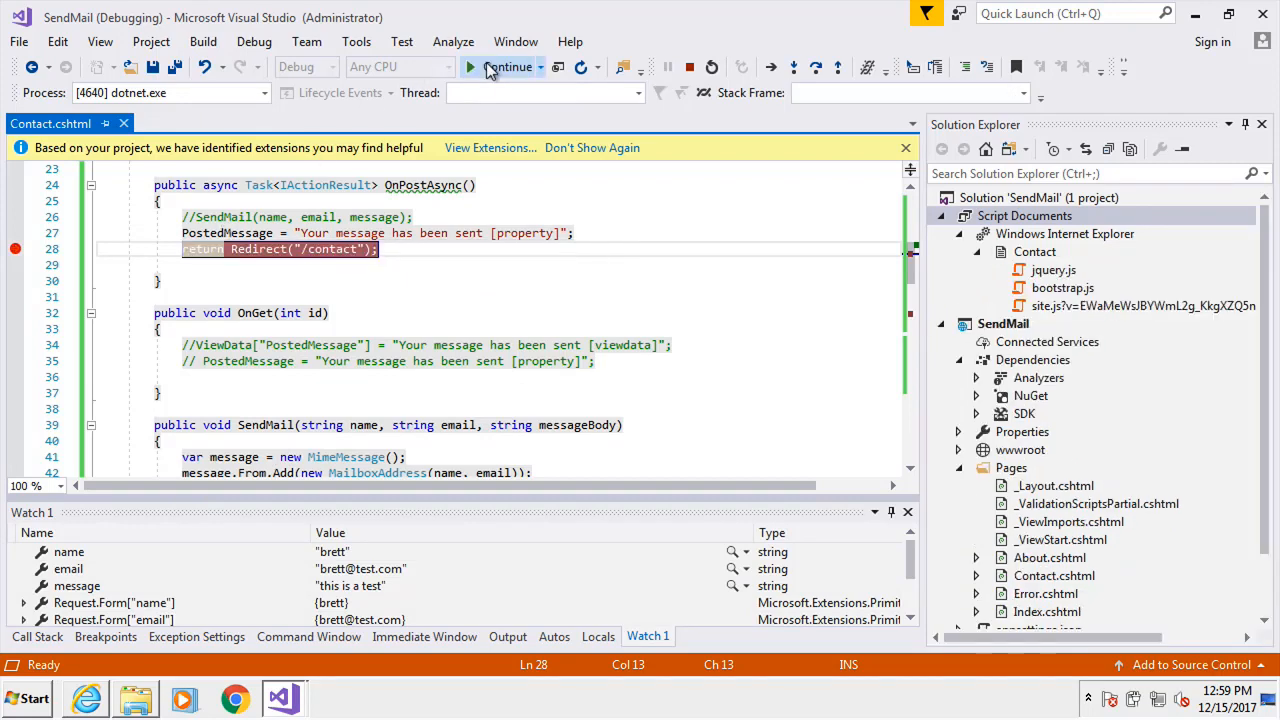
left_click(508, 66)
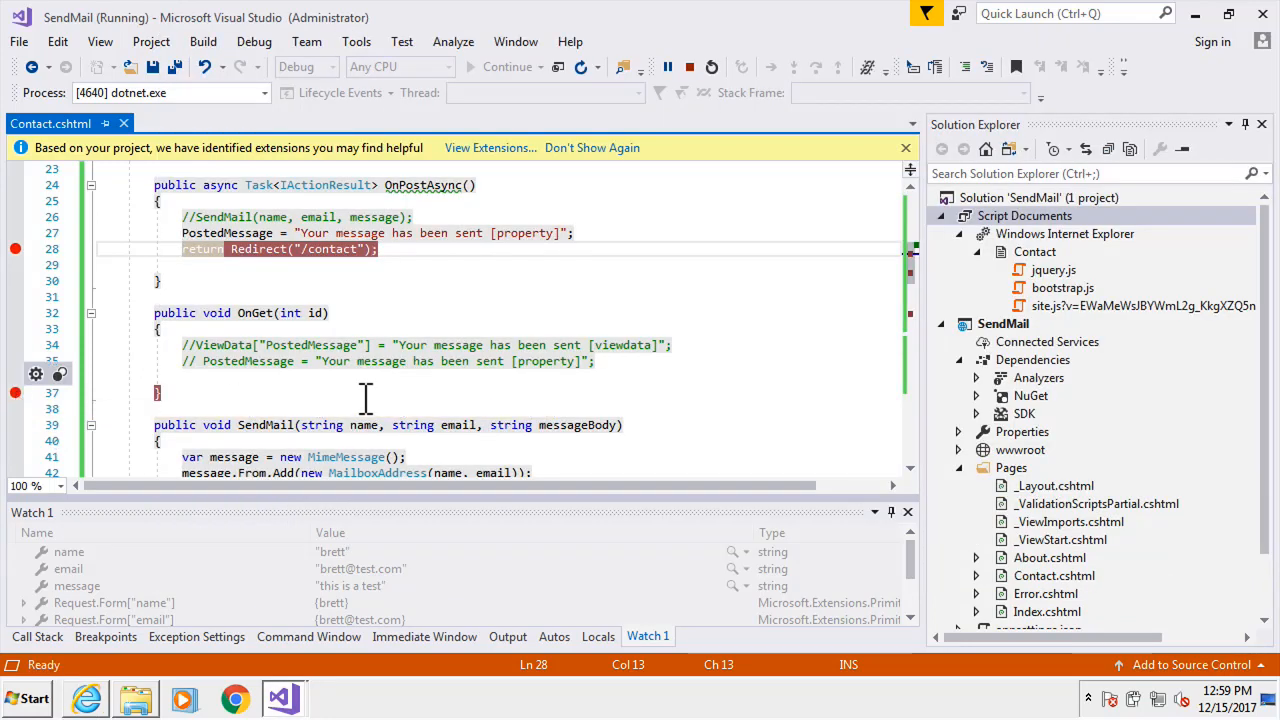
mouse_move(292, 390)
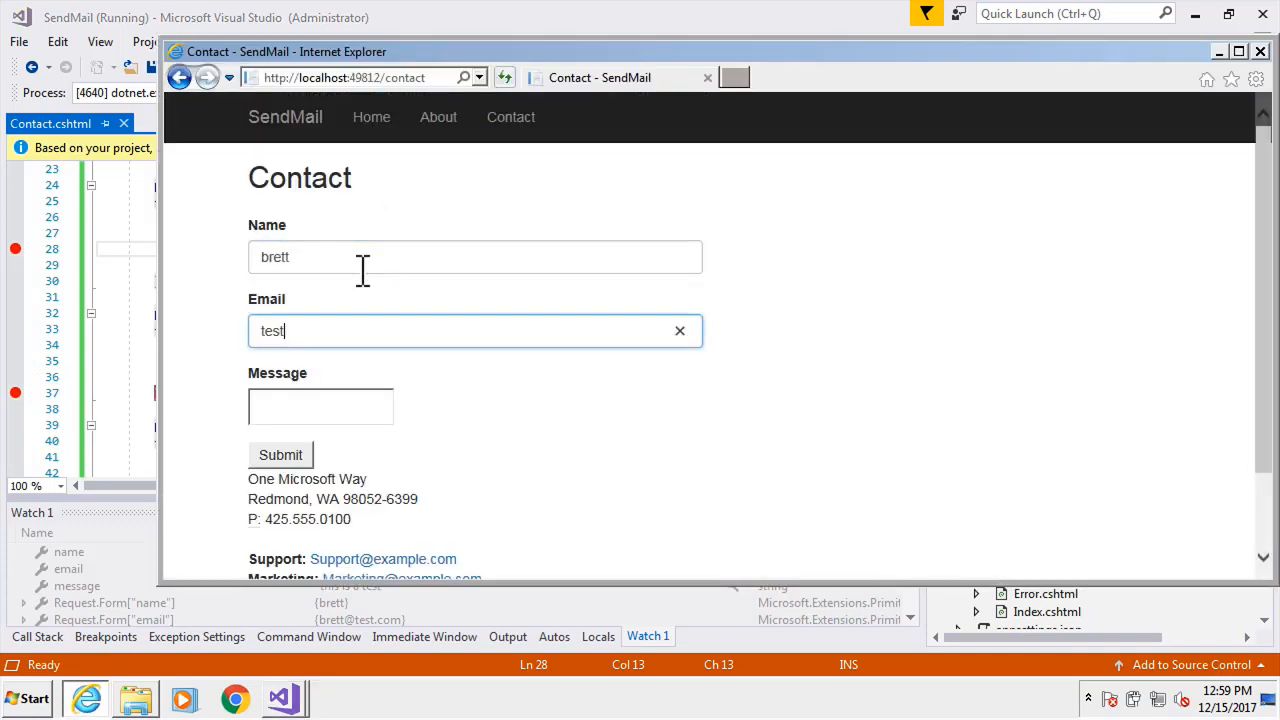
Refill the form with brett@test and 'this is a test', submit, and continue through the post and get breakpoints.
type("@test")
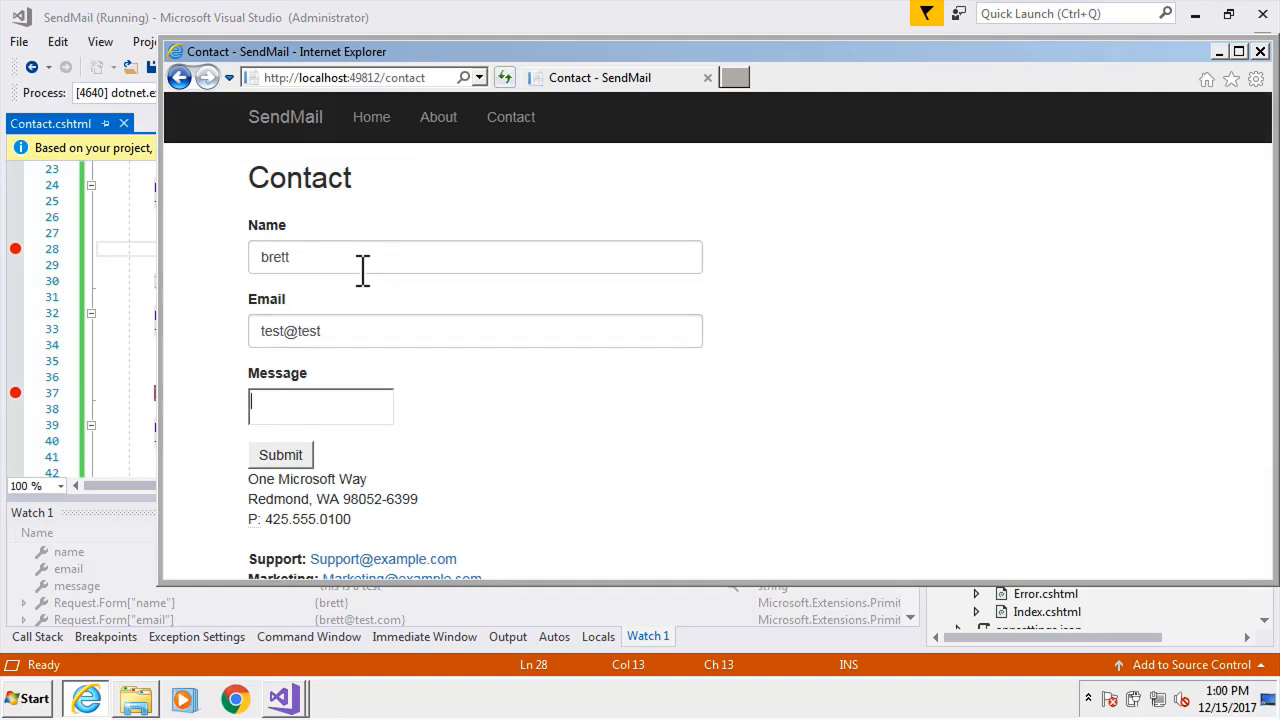
type("this is a tes")
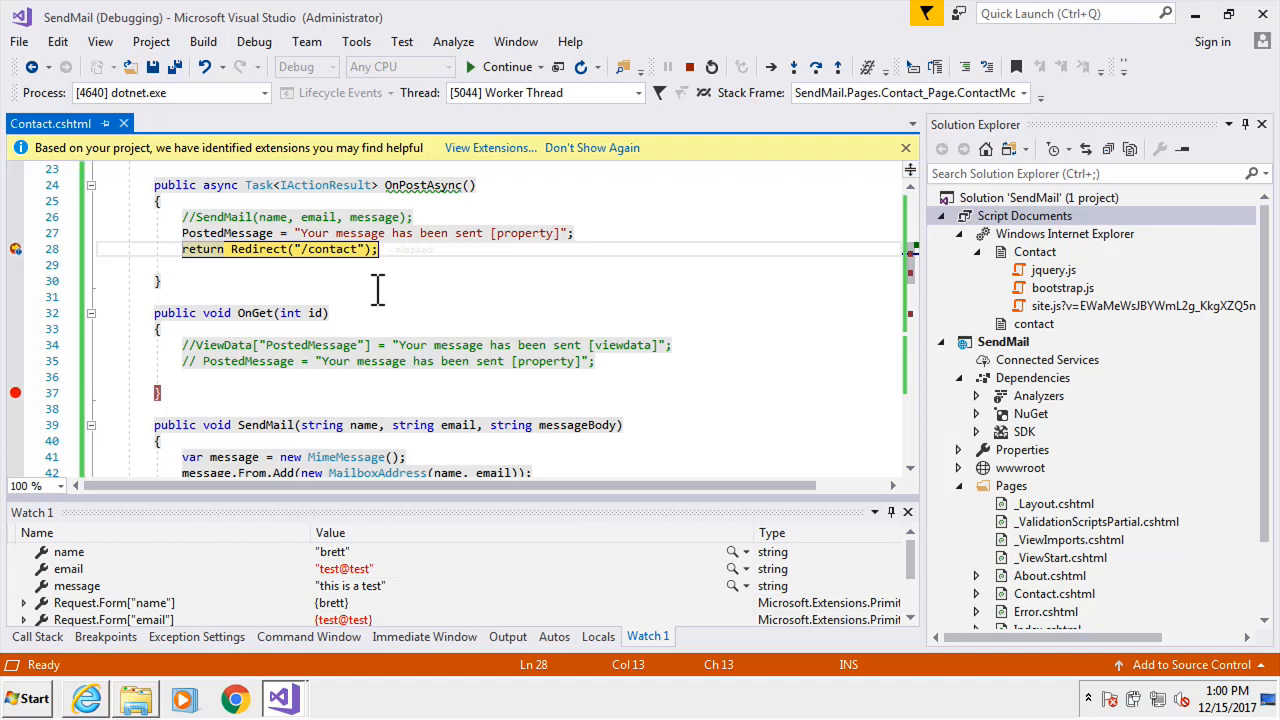
left_click(504, 68)
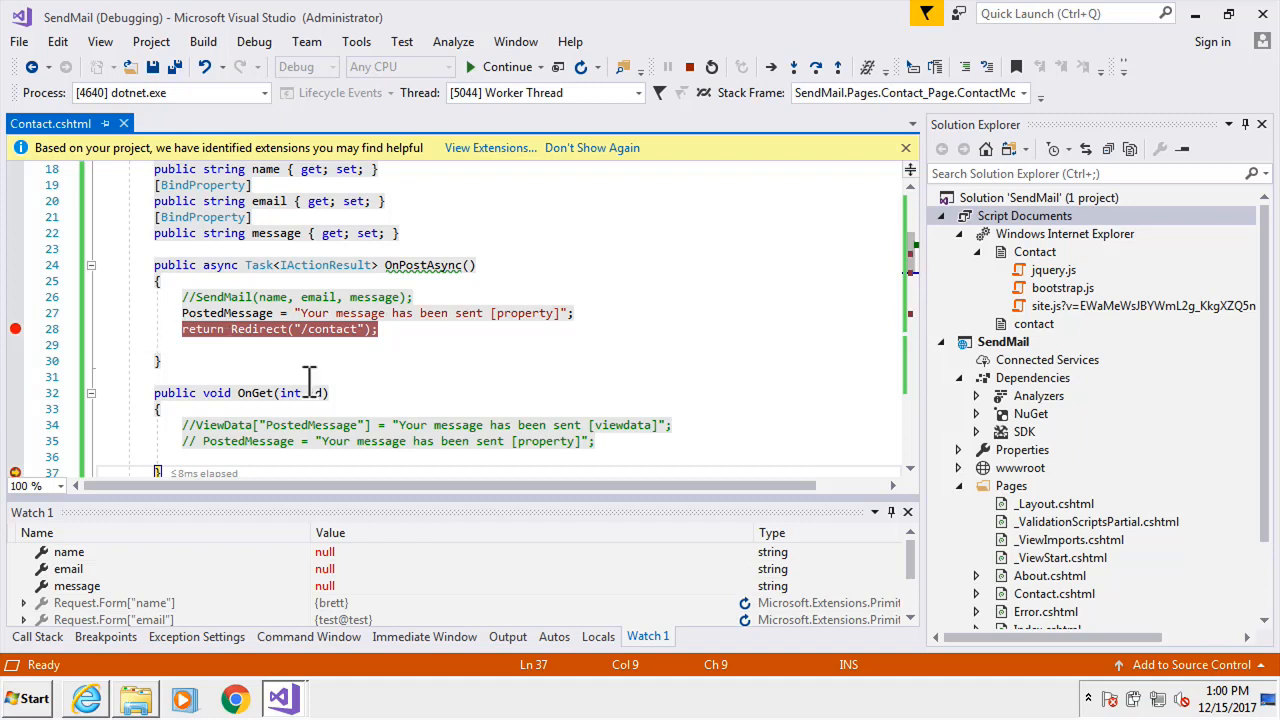
mouse_move(918, 296)
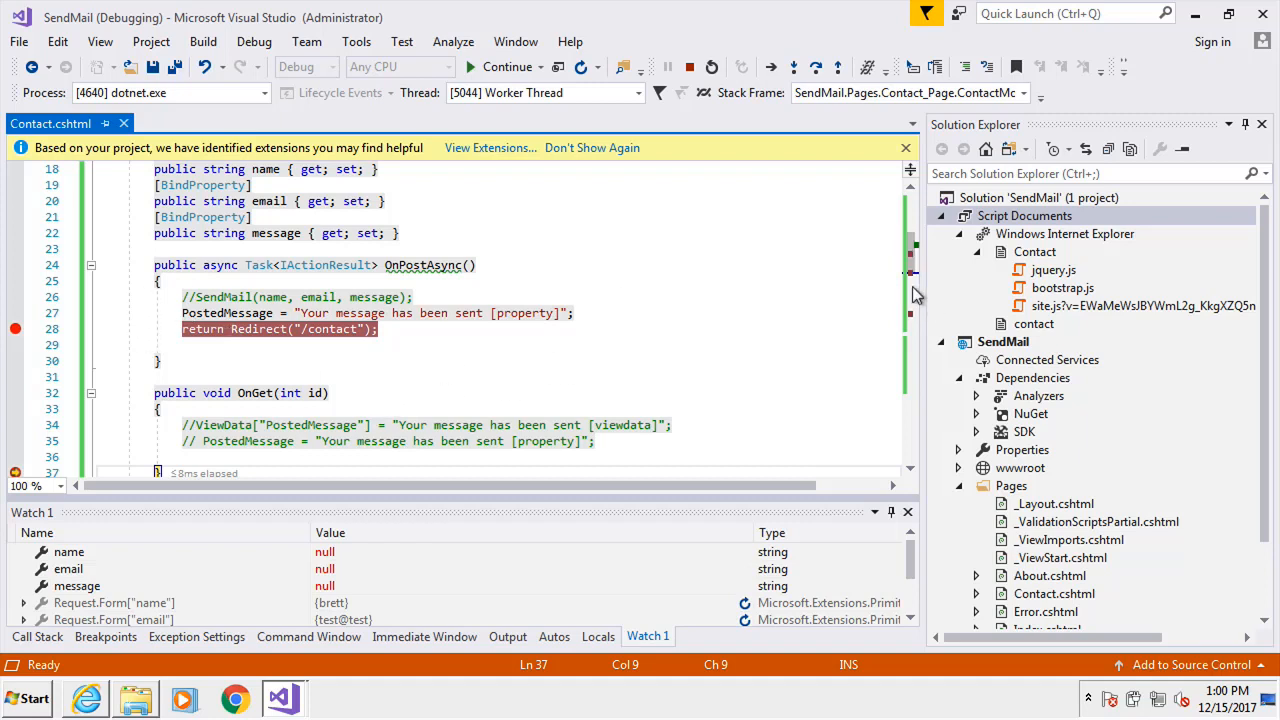
scroll("down", 3)
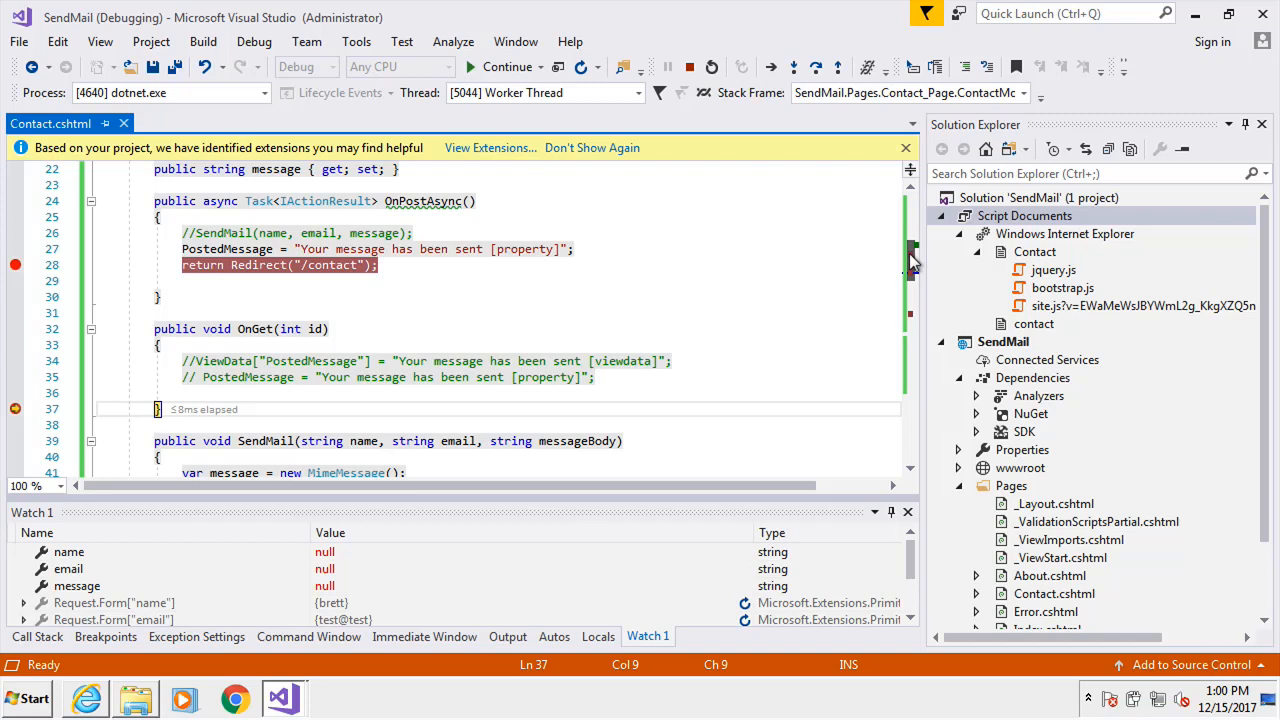
mouse_move(458, 210)
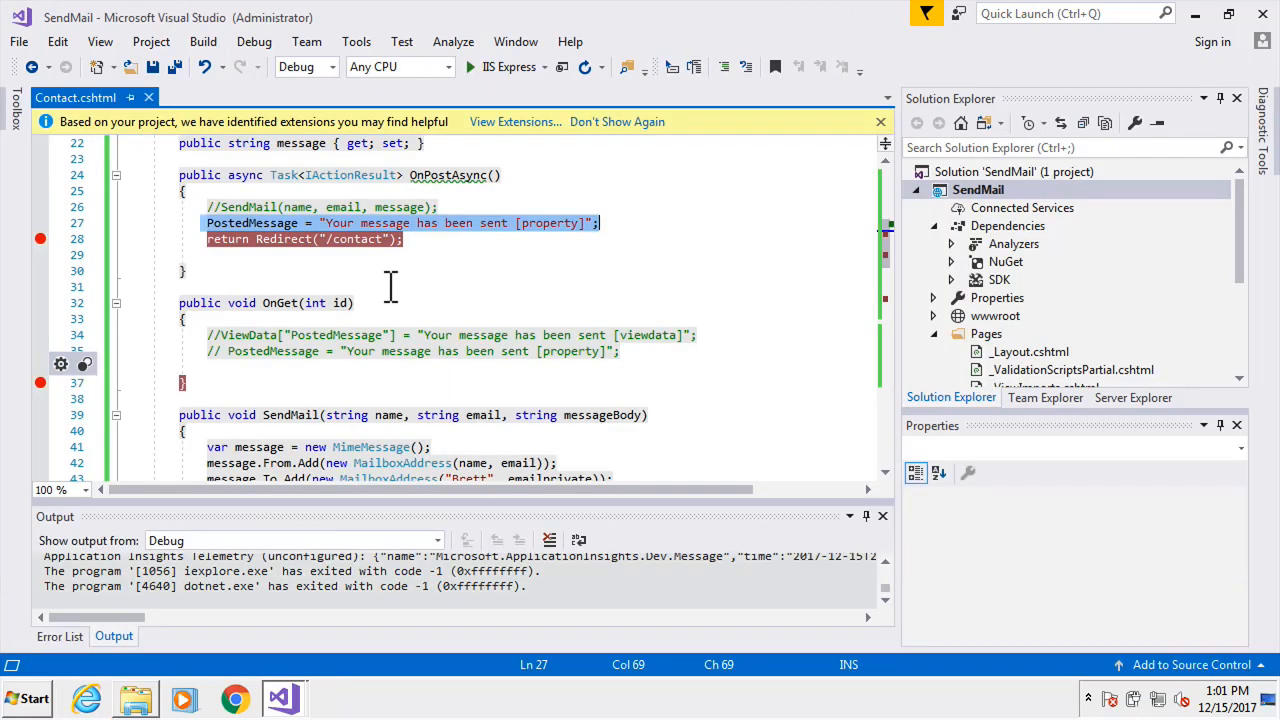
Append the ?pb=1 query string to the Redirect address in OnPostAsync.
left_click(396, 238)
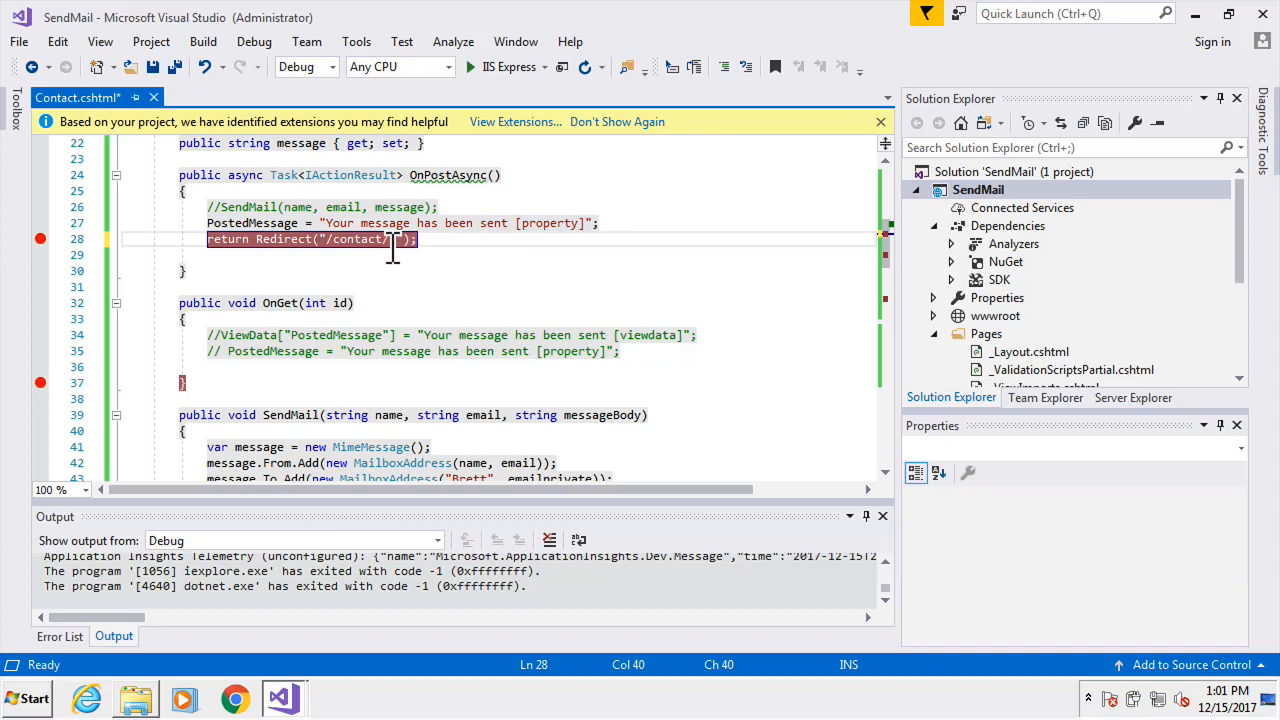
type("?pb=1")
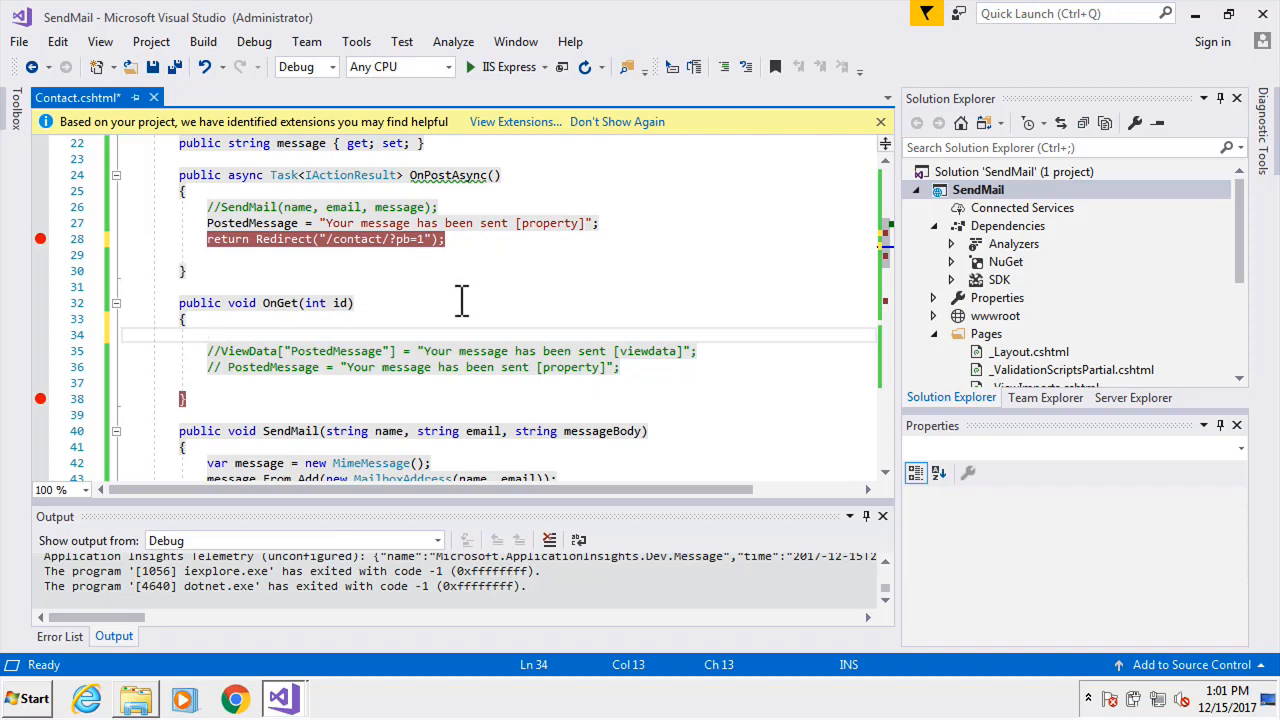
In OnGet, write if(Request.QueryString.HasValue && Request.QueryString.Value.Contains("pb=1")).
type("if()")
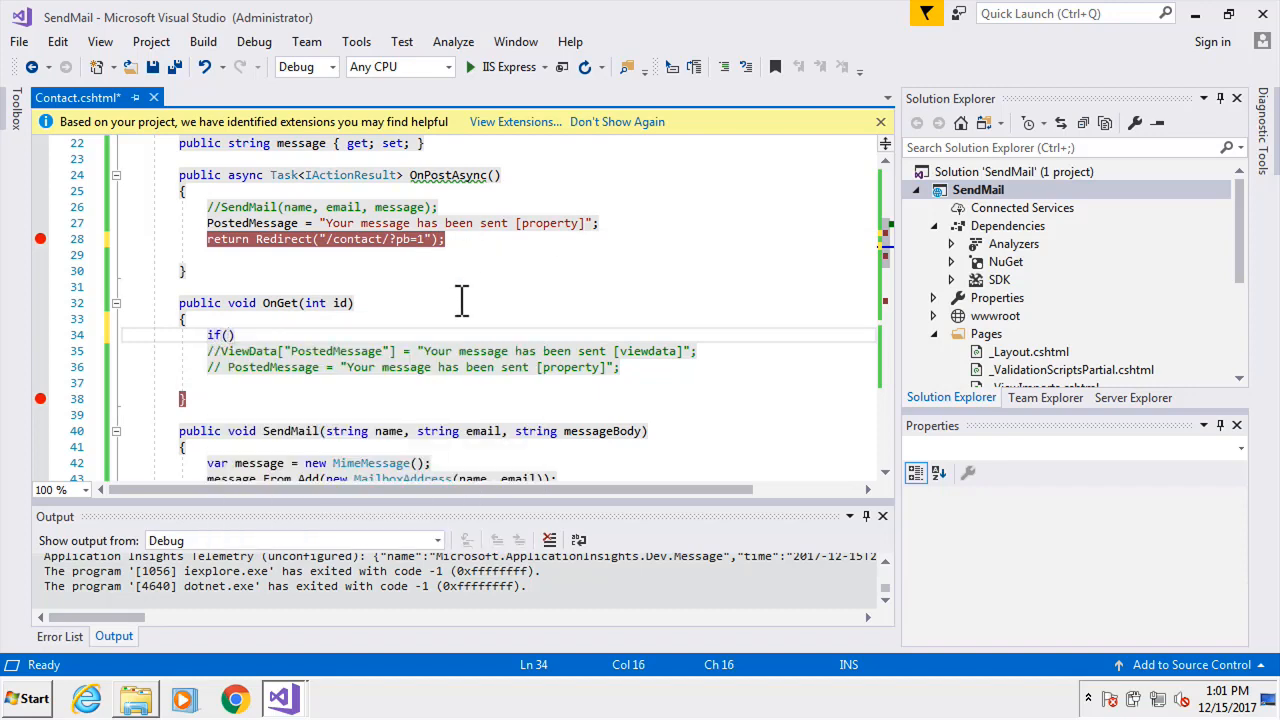
type("Request.")
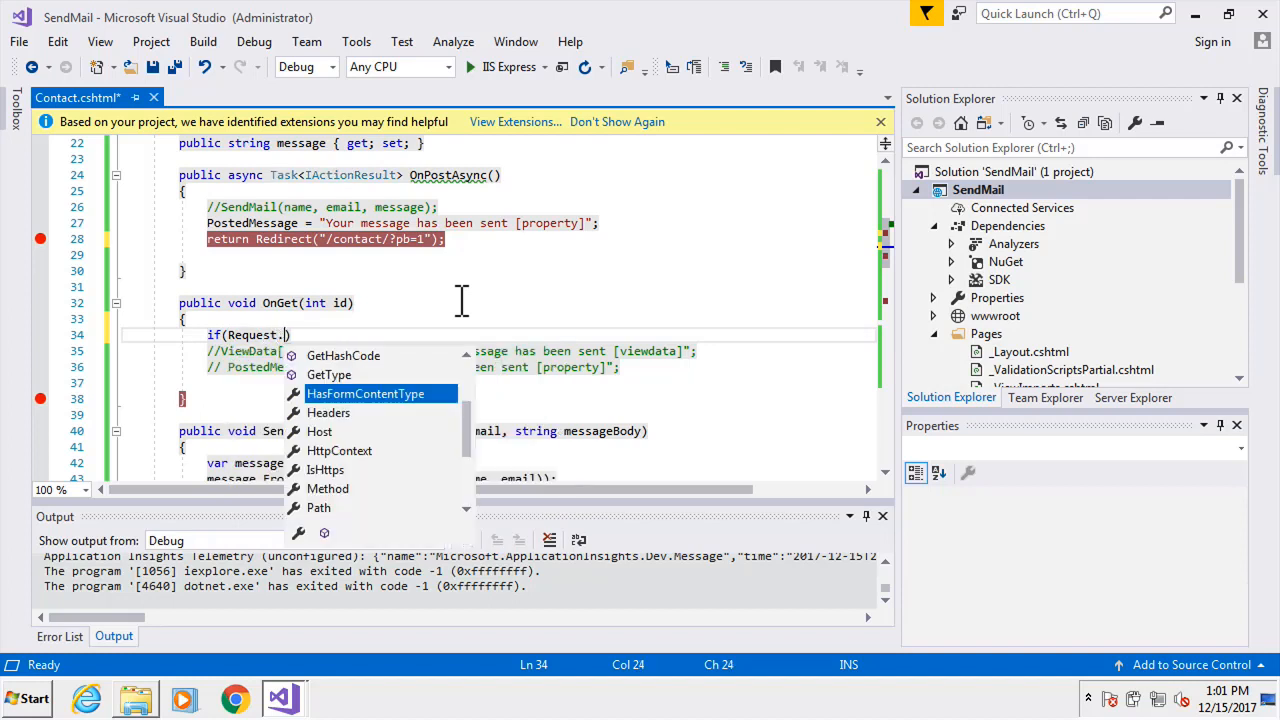
type("querystr")
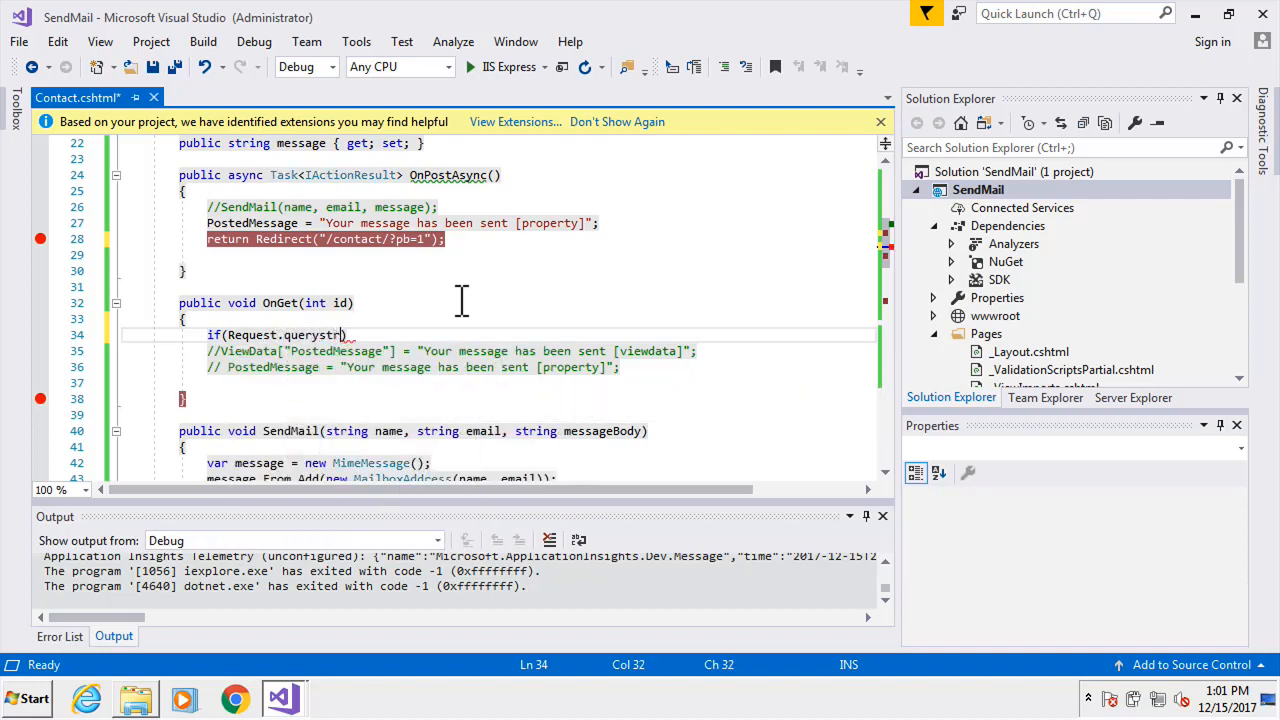
type("QueryString")
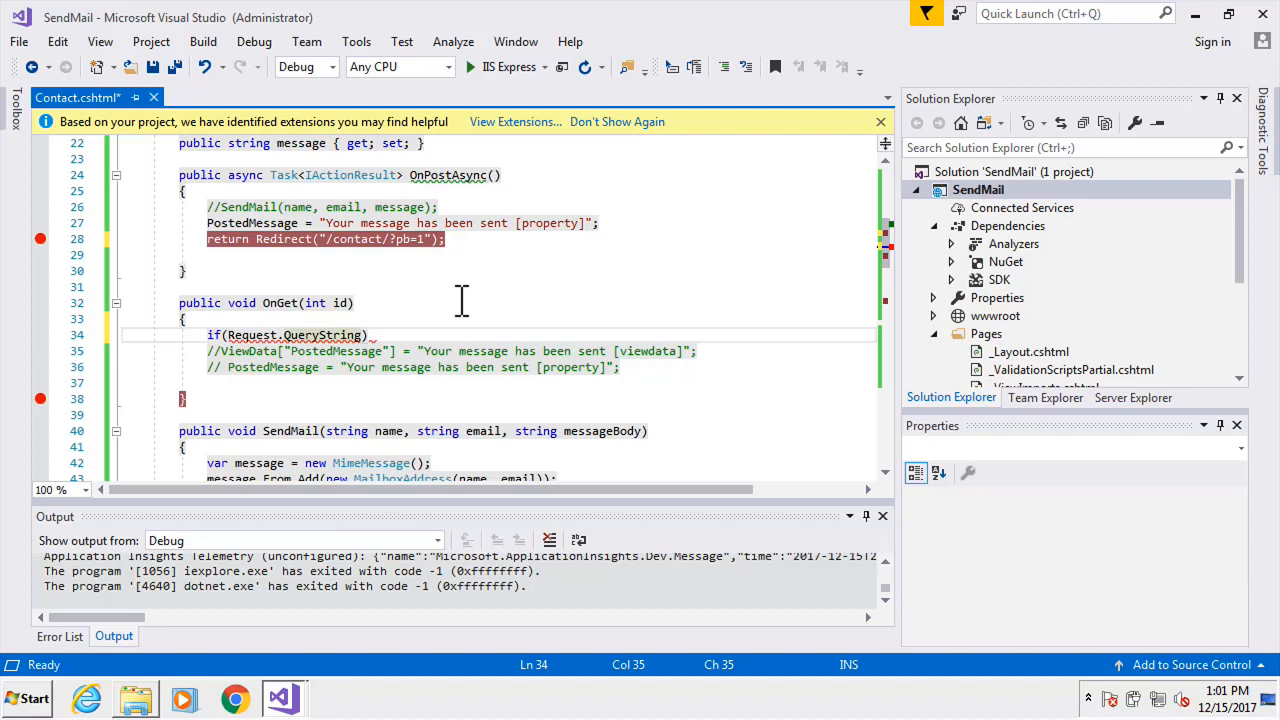
type(".HasValue )")
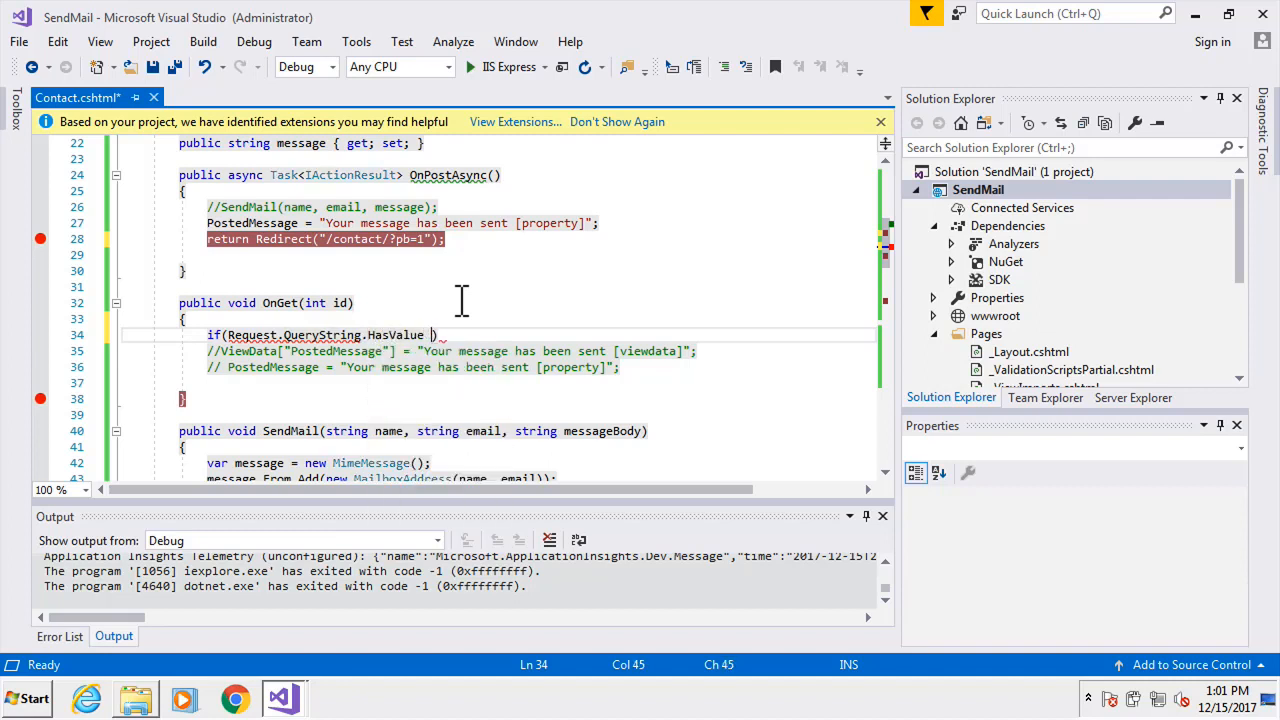
type("&& Request.QueryString")
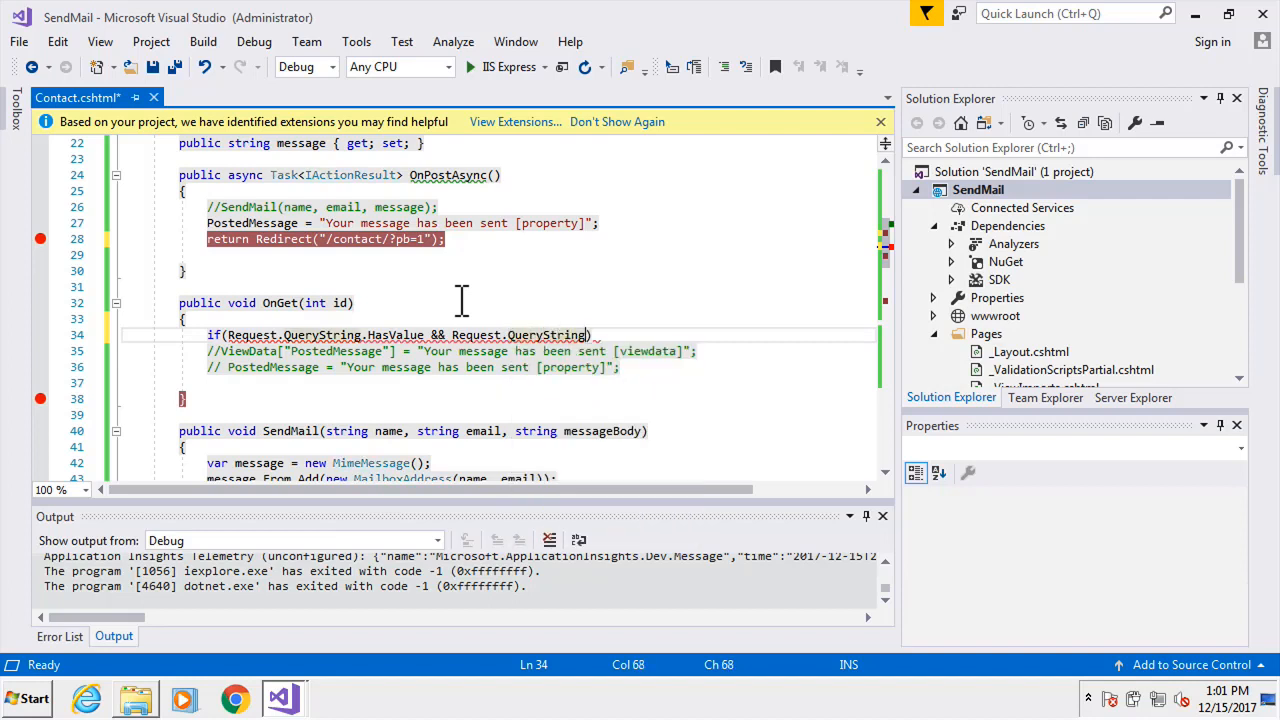
type(".Value.conttains(\"")
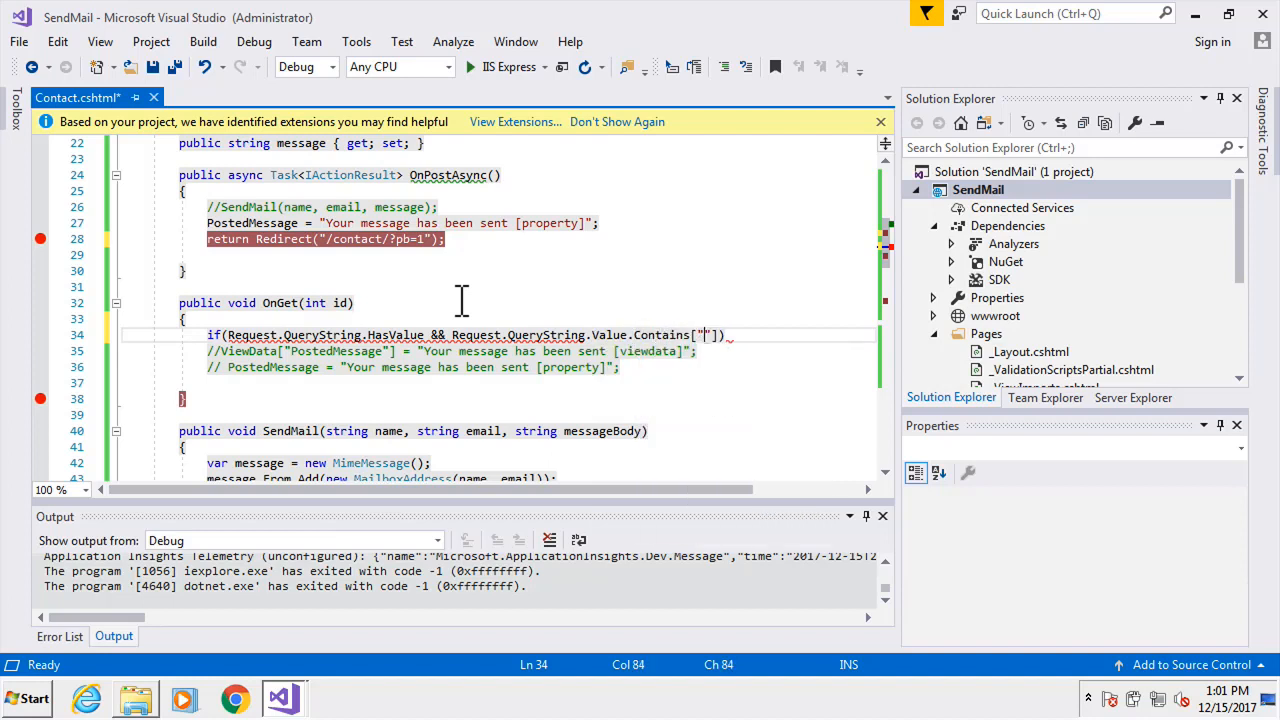
type("pb=1")
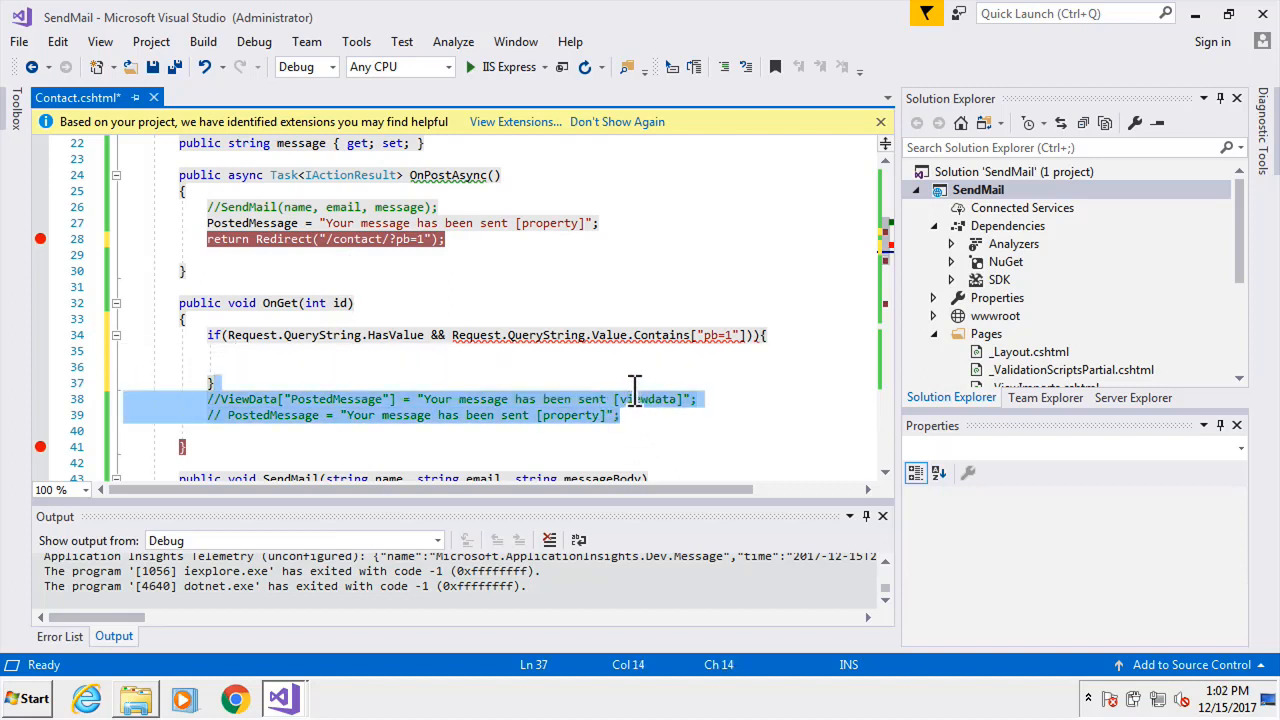
Move the uncommented ViewData and PostedMessage lines inside the condition and remove PostedMessage from OnPostAsync.
key("Delete")
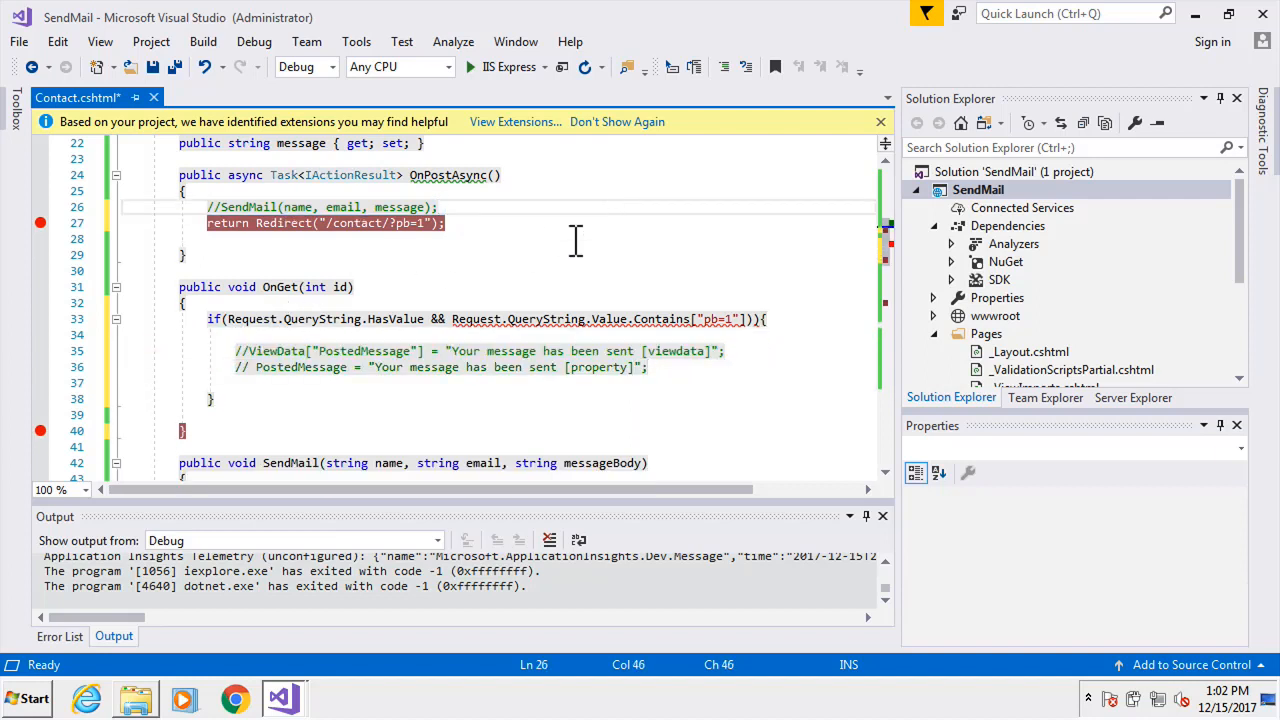
left_click(240, 334)
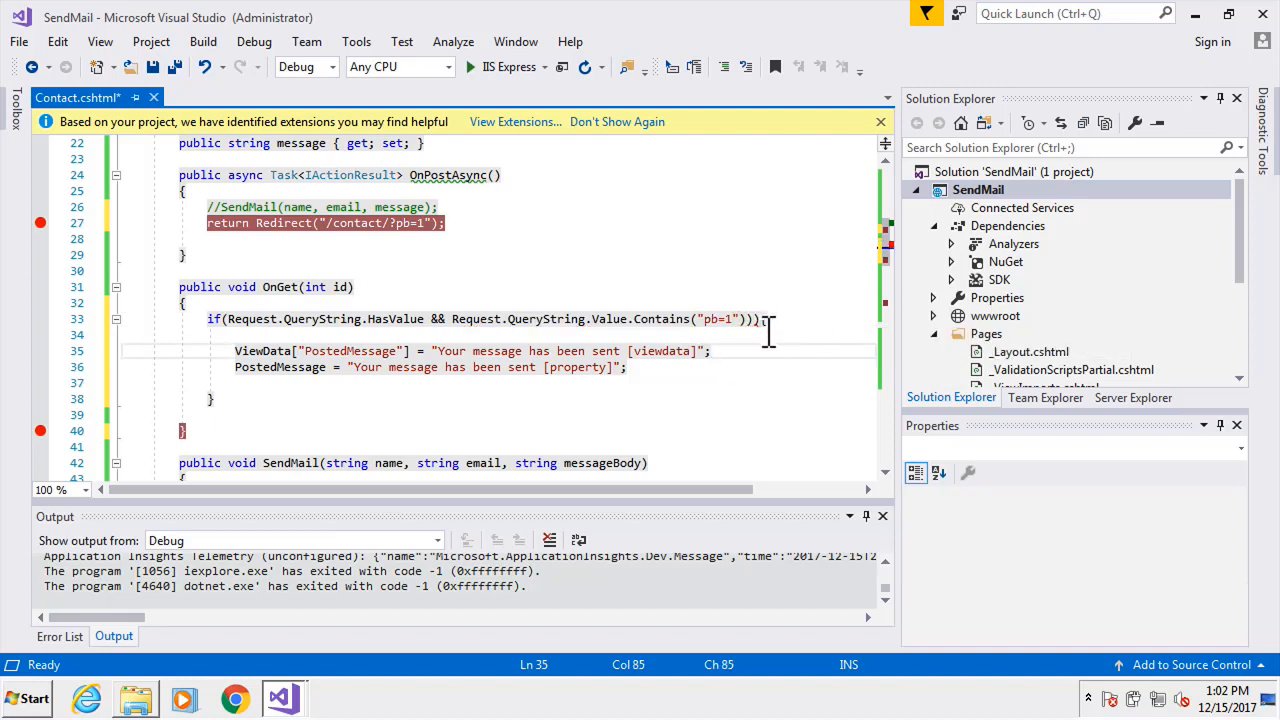
left_click(760, 318)
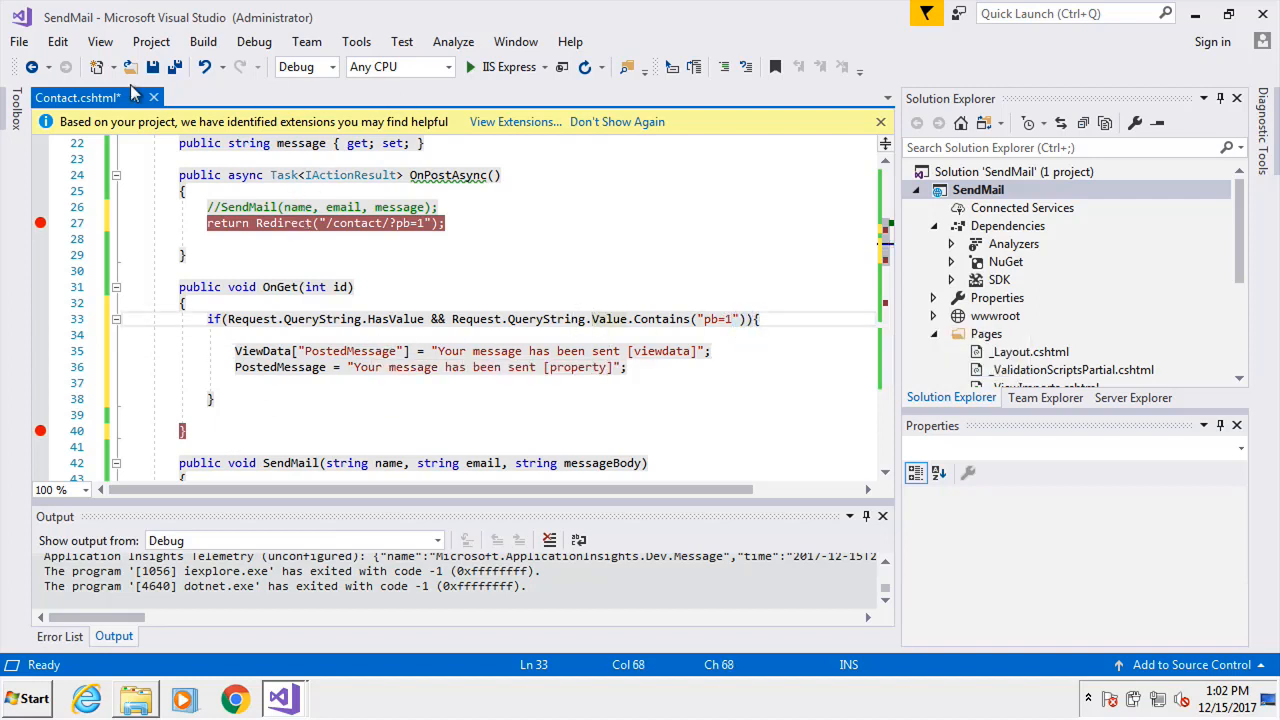
scroll("down", 3)
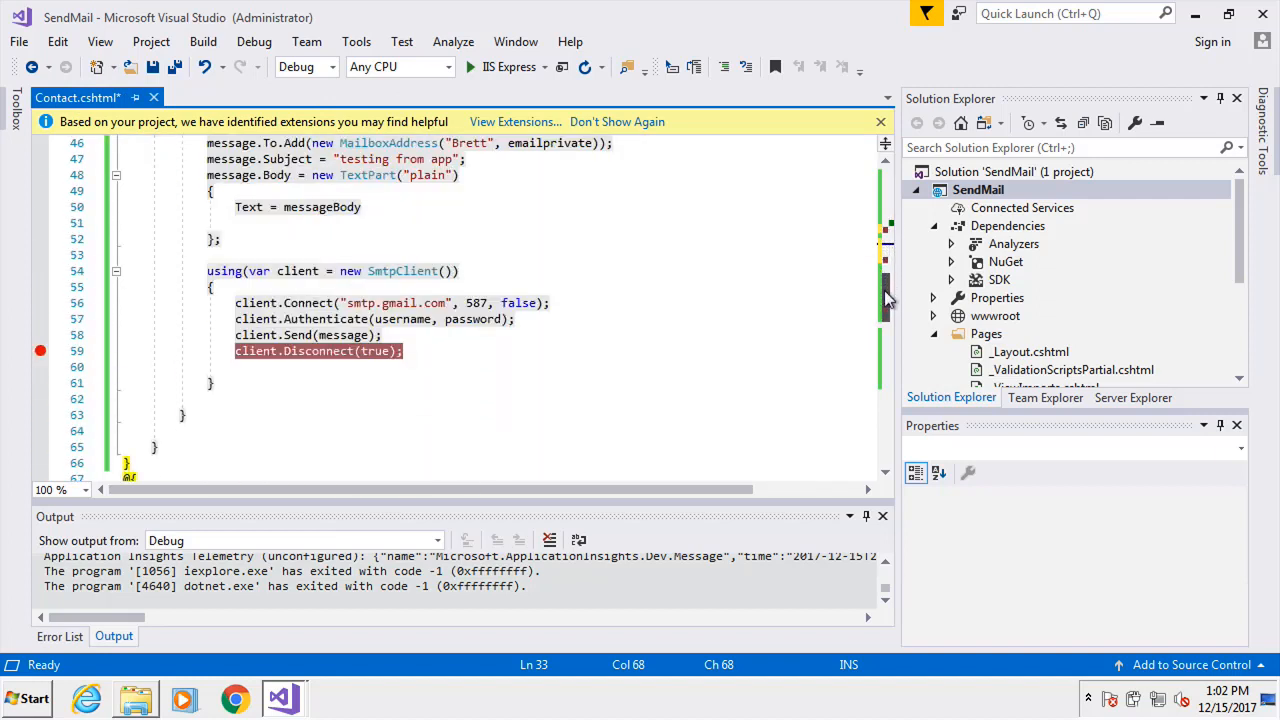
scroll("down", 3)
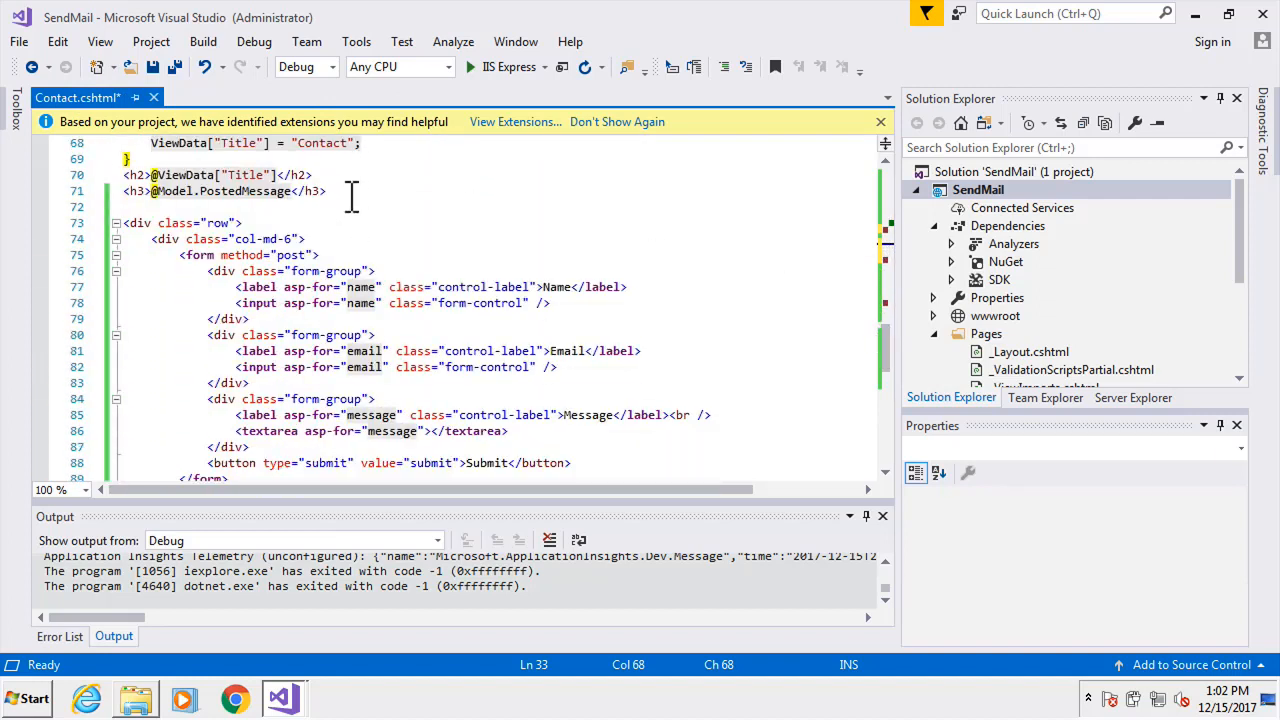
left_click(326, 192)
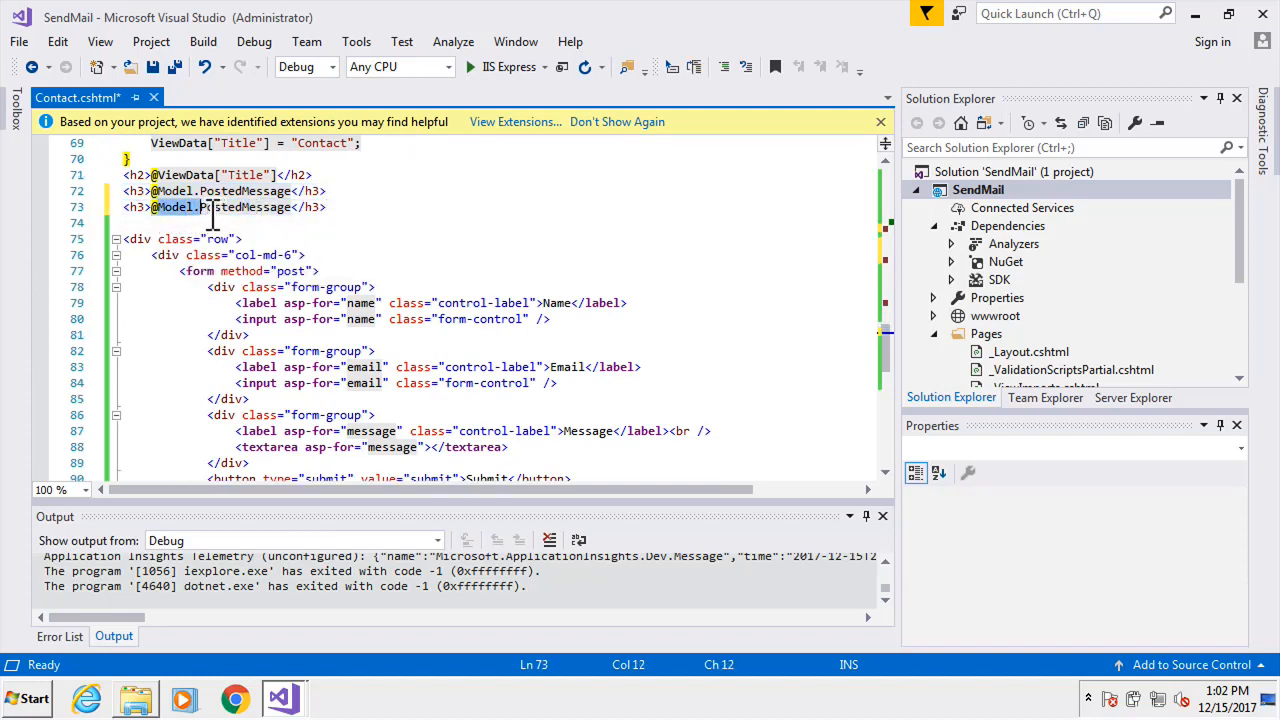
type("ViewData")
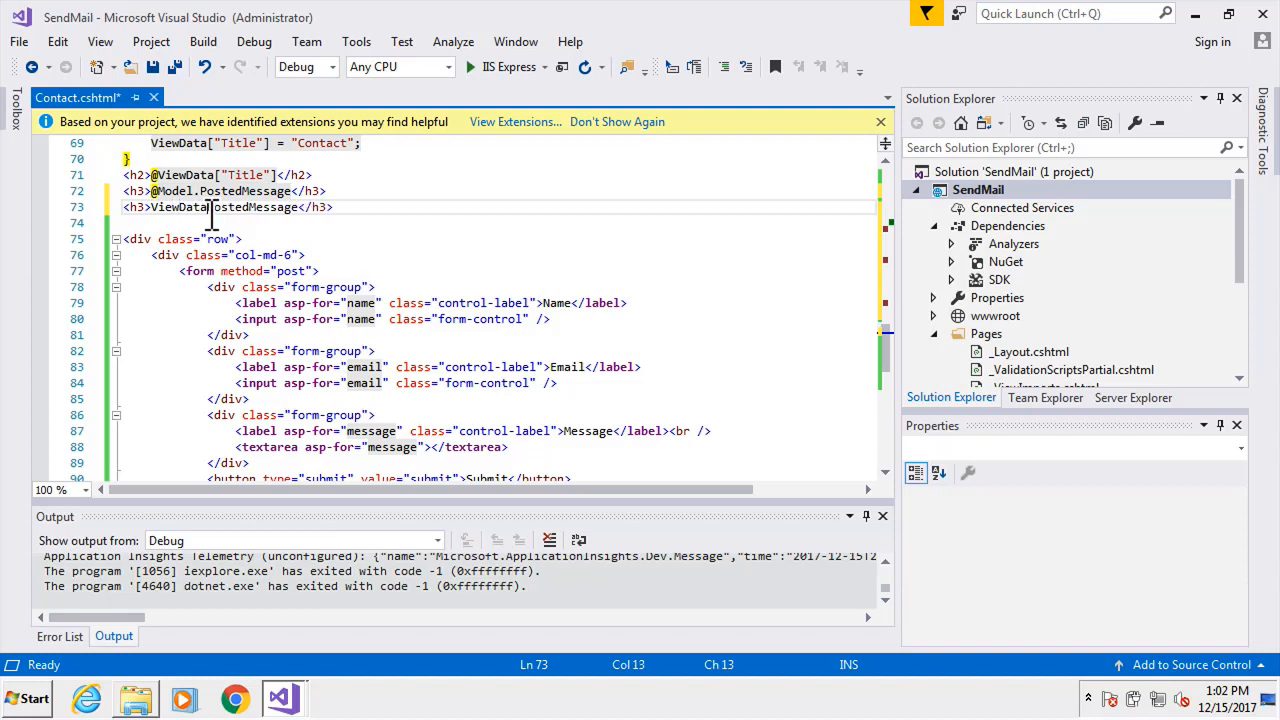
type("\"")
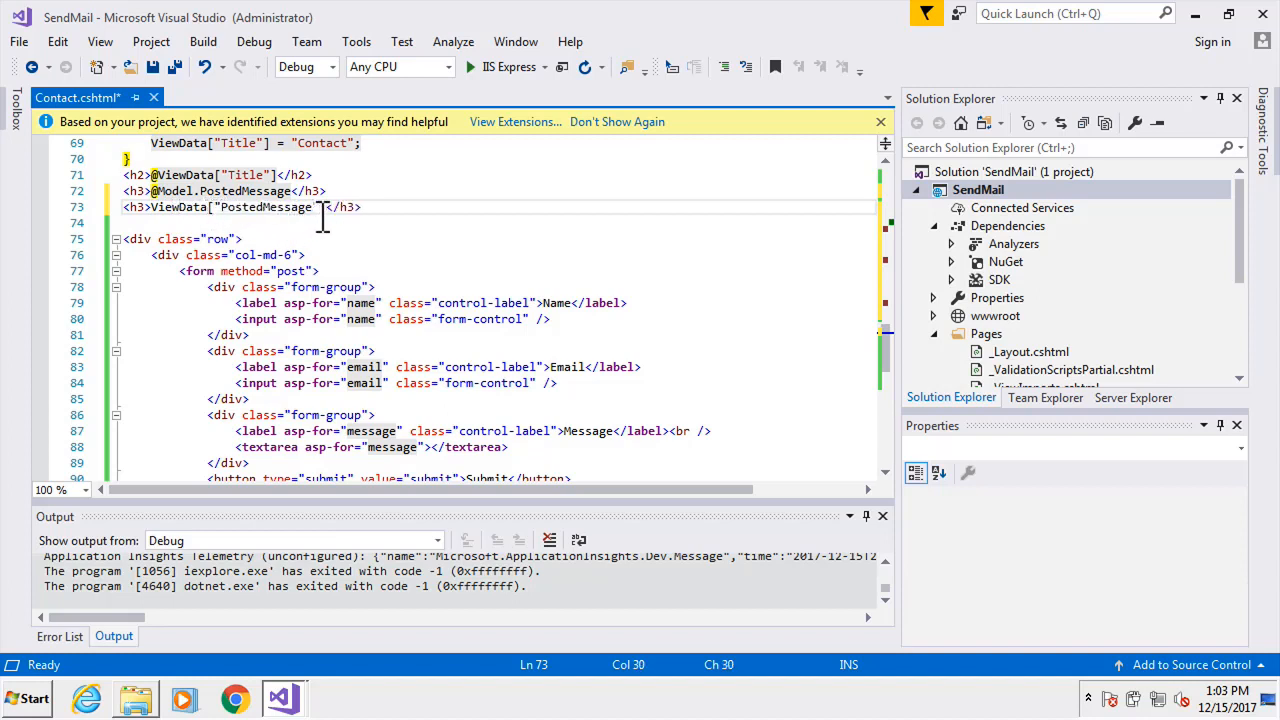
Save the Contact page and launch the site with IIS Express to test the notices.
key("ctrl+s")
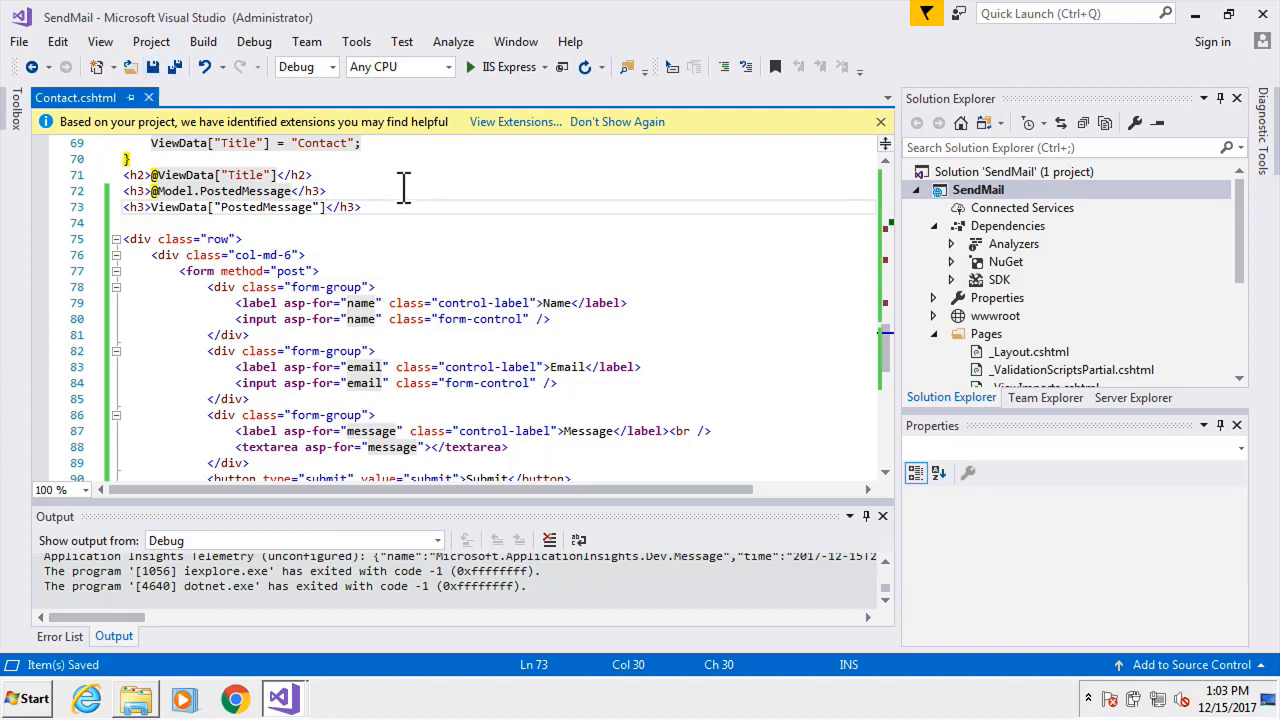
left_click(156, 206)
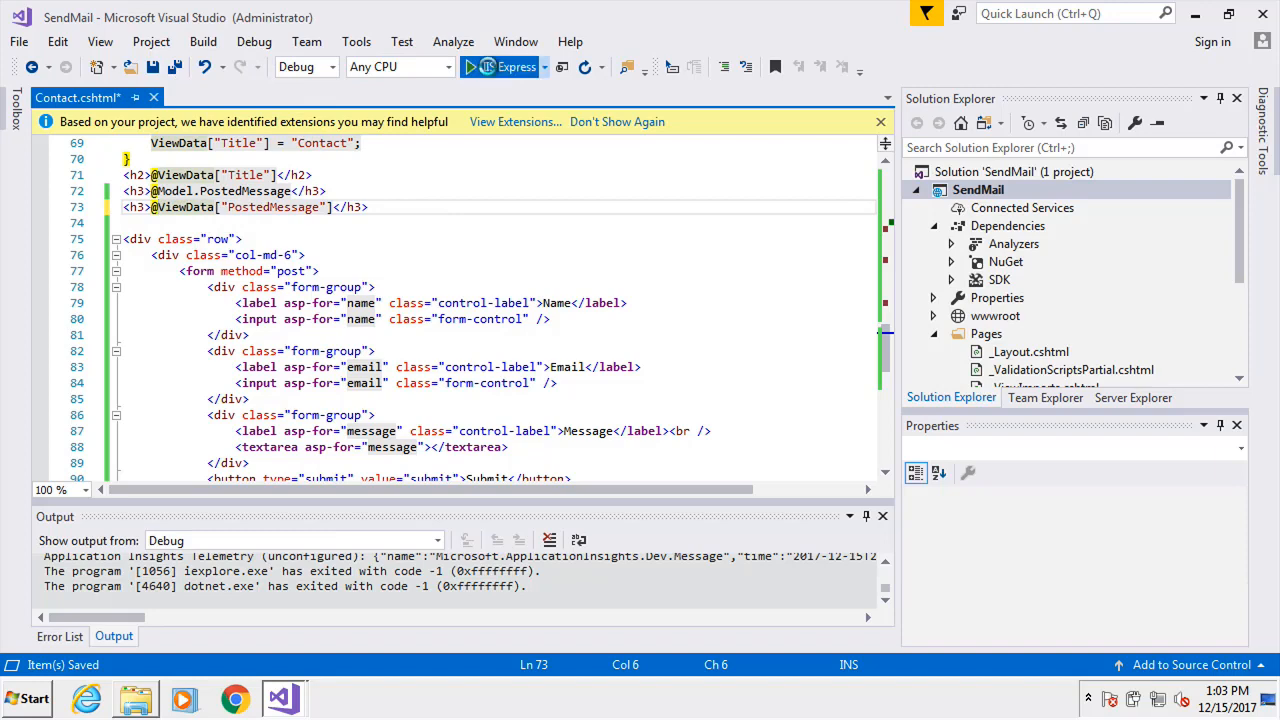
left_click(486, 66)
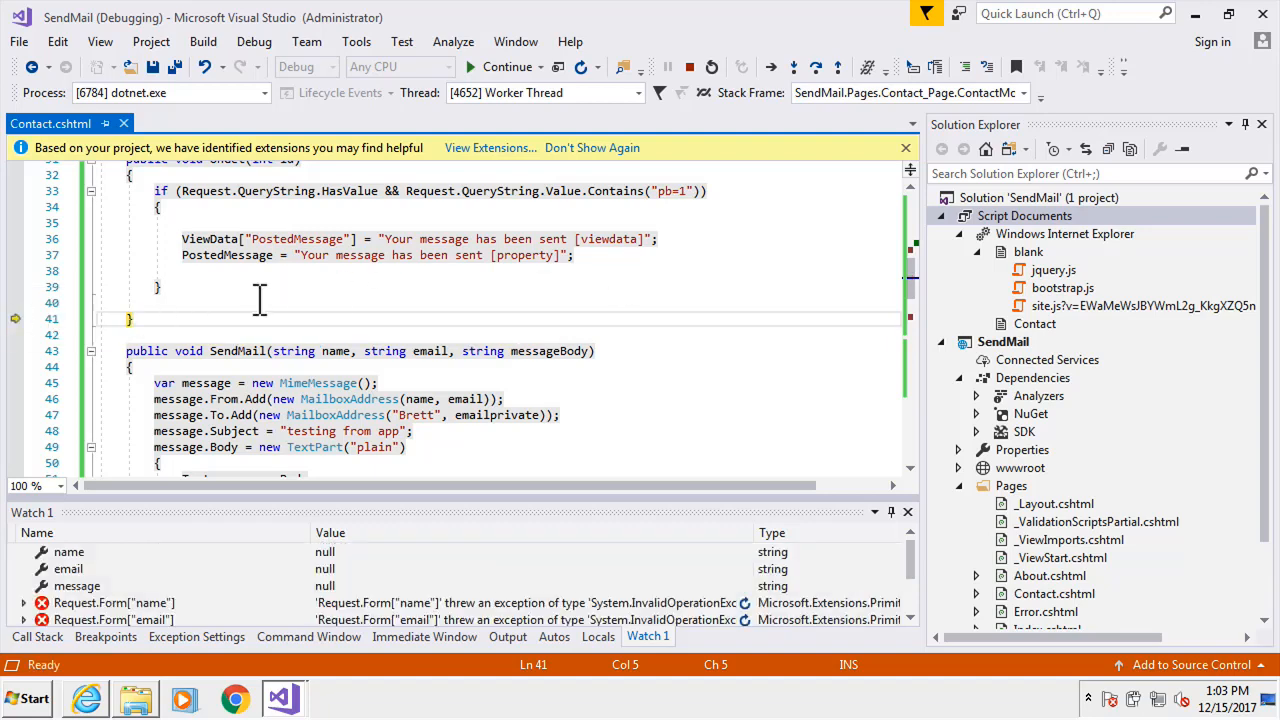
mouse_move(508, 68)
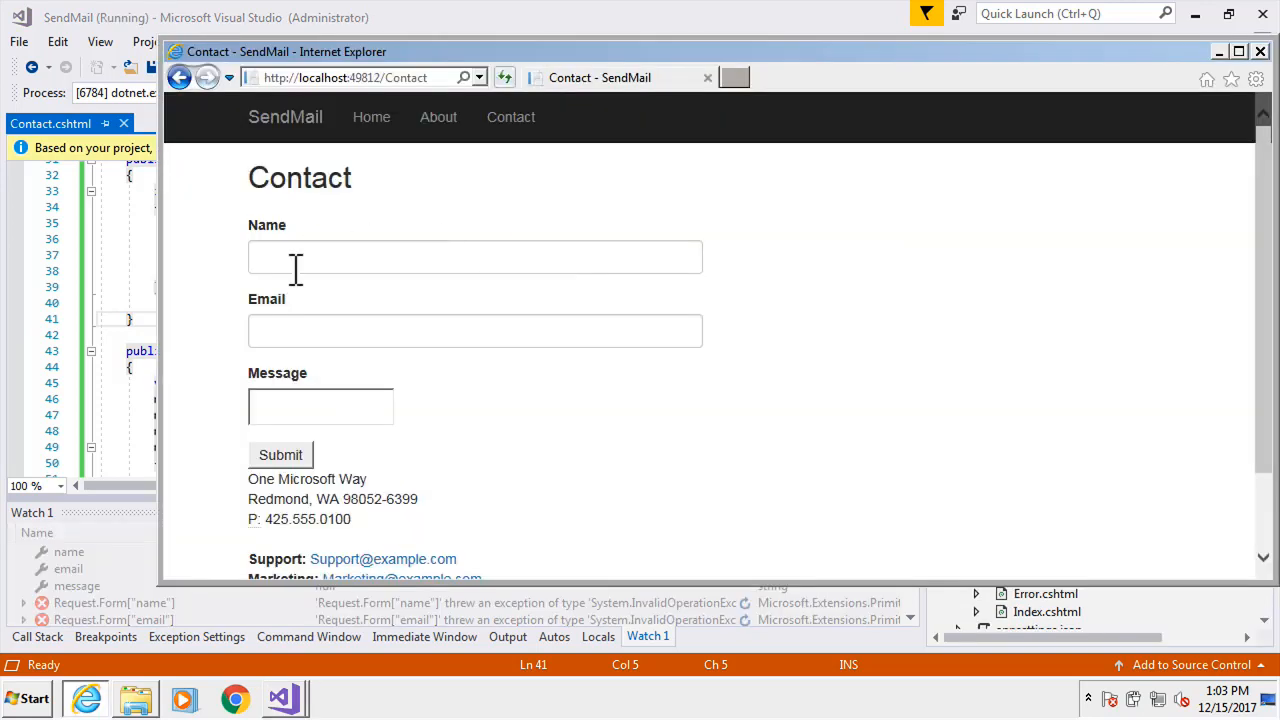
Submit the contact form with 'brett' so both sent-message notices show, then reload Contact to clear them.
type("brett@test.com")
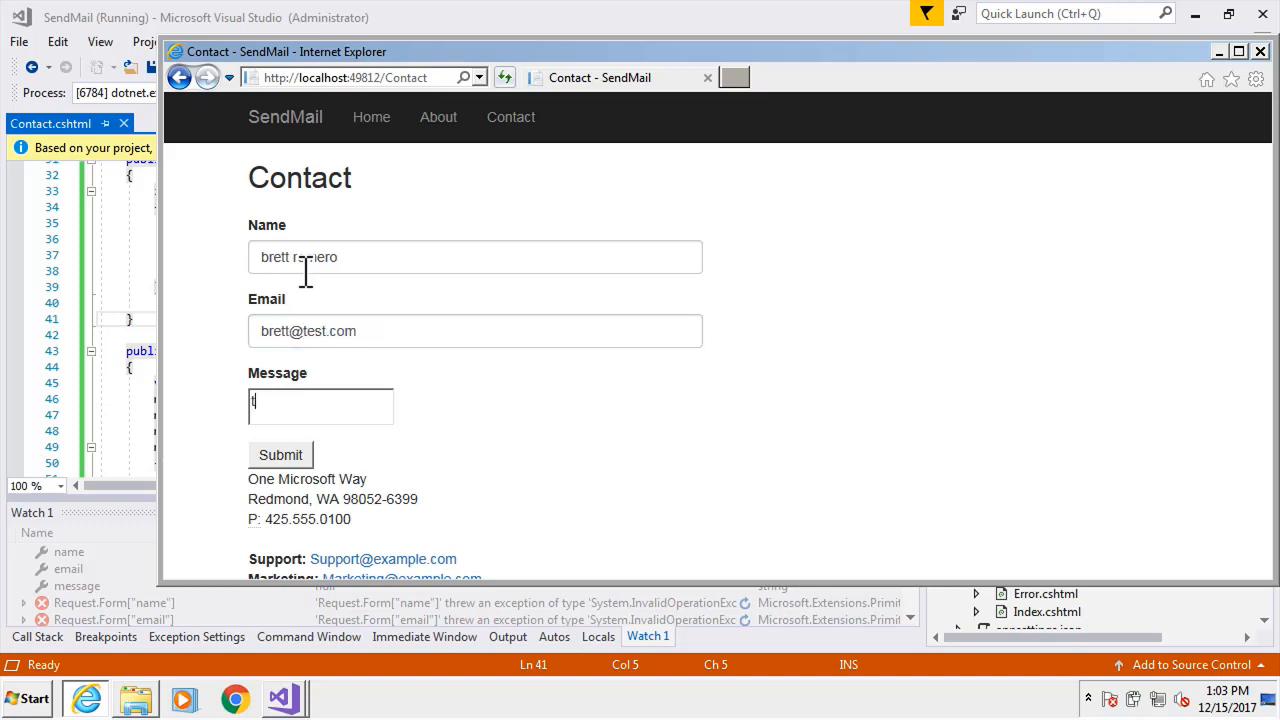
left_click(280, 456)
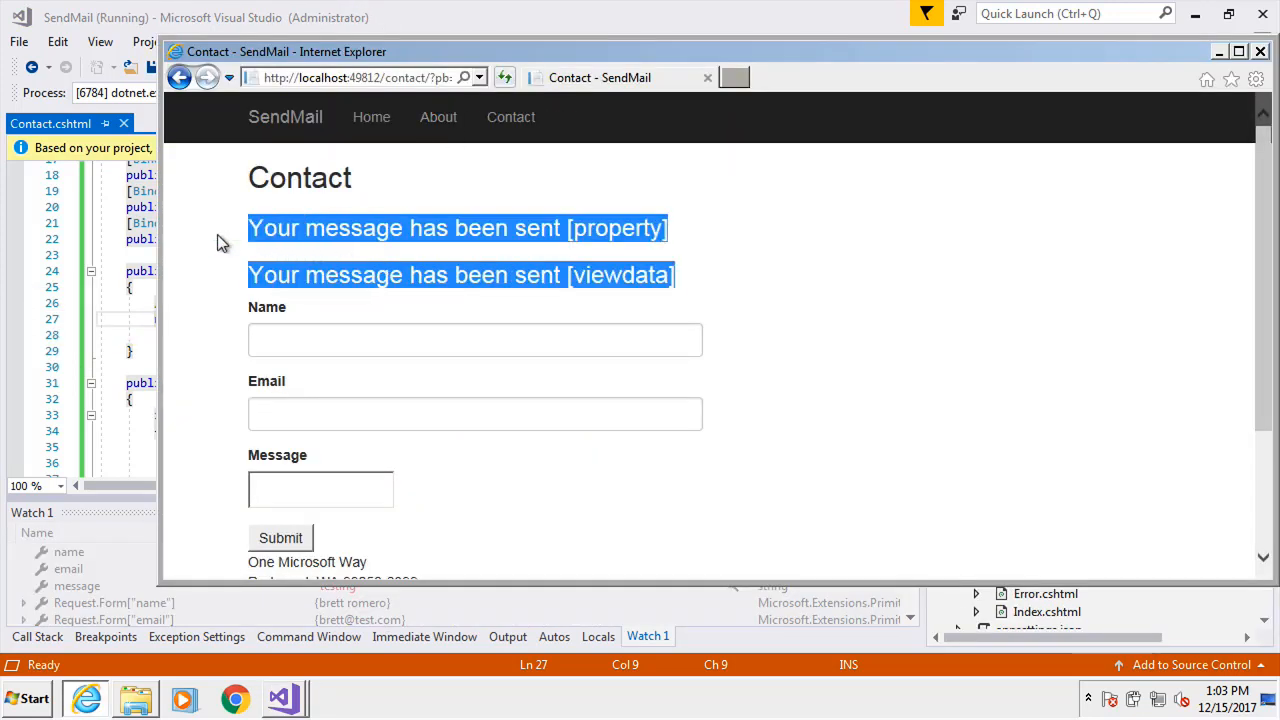
left_click(478, 184)
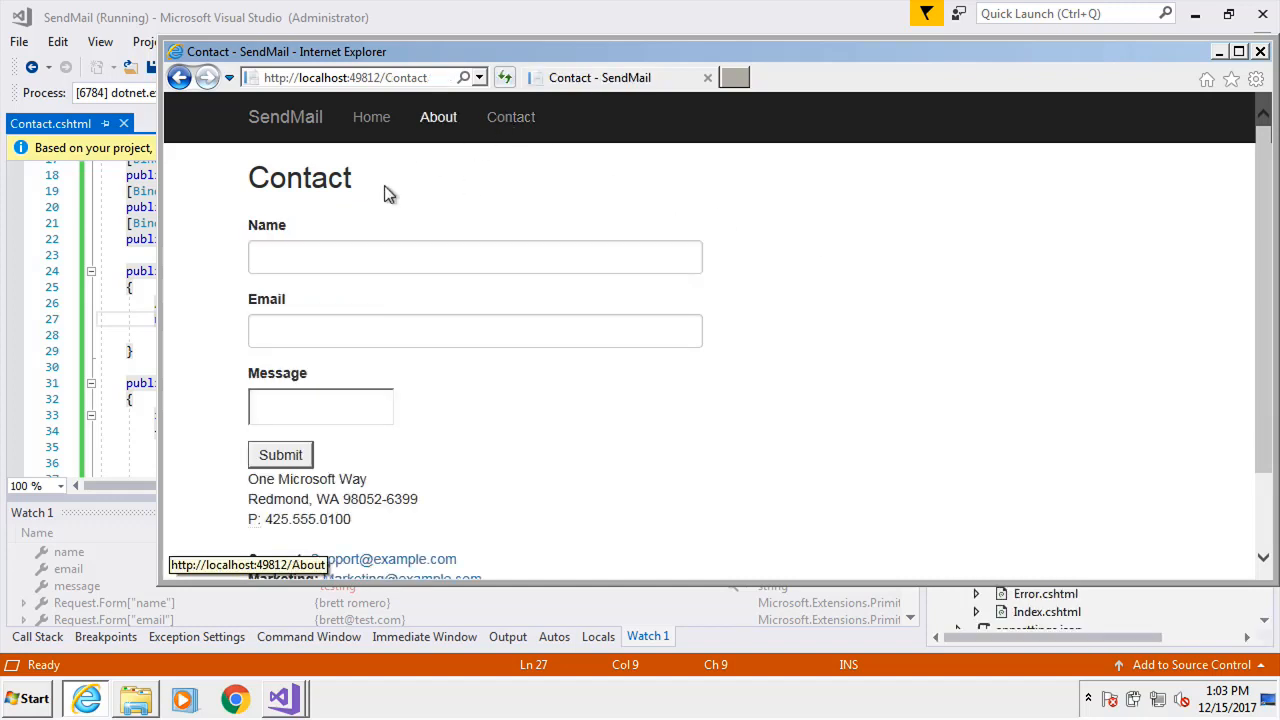
mouse_move(408, 424)
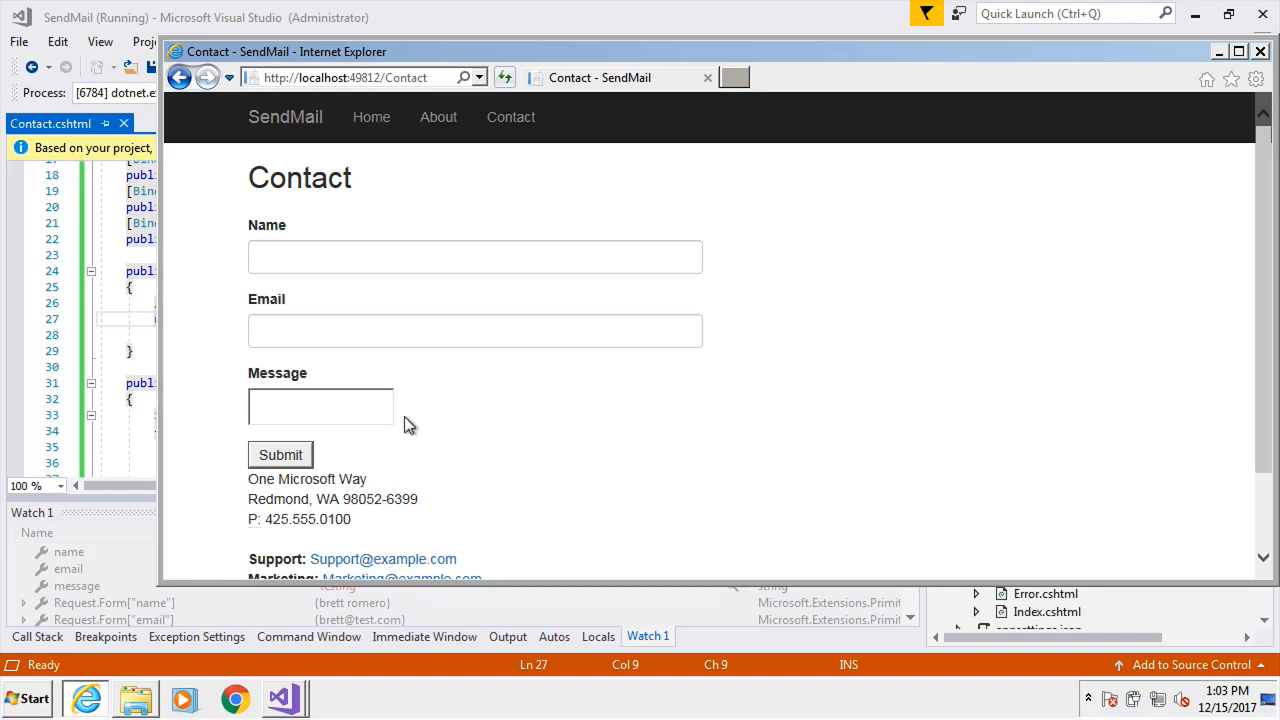
mouse_move(600, 410)
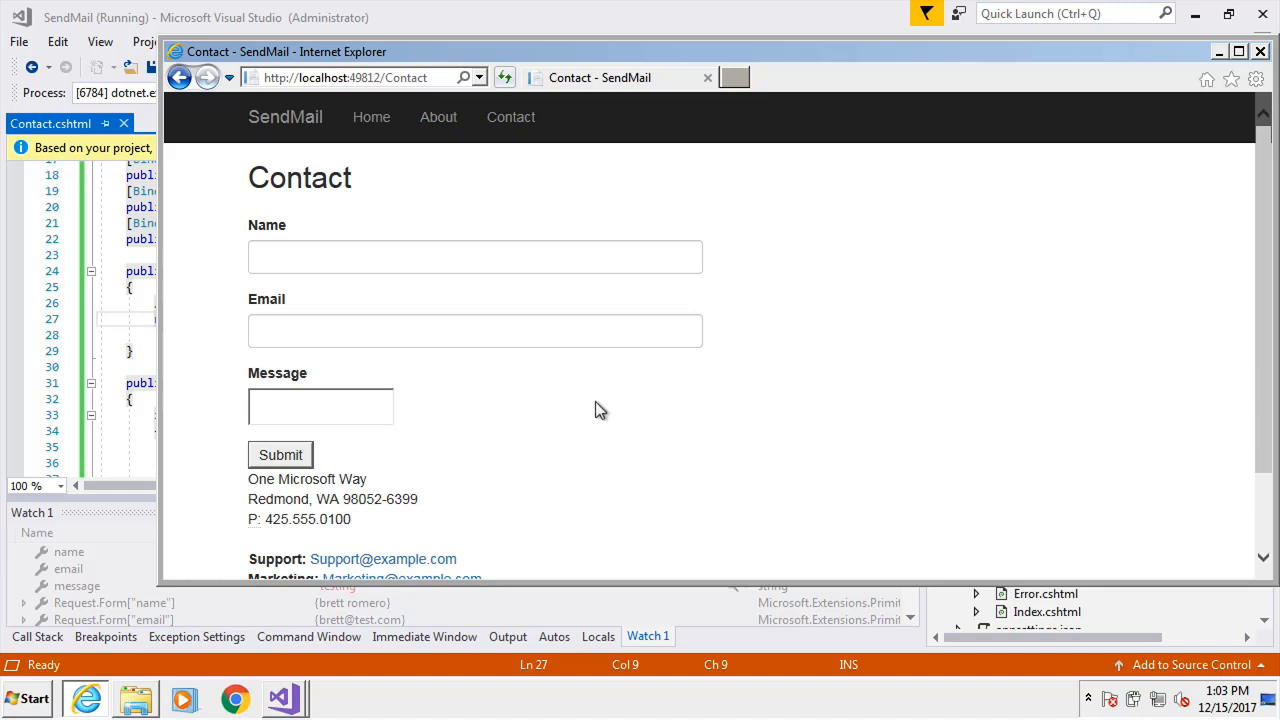